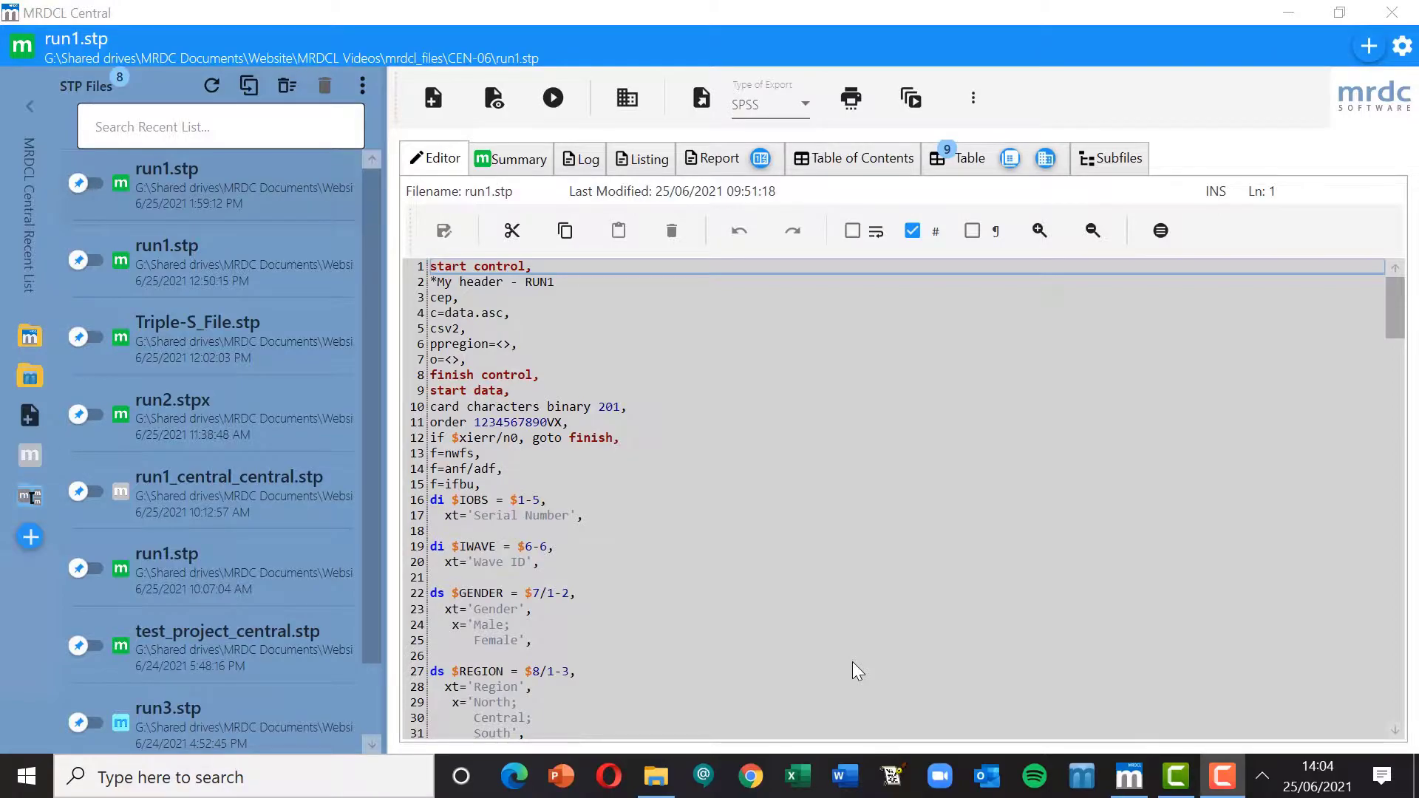
mouse_move(715, 638)
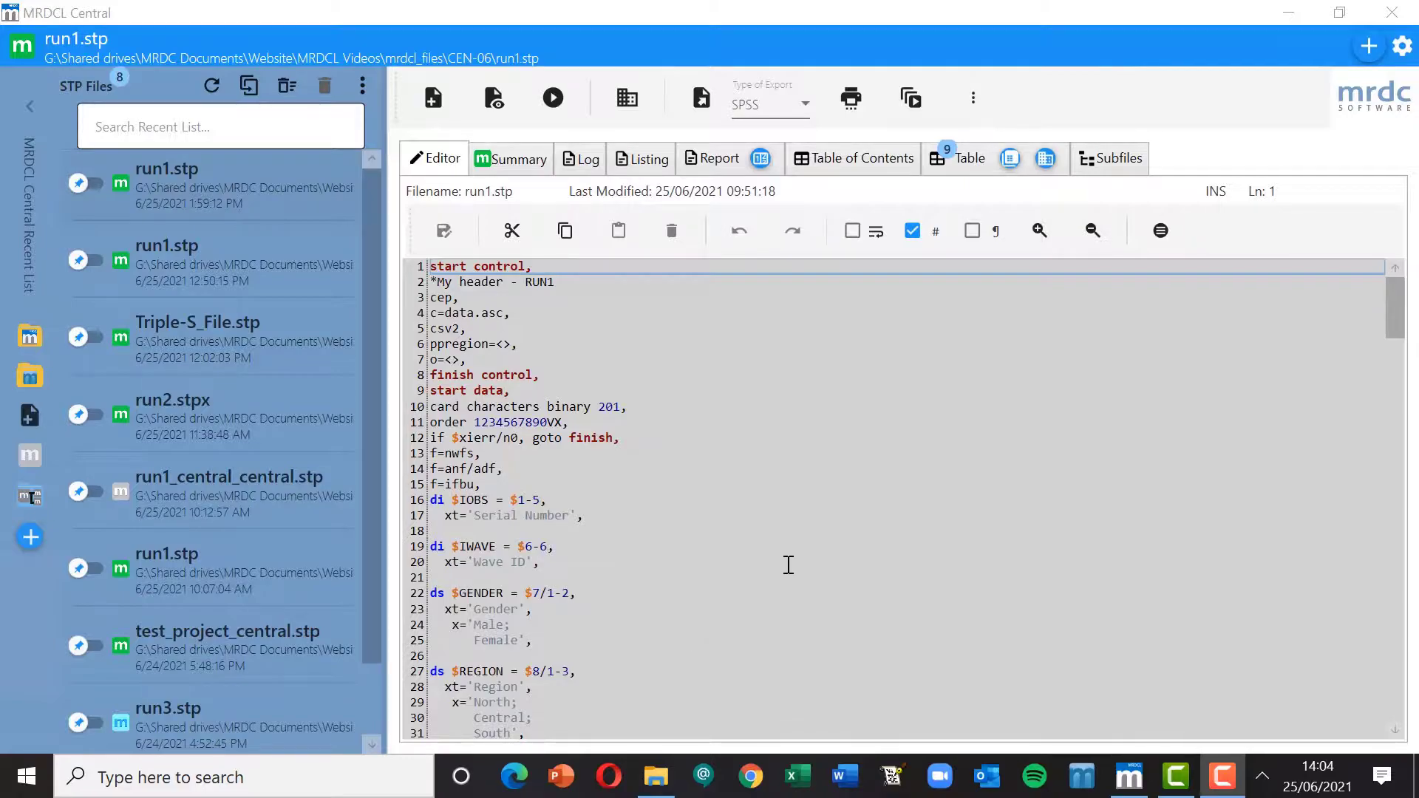
mouse_move(768, 476)
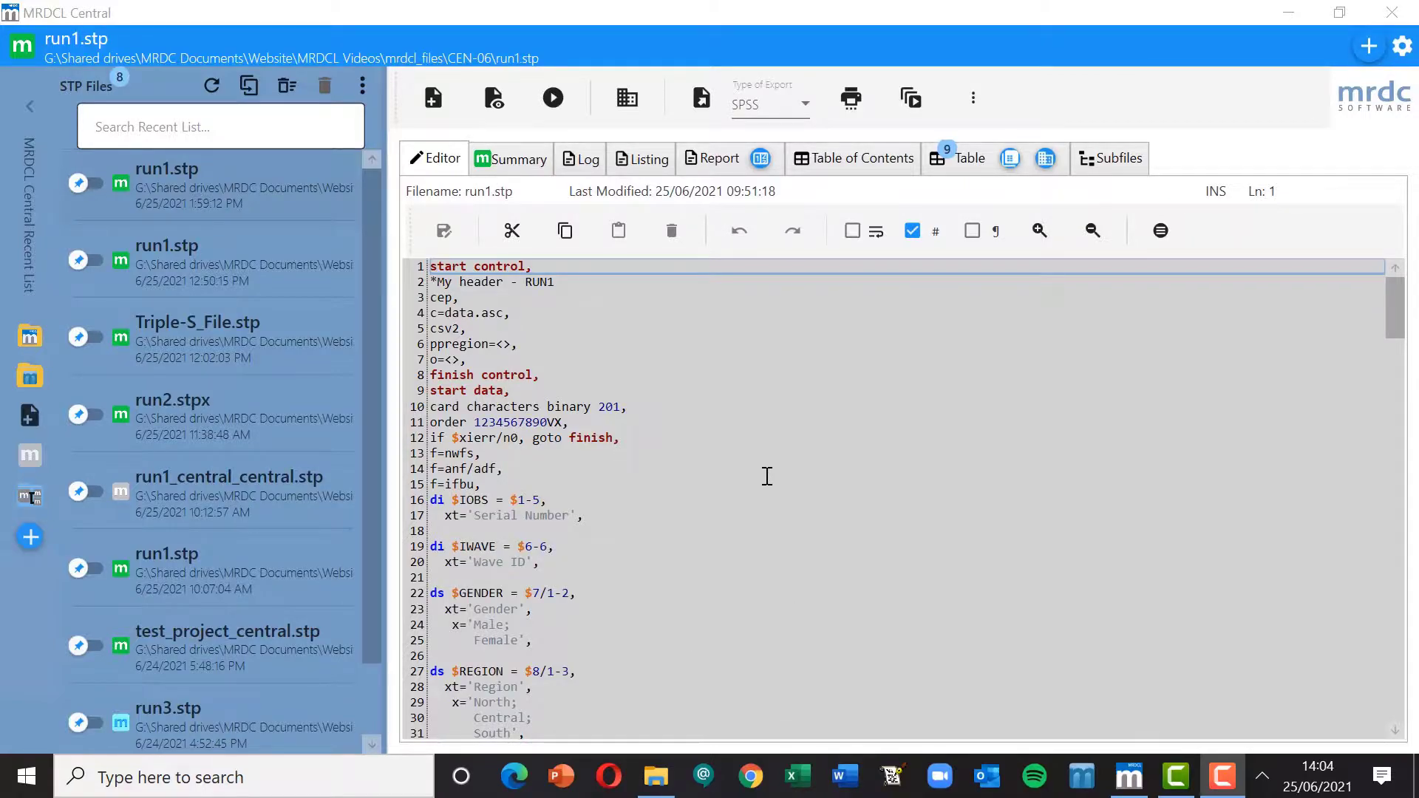
mouse_move(750, 463)
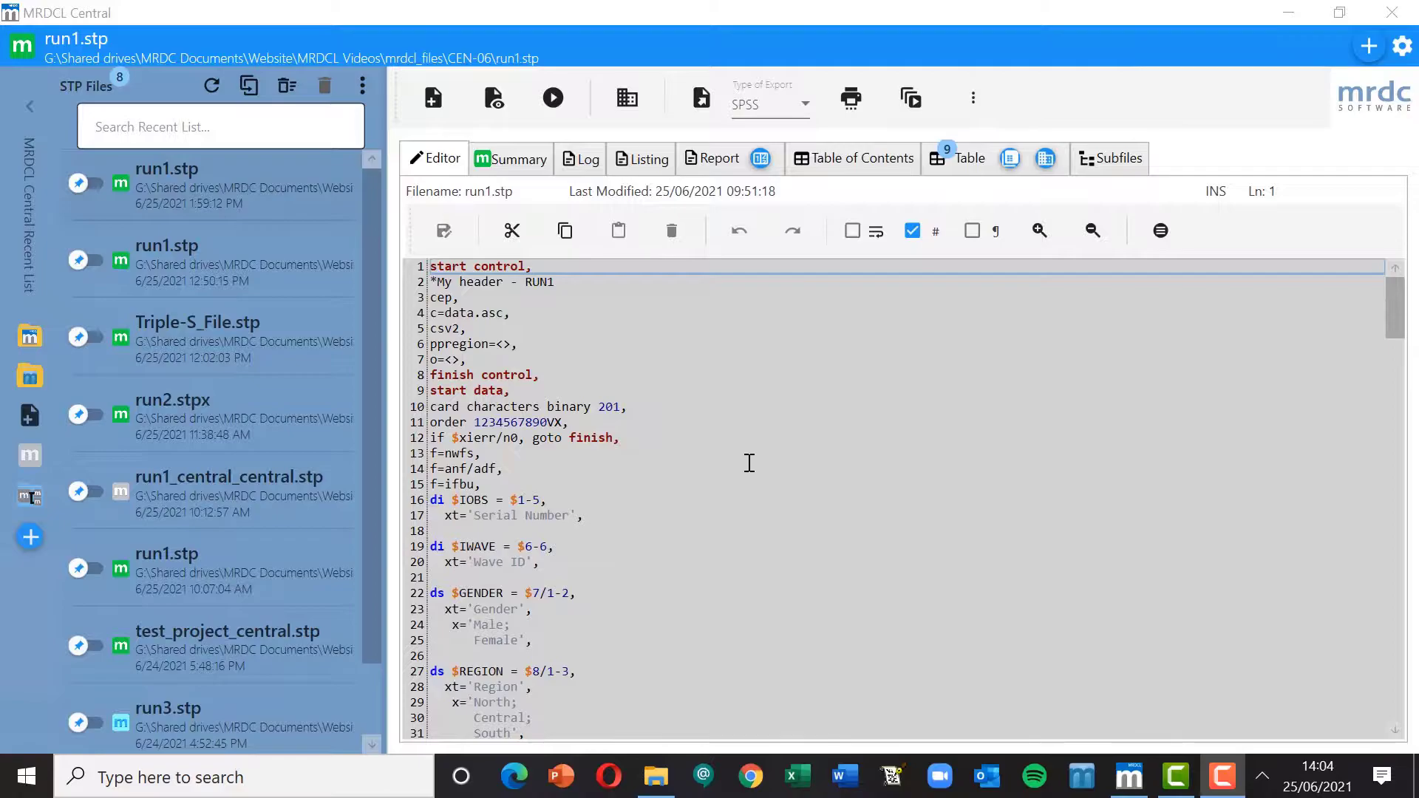
Review run1.stp, noting the o=<> control line and the region parameter in the tables section
left_click(483, 313)
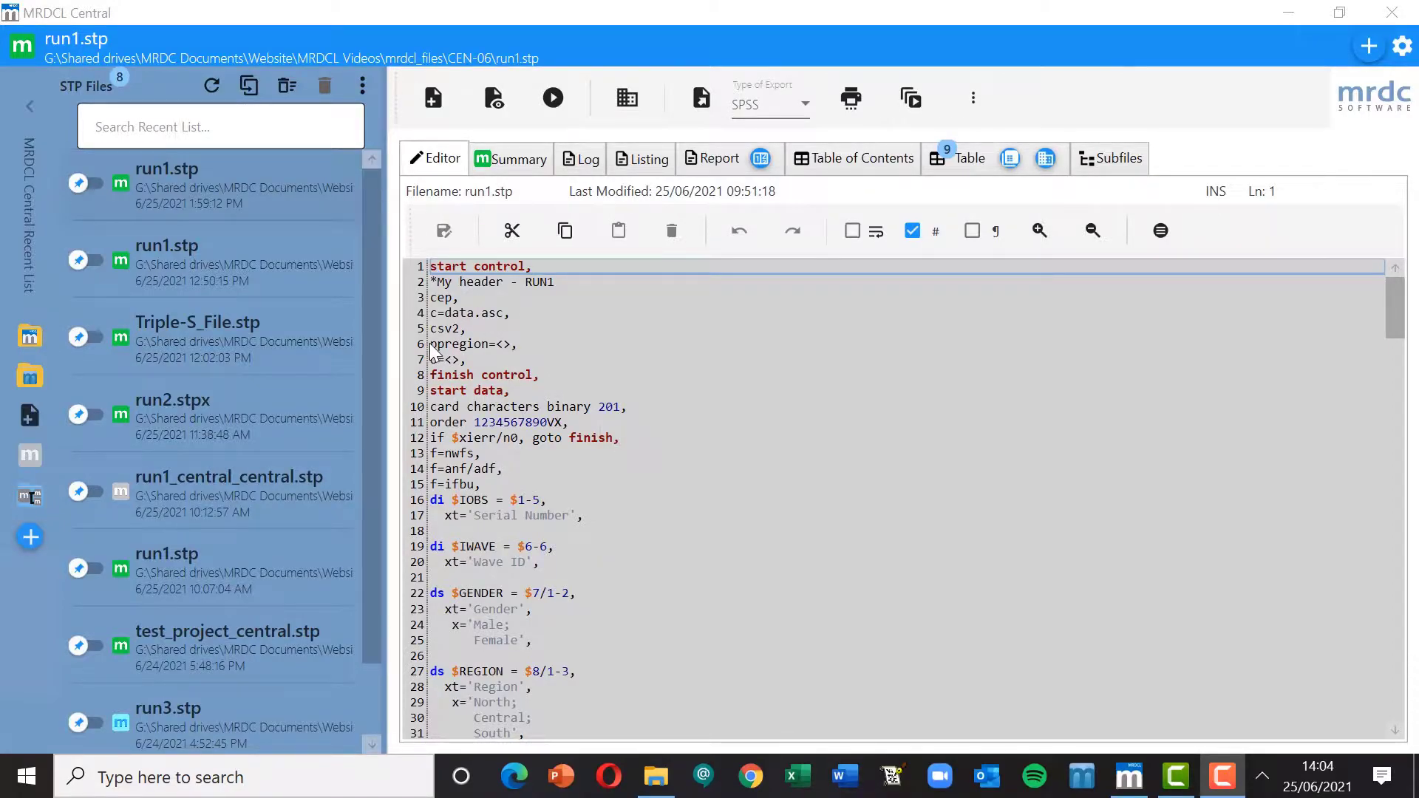
left_click(432, 343)
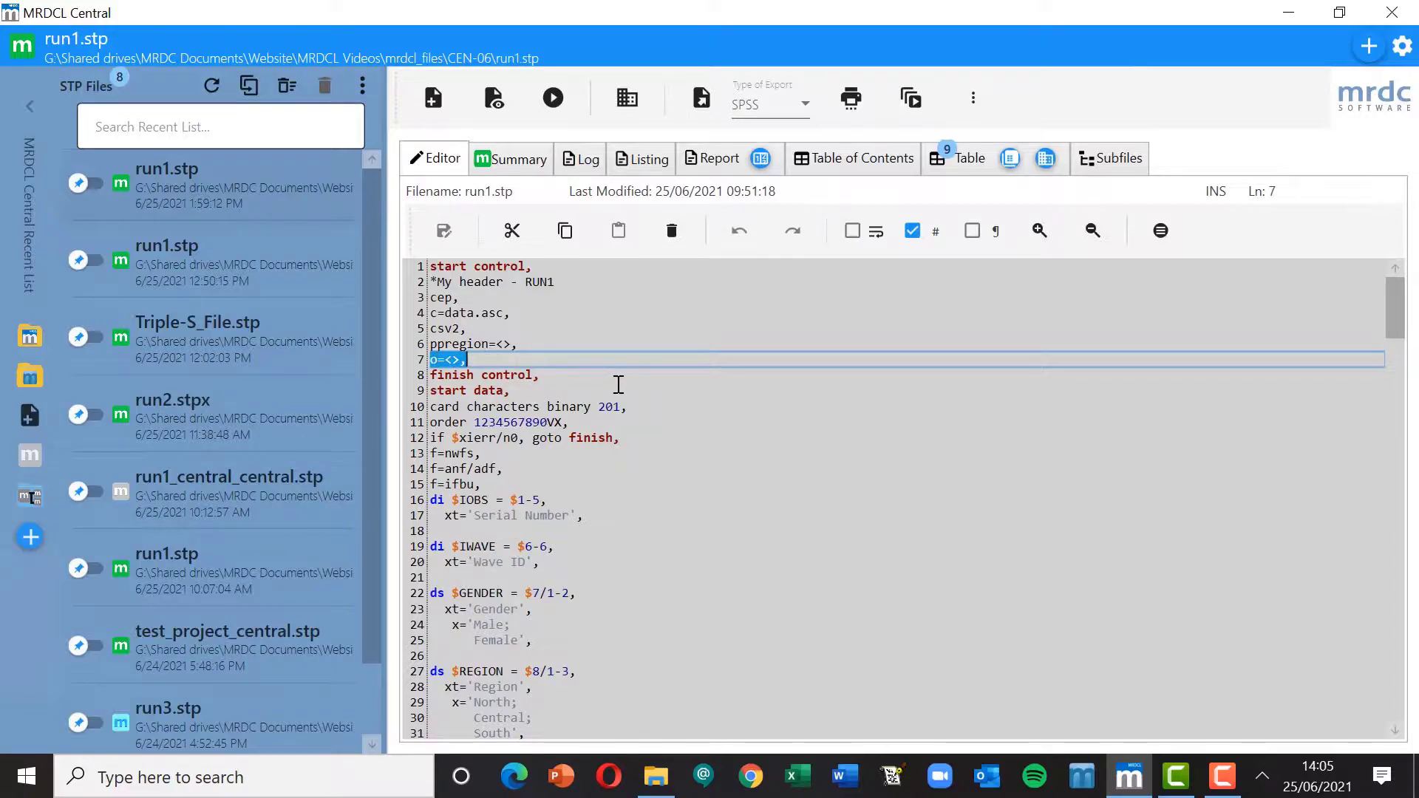
mouse_move(636, 515)
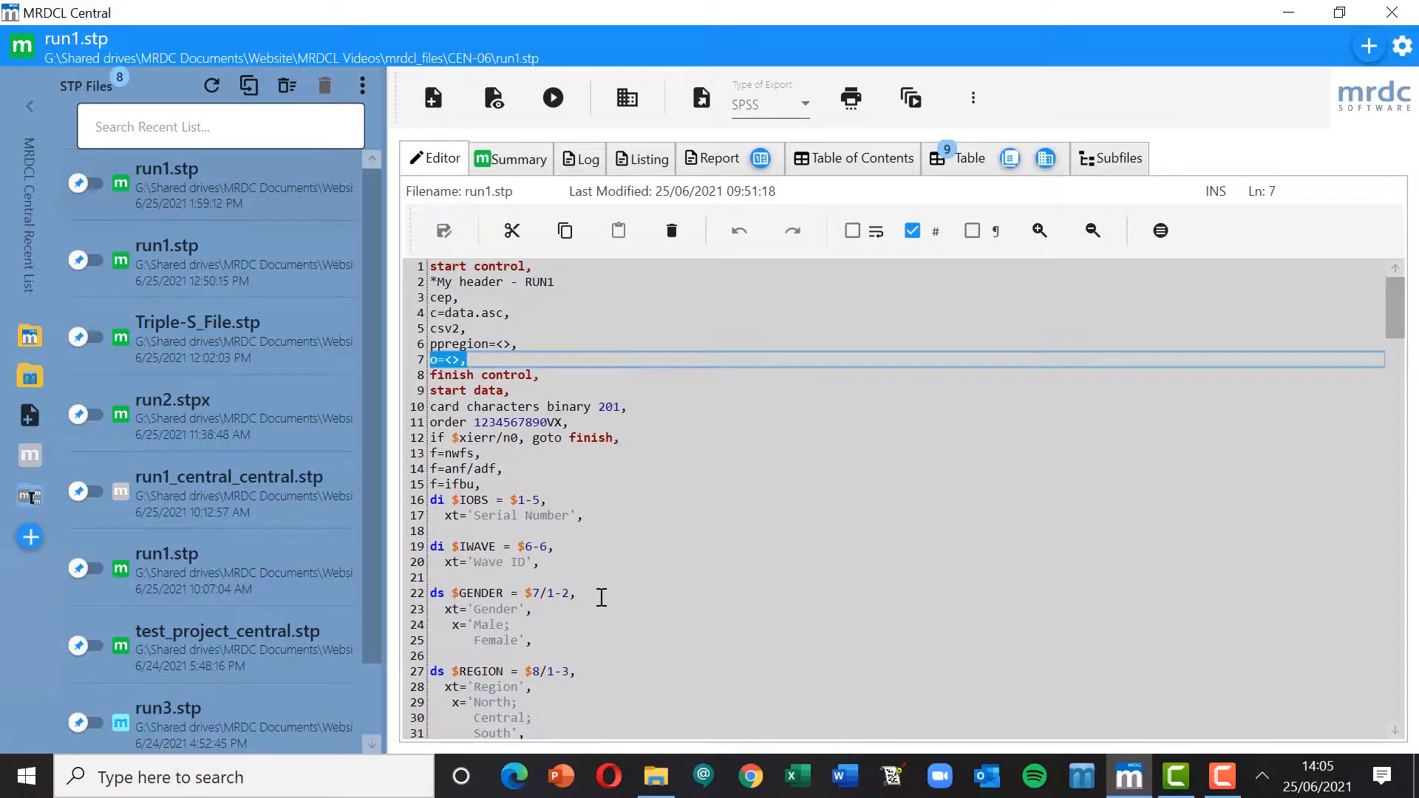
mouse_move(449, 377)
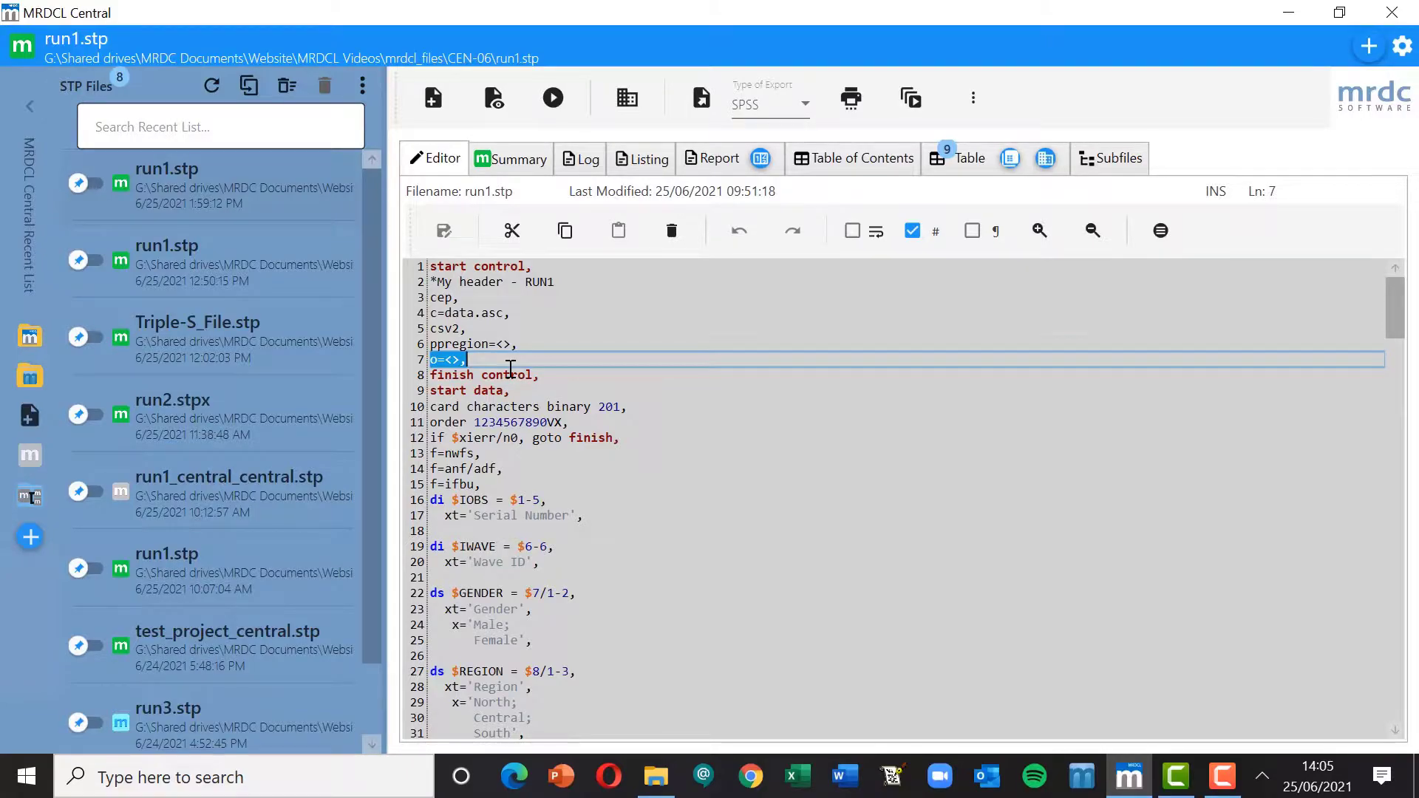
mouse_move(627, 513)
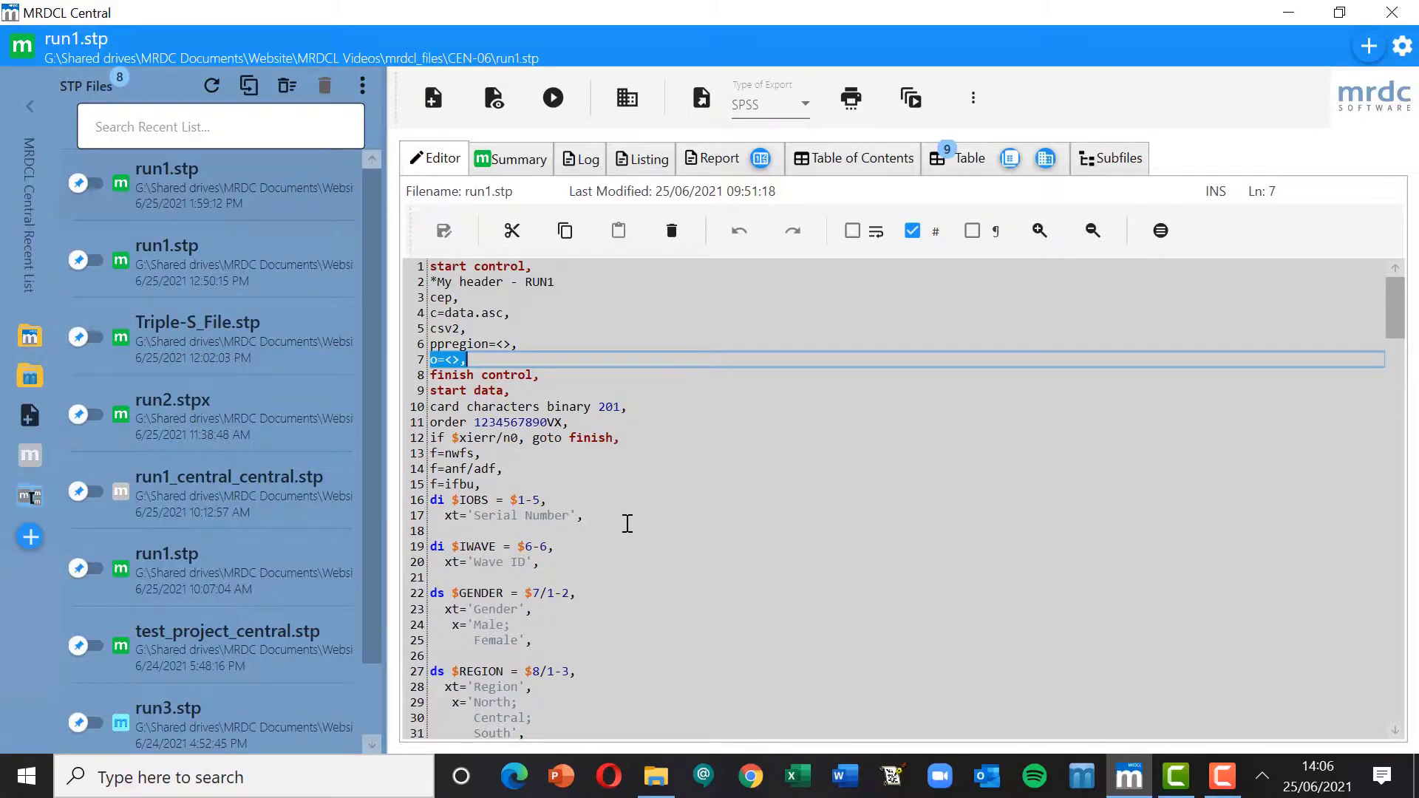
mouse_move(573, 619)
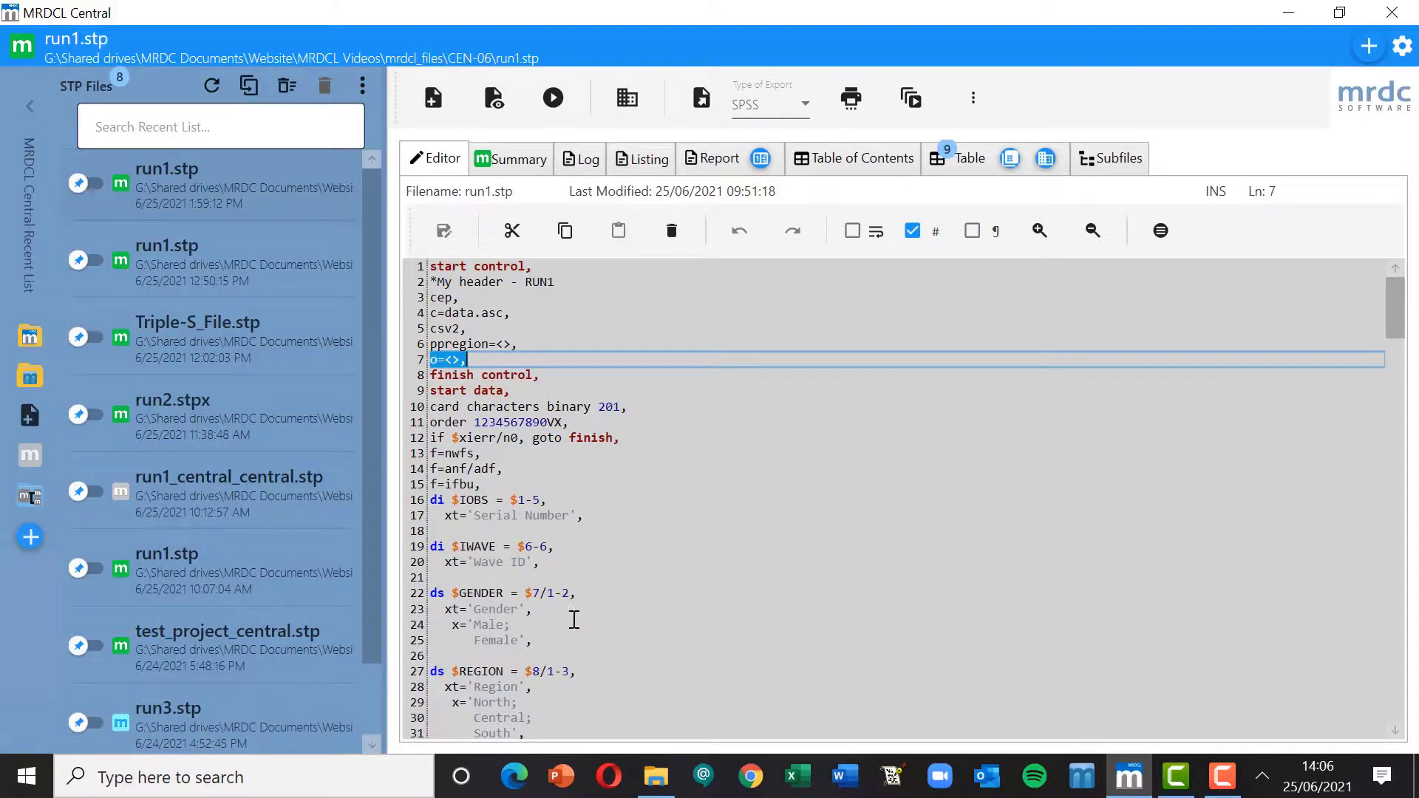
mouse_move(692, 479)
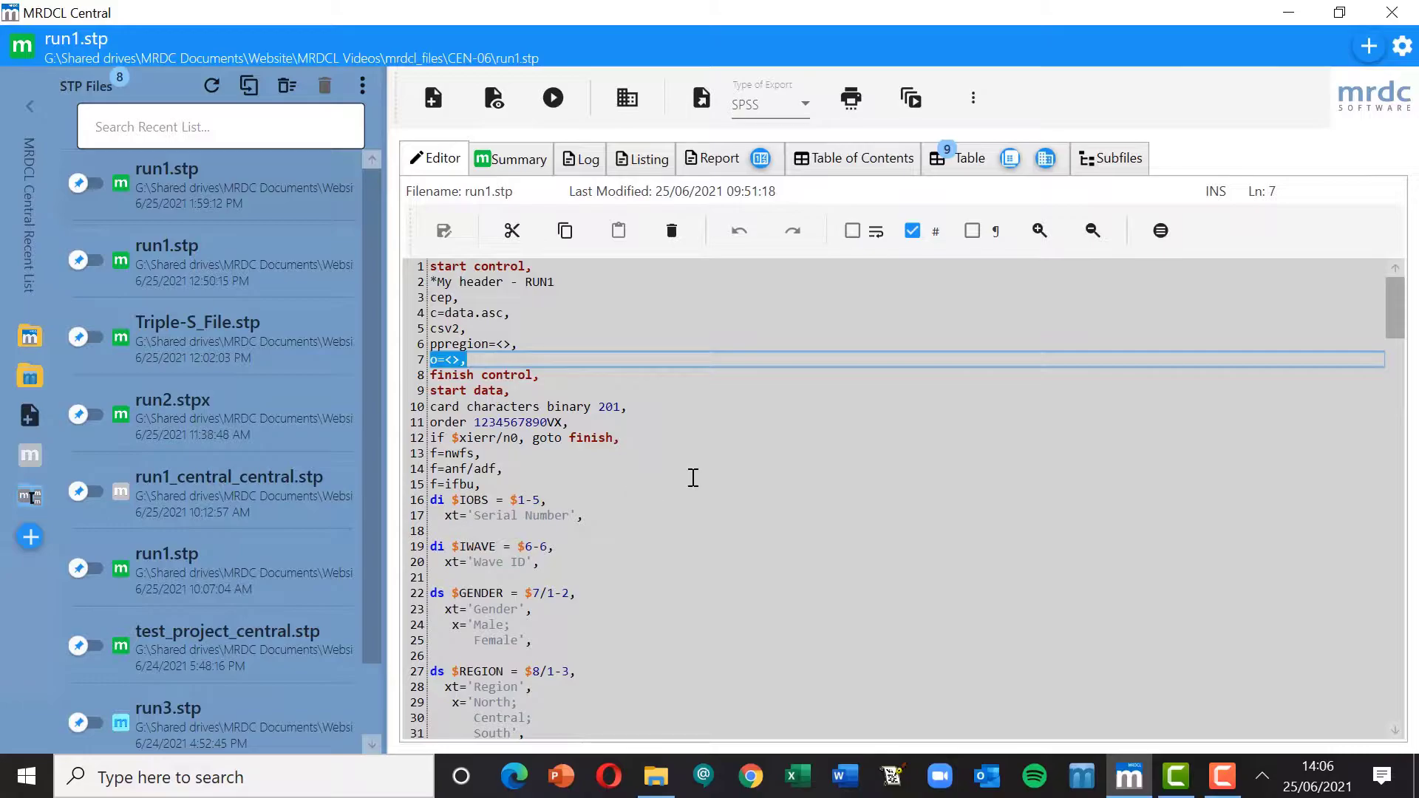
scroll("down", 3)
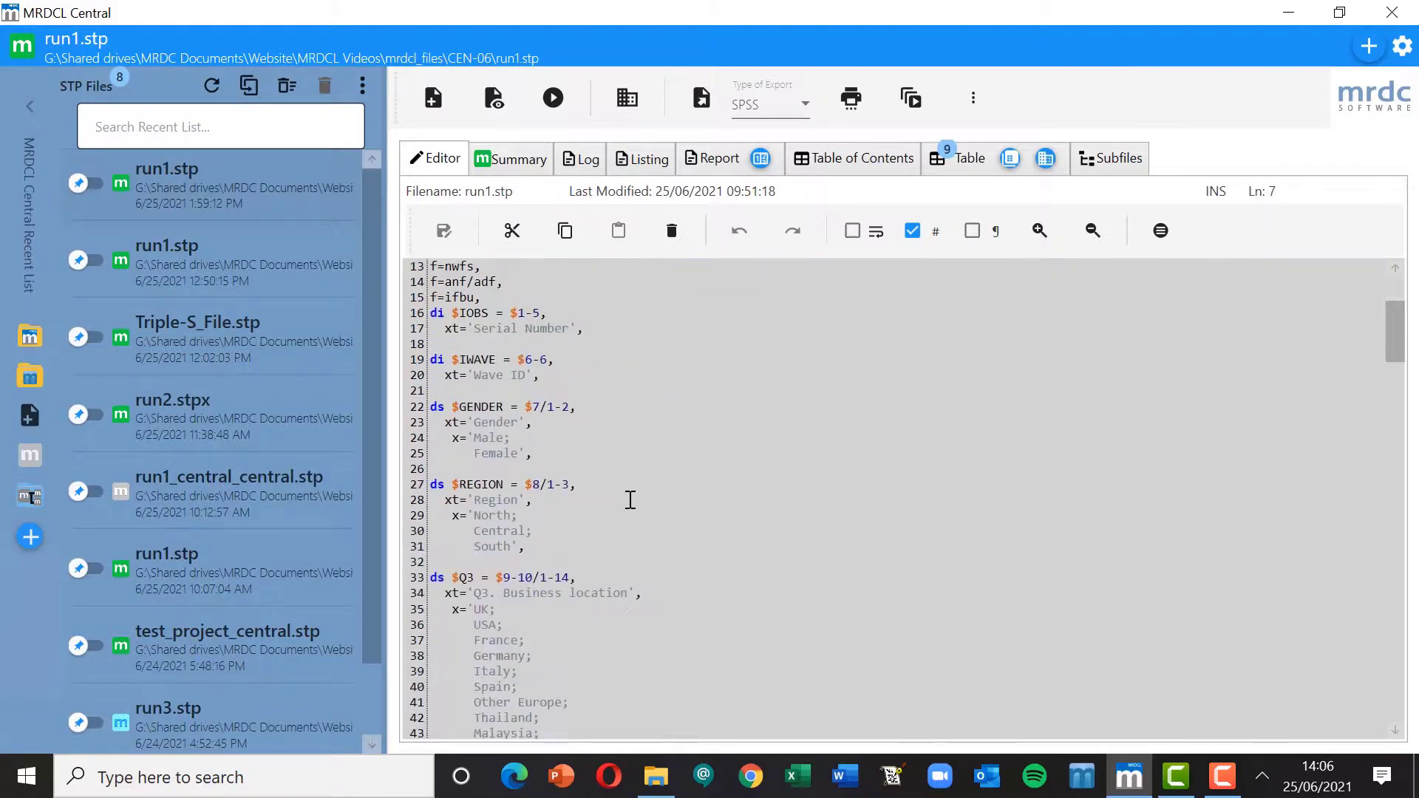
scroll("down", 3)
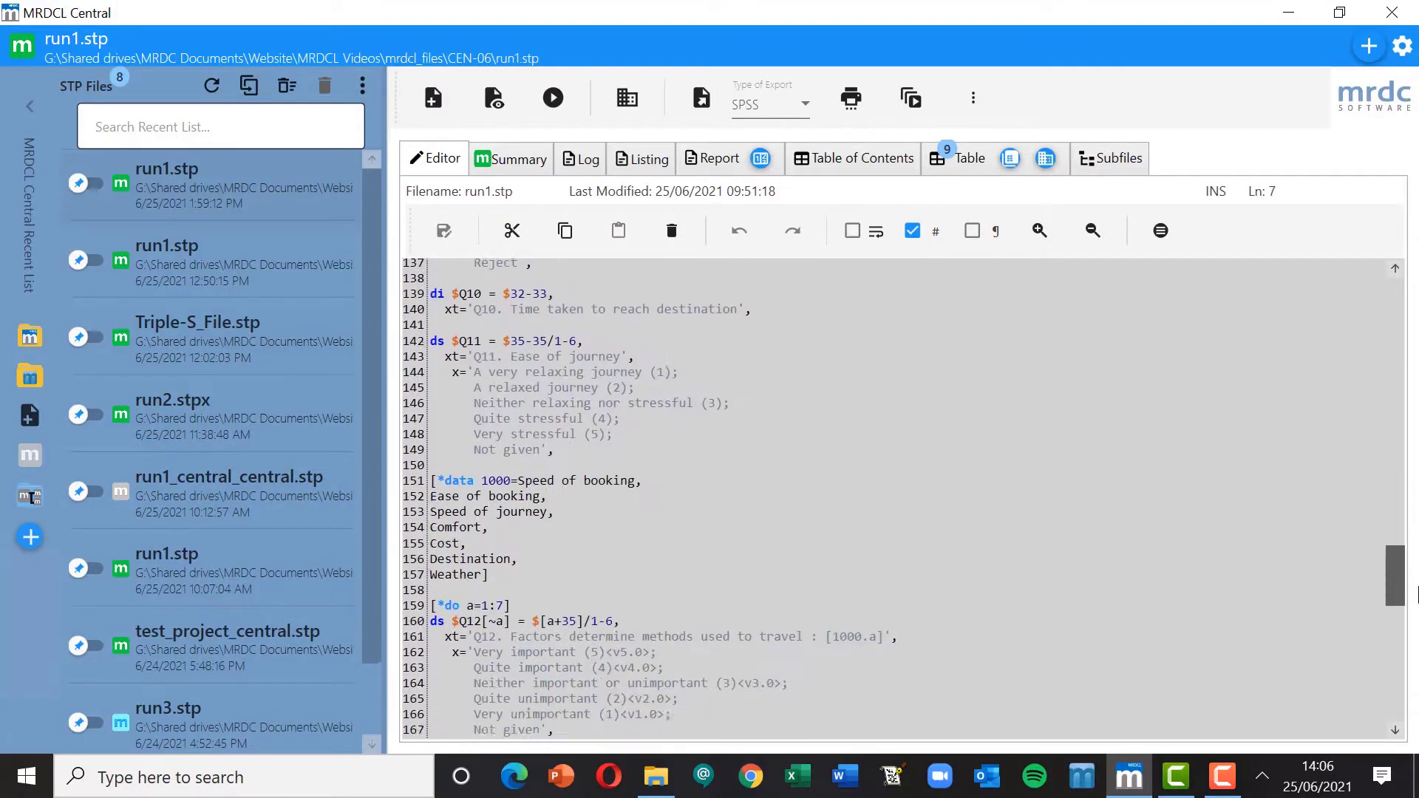
scroll("down", 3)
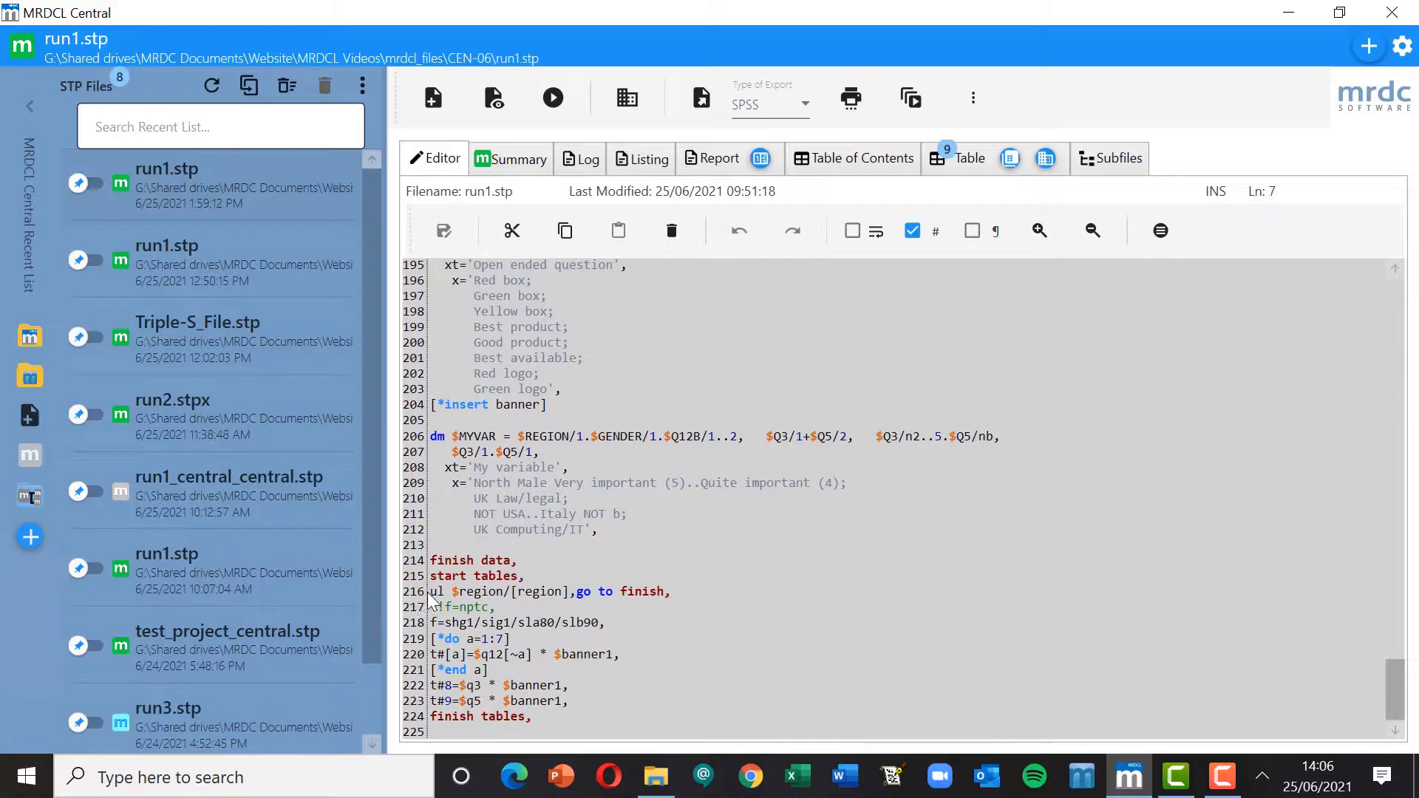
left_click(526, 606)
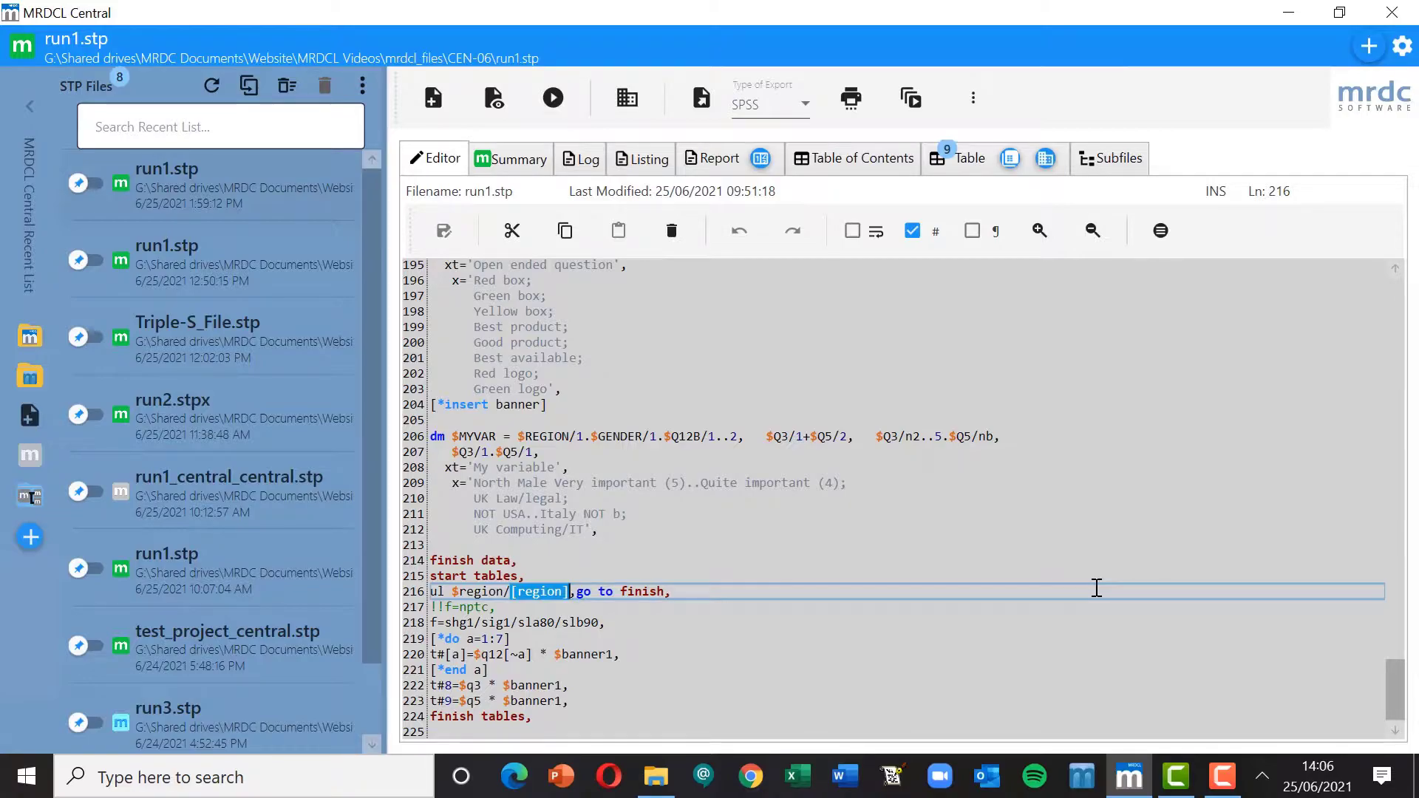
mouse_move(763, 506)
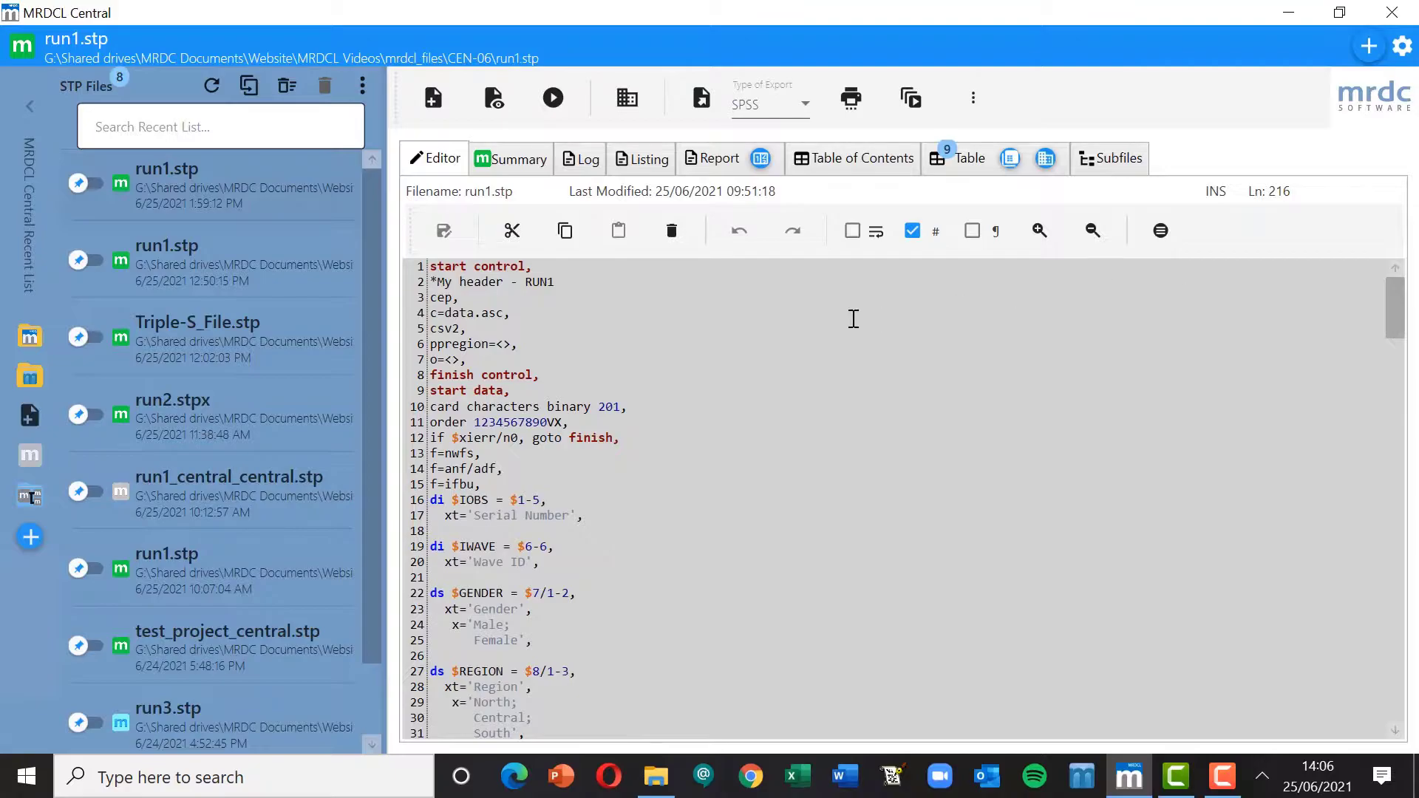
mouse_move(651, 292)
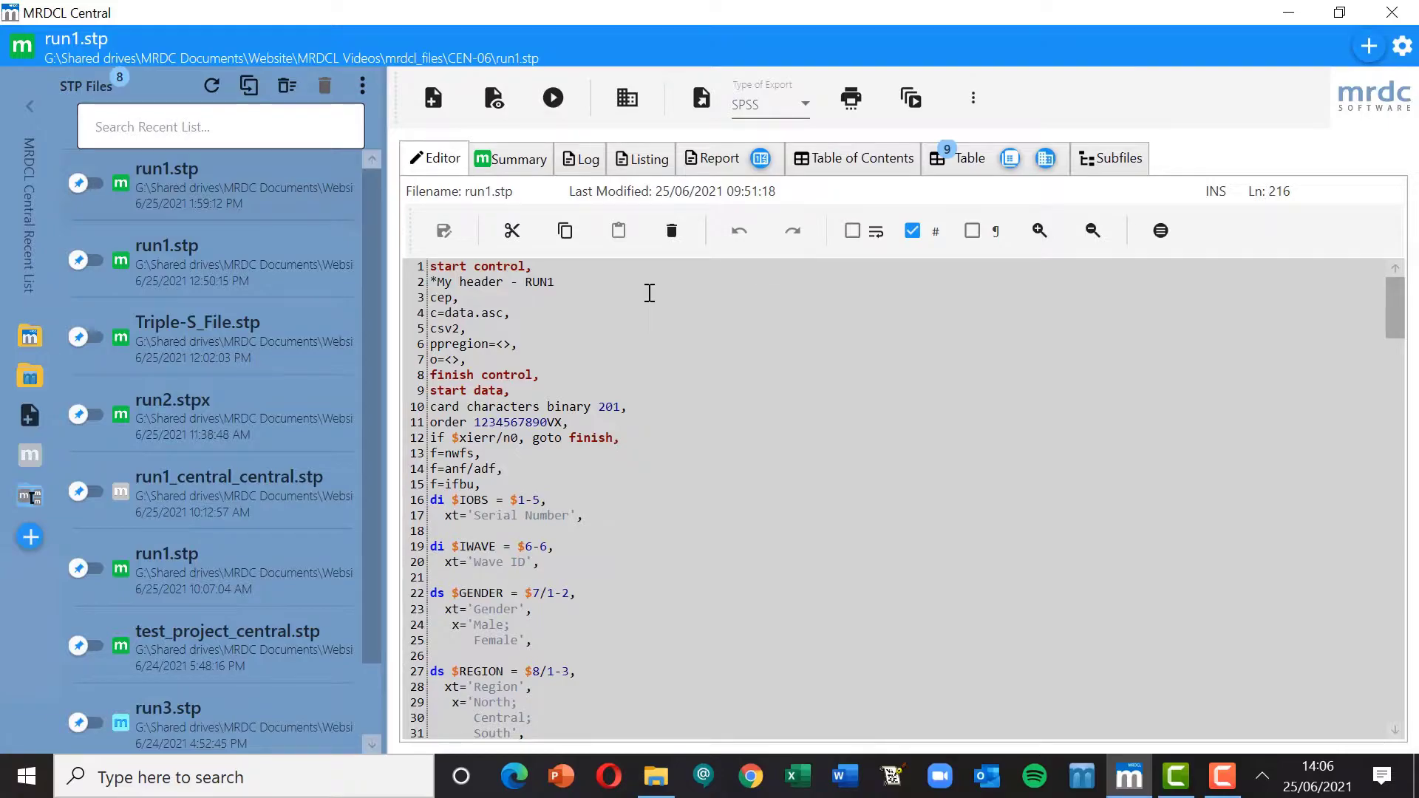
mouse_move(657, 289)
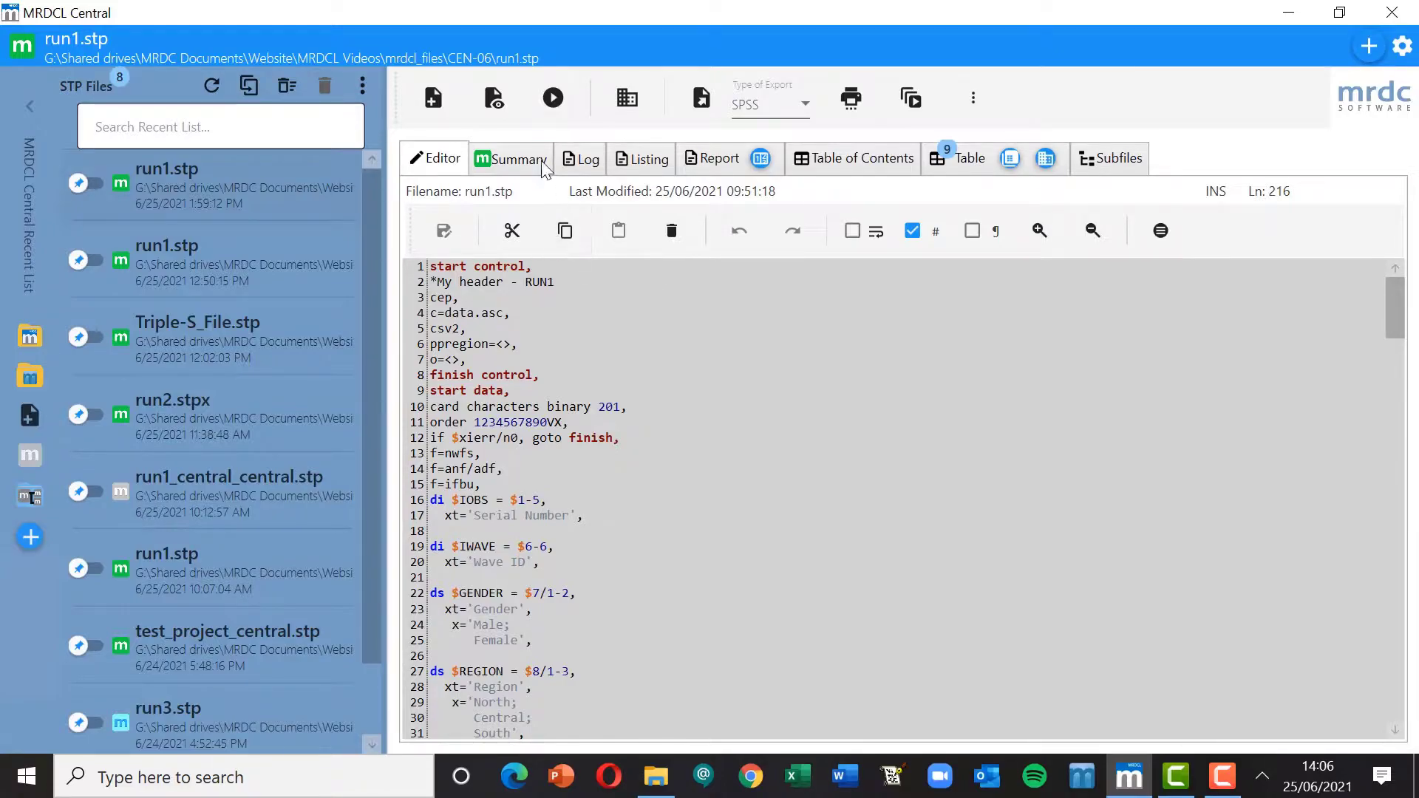
mouse_move(553, 101)
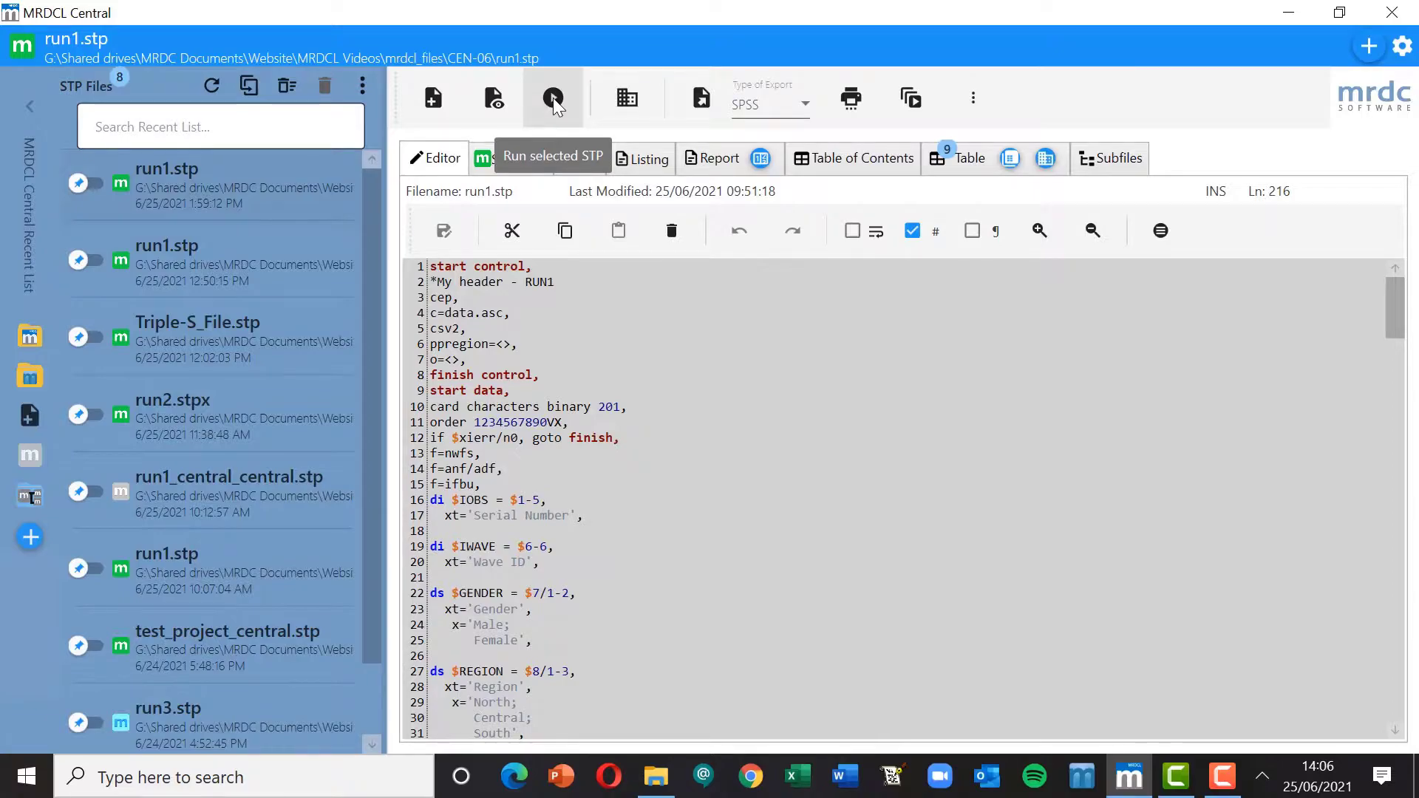
Run run1.stp with Prompt *Ask Dialog enabled in Run Control Parameters
left_click(553, 98)
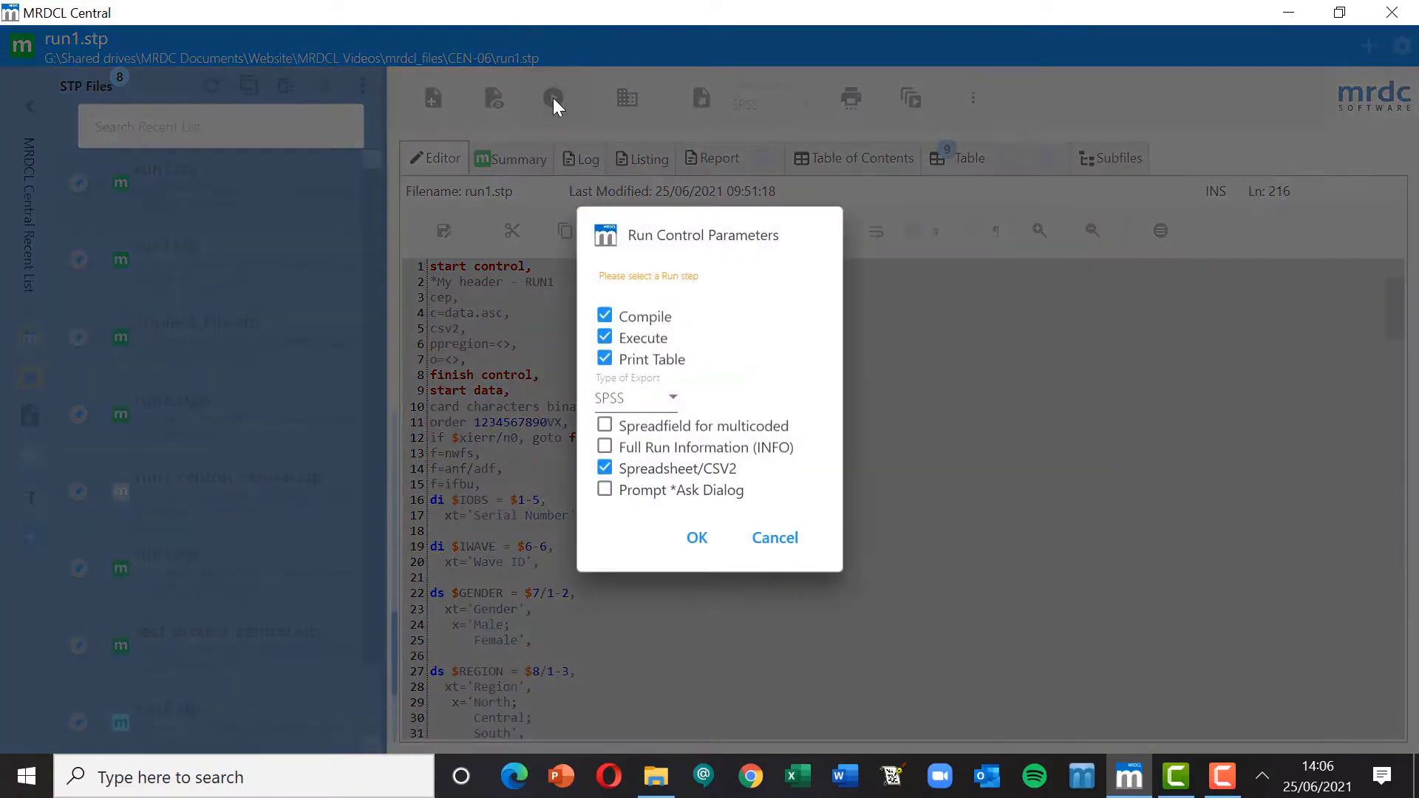
mouse_move(604, 490)
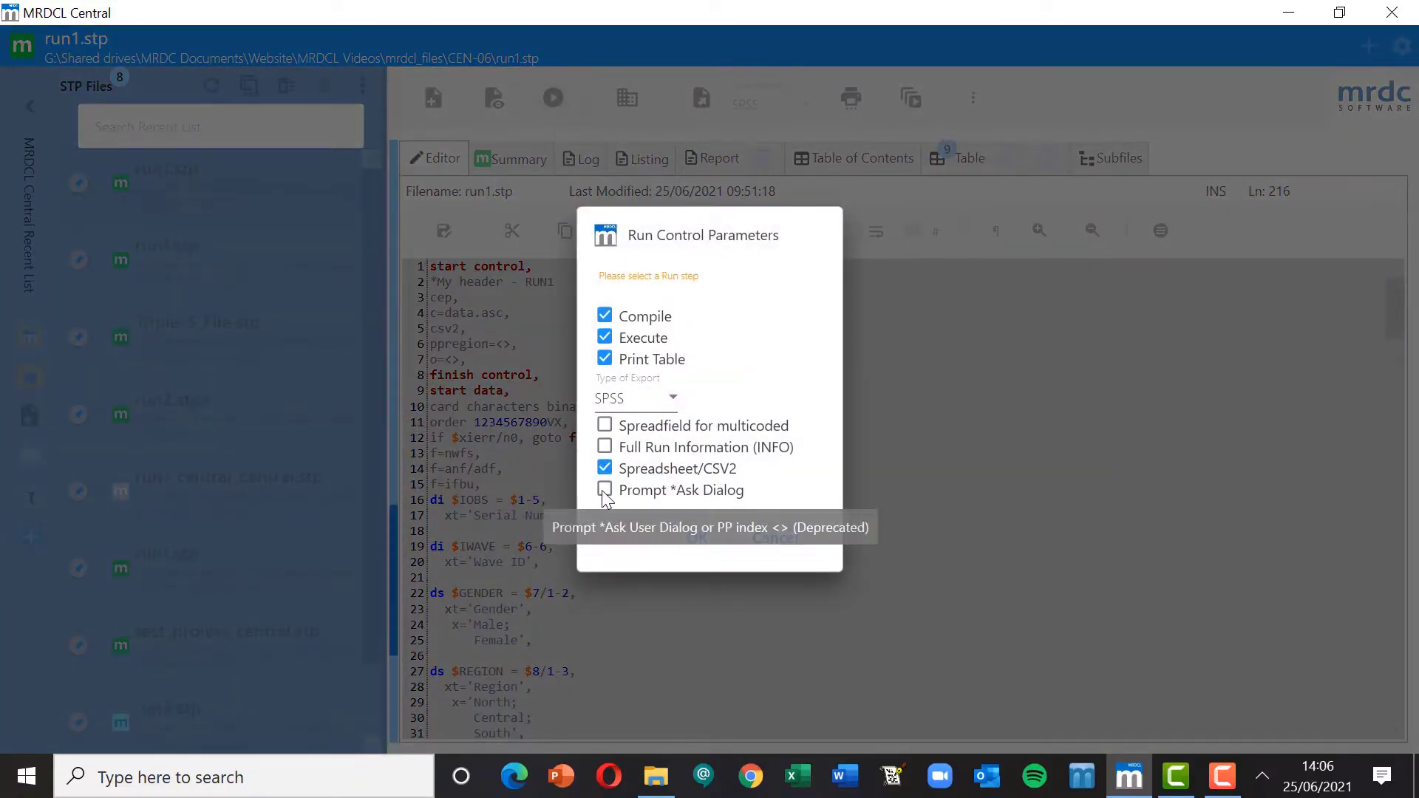
left_click(604, 489)
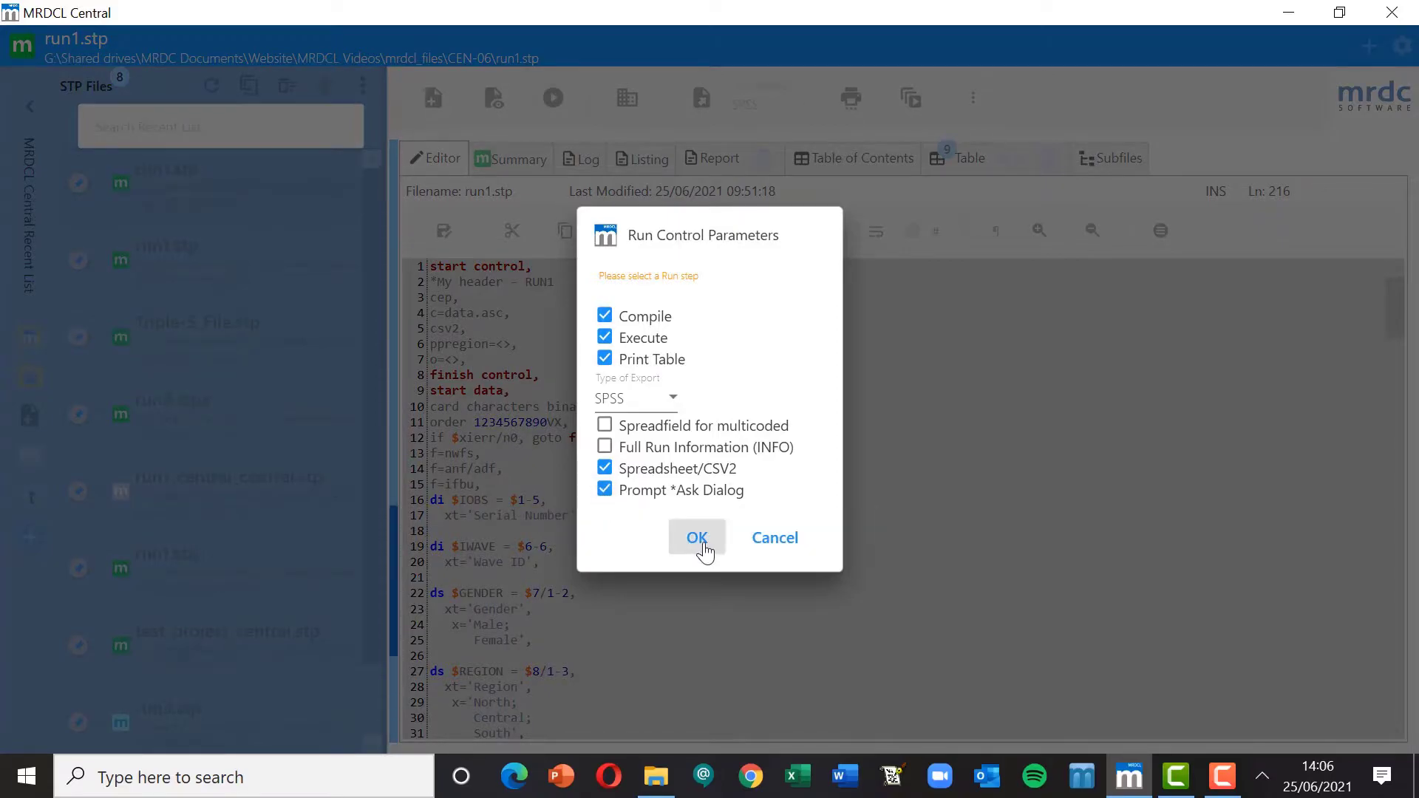
left_click(697, 538)
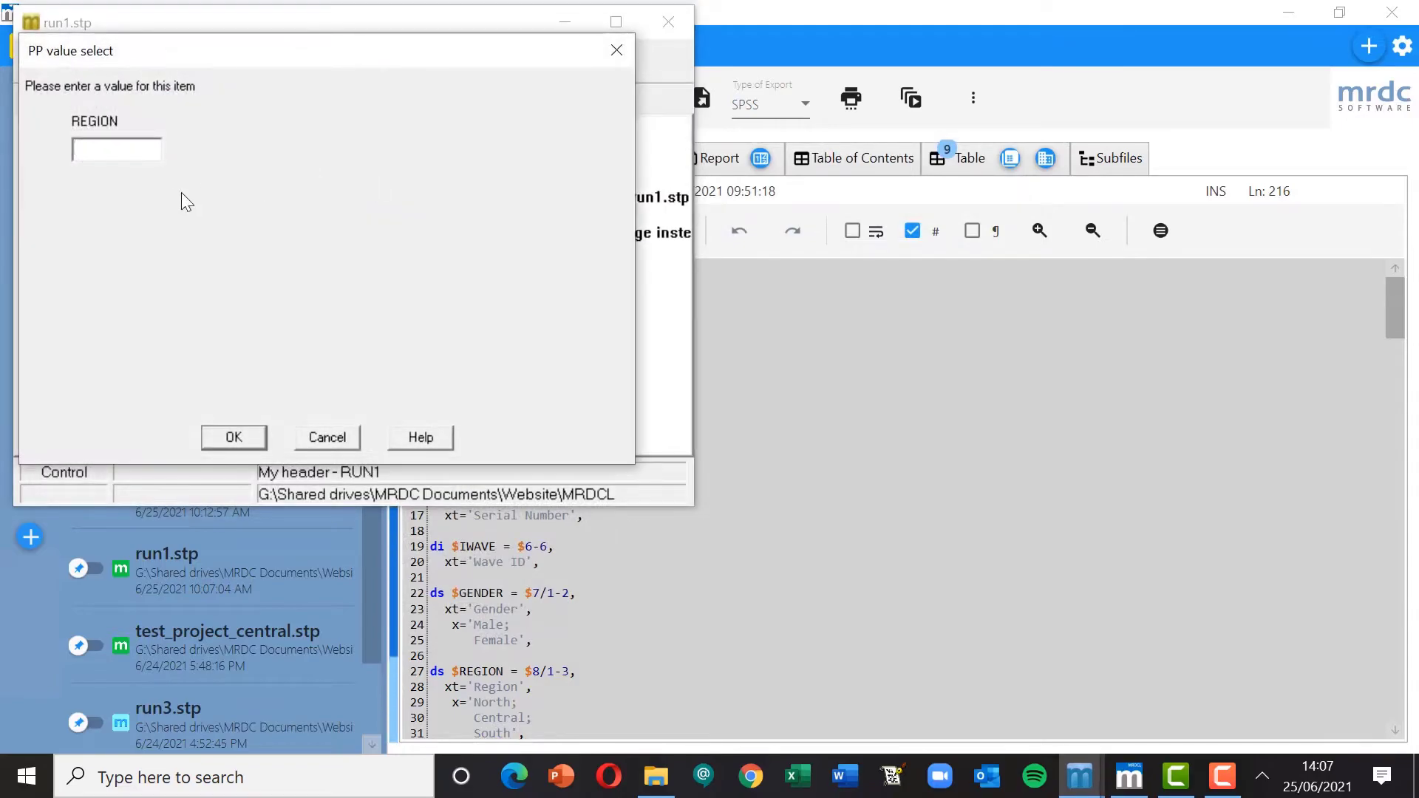
Answer the prompts with REGION value 1 and output file name region1, letting the run complete
left_click(115, 151)
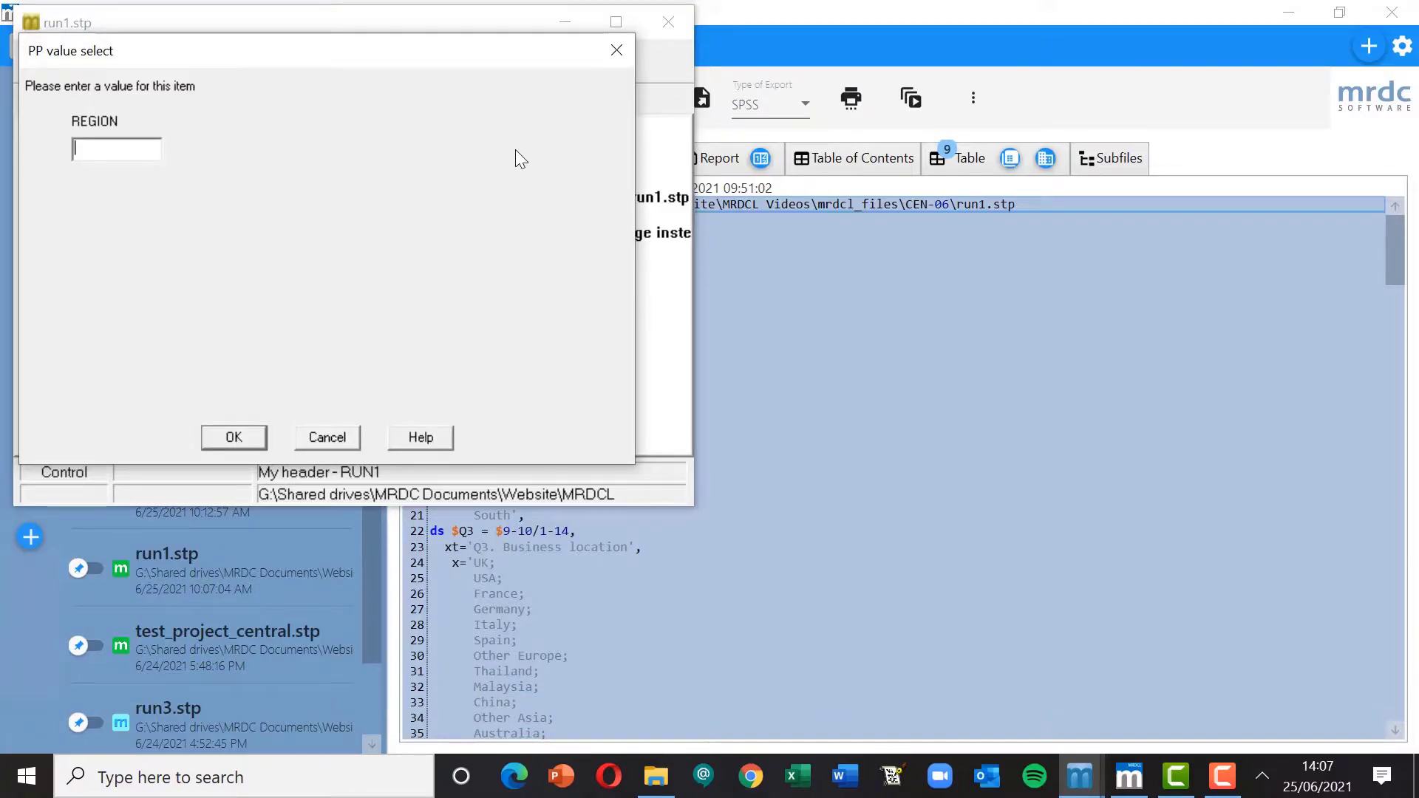
type("1")
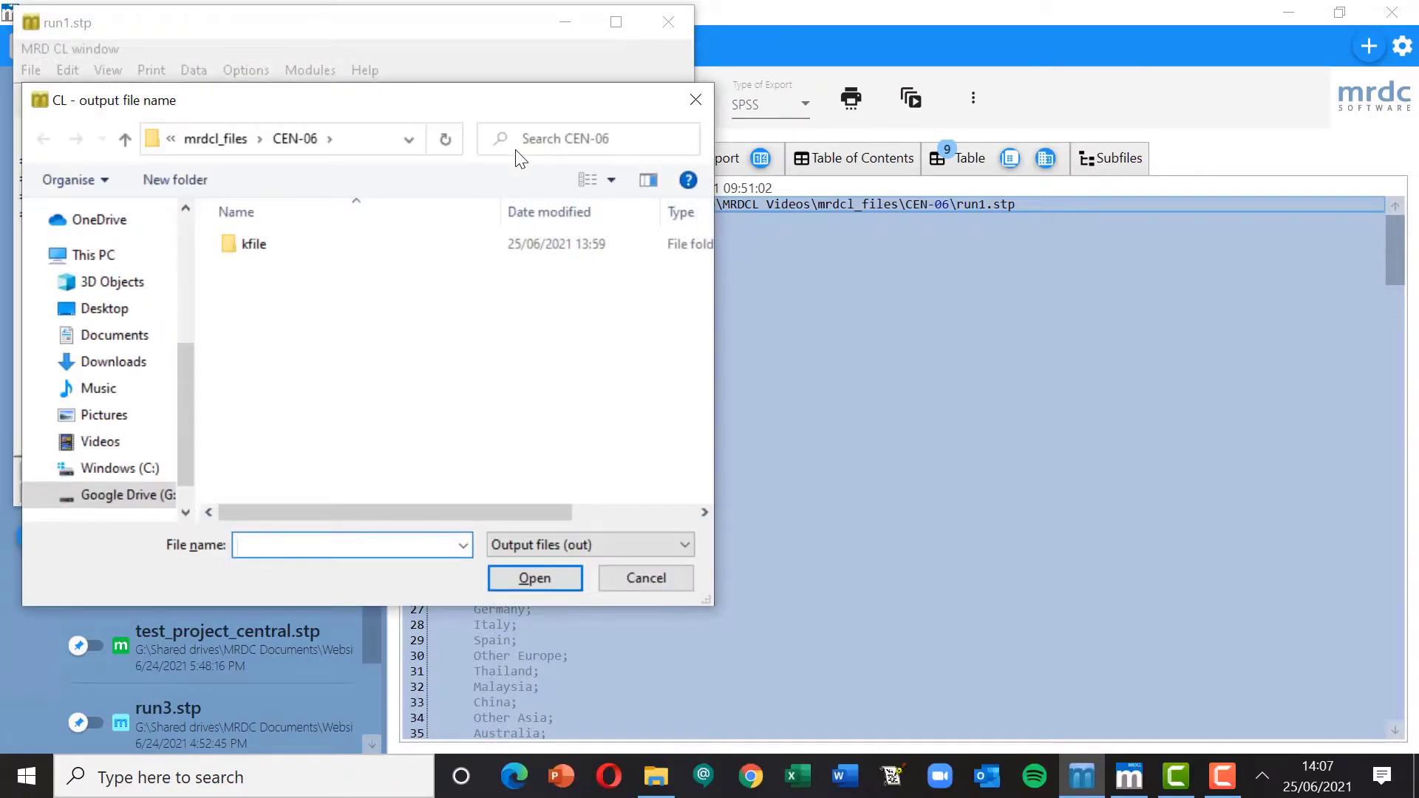
type("region1")
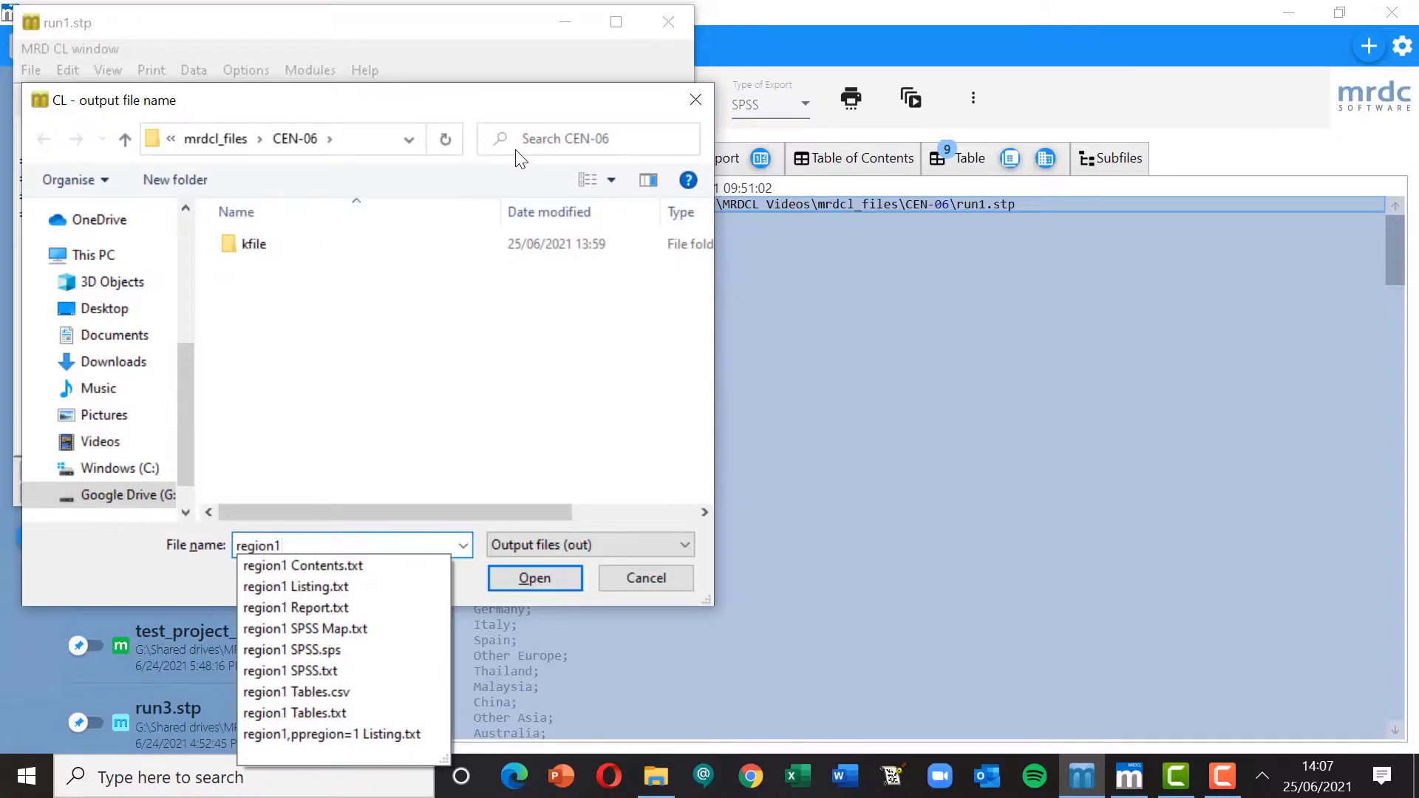
left_click(534, 578)
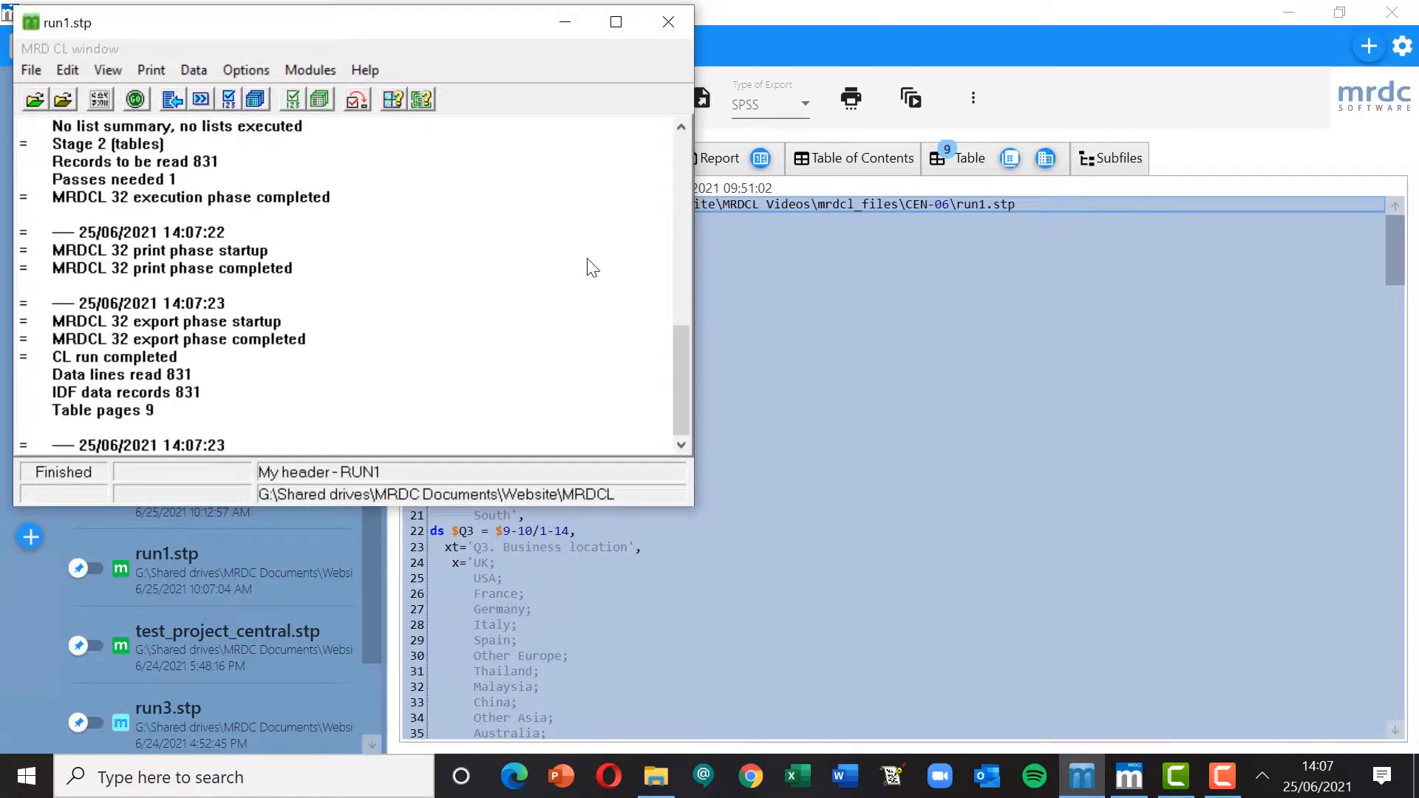
mouse_move(652, 59)
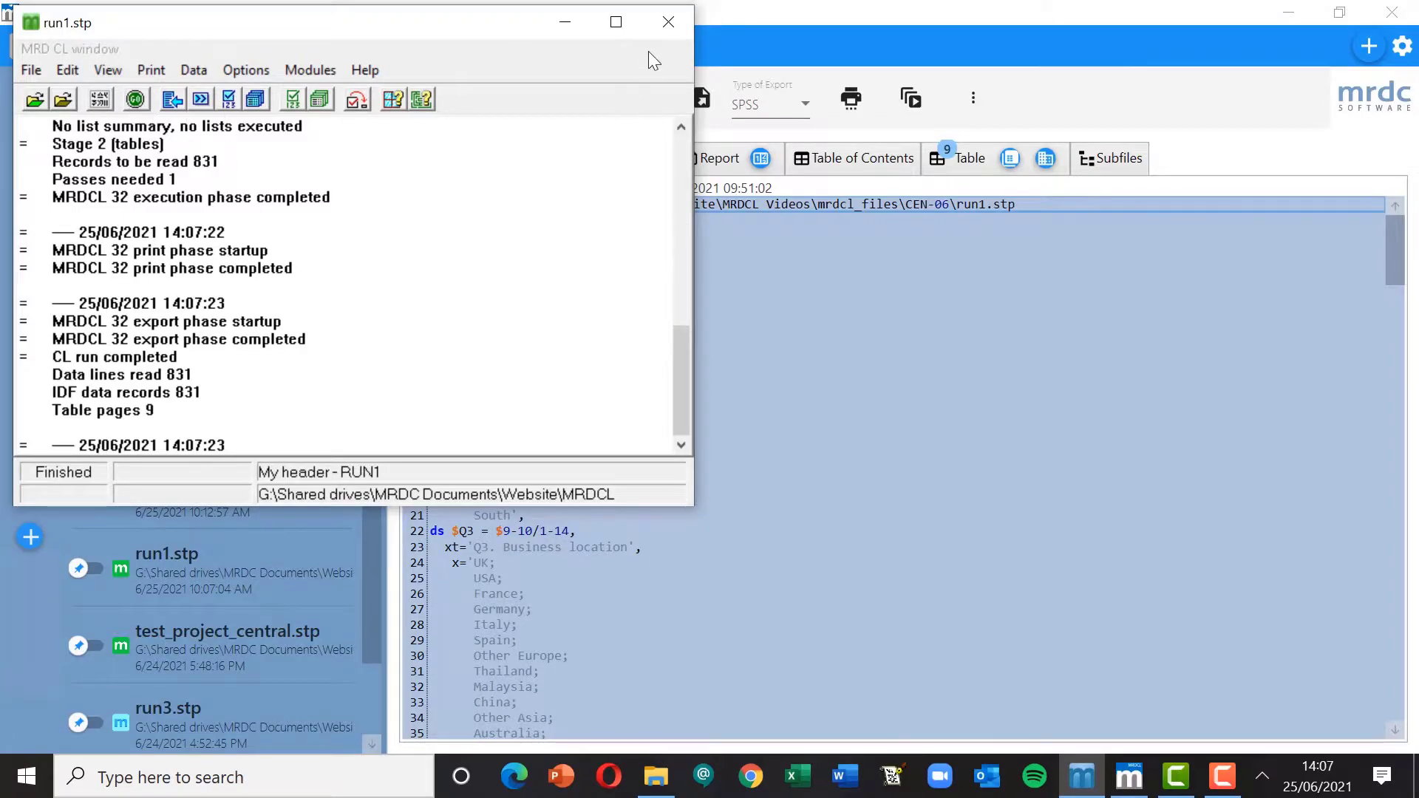
Close the run window, view the region1 Tables output, then return to the run1.stp editor
left_click(668, 21)
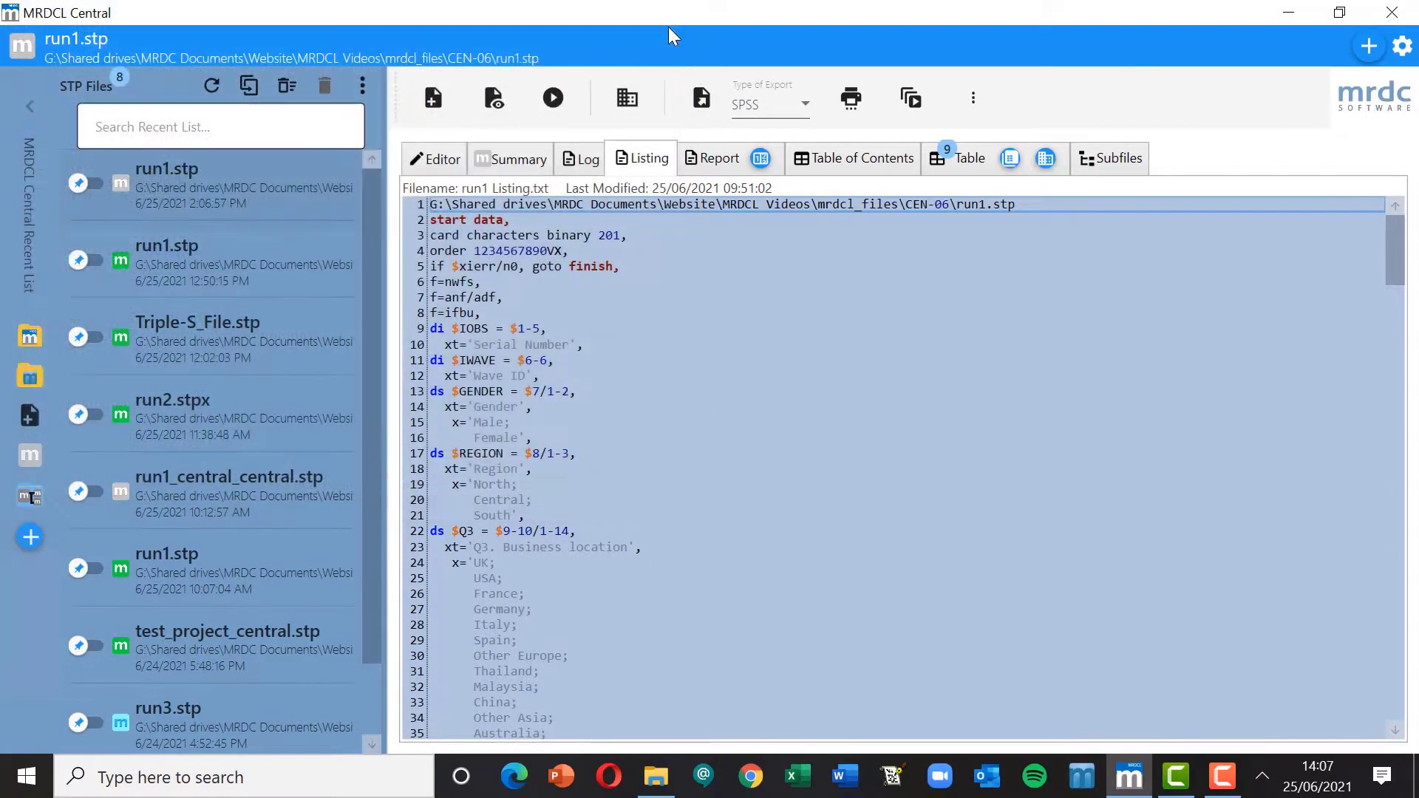
mouse_move(972, 163)
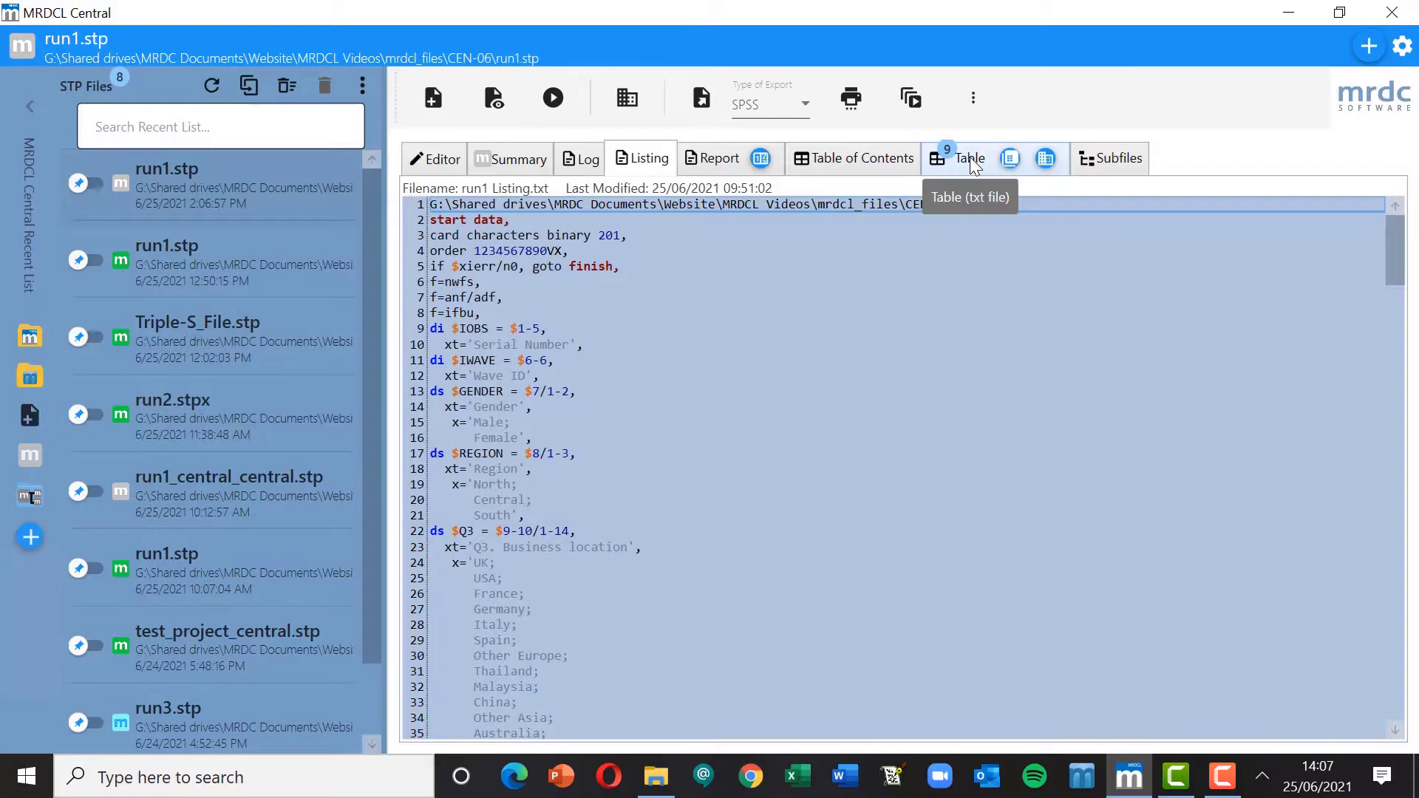
left_click(968, 158)
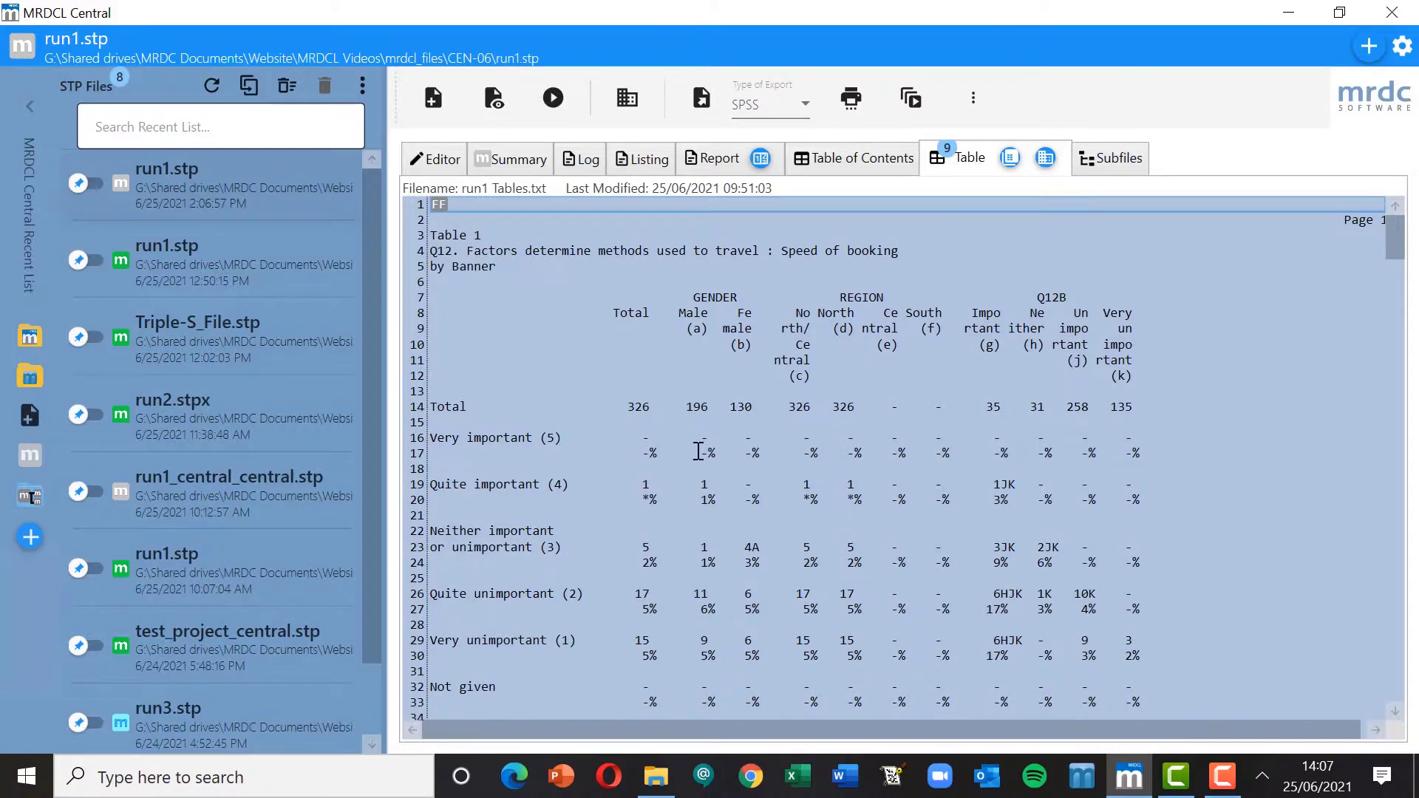
mouse_move(875, 392)
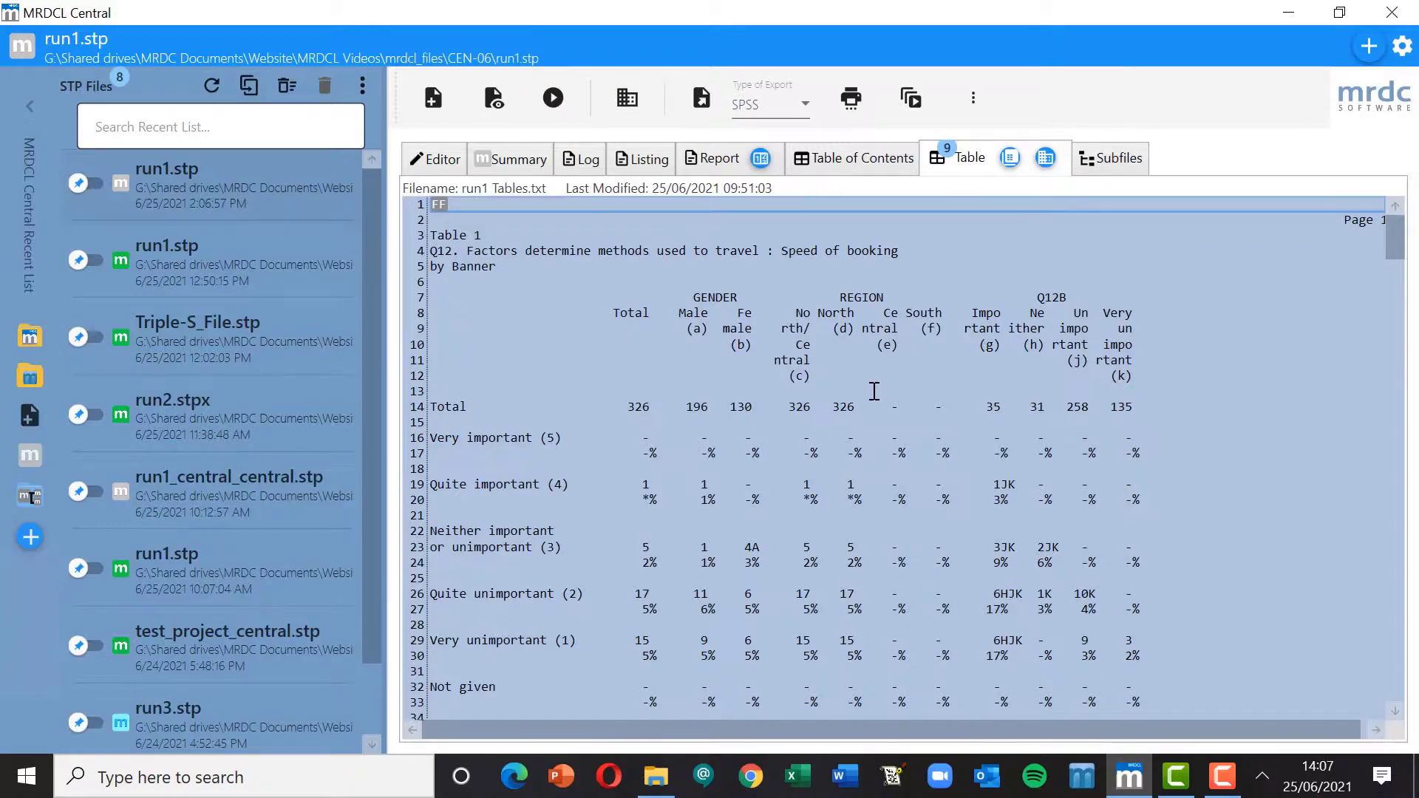
mouse_move(520, 140)
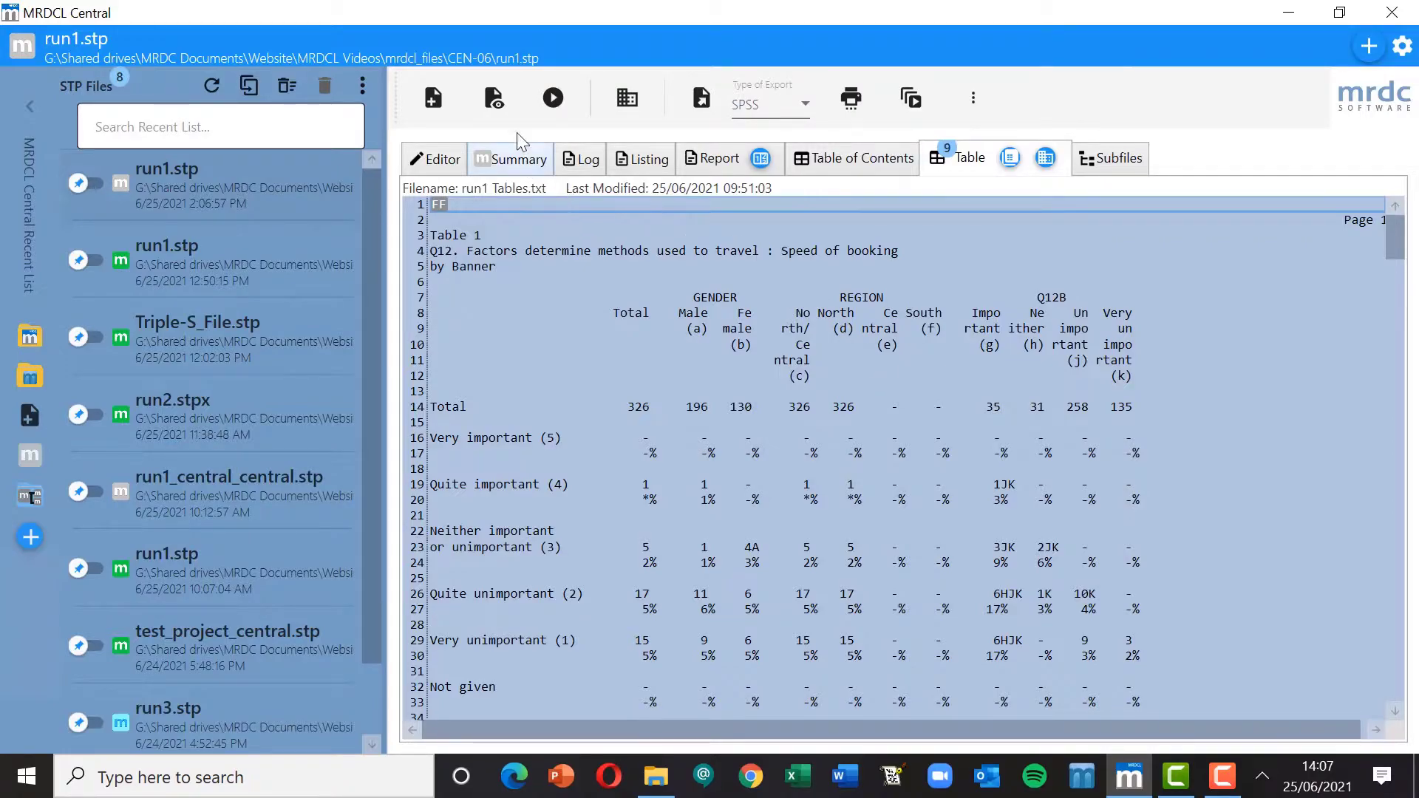
left_click(493, 98)
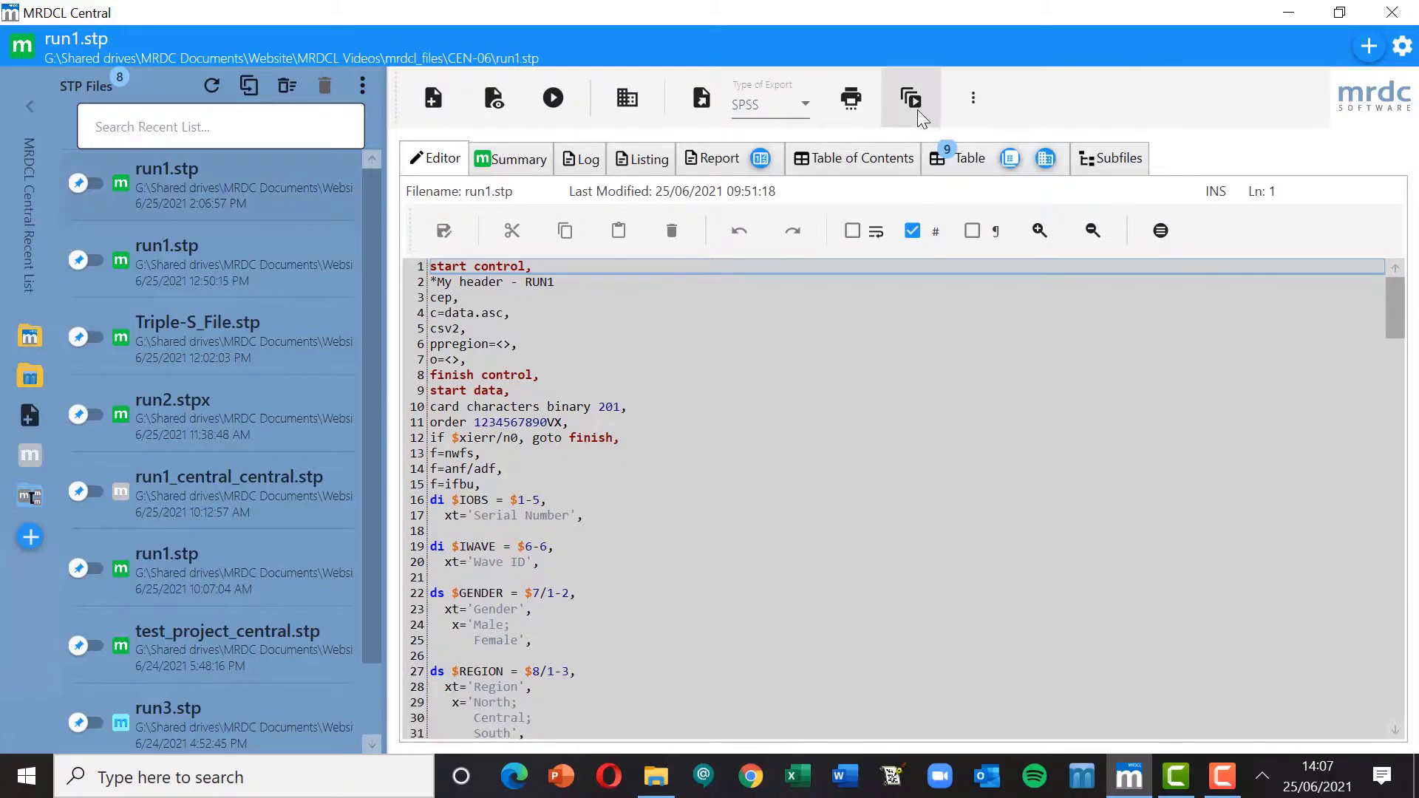
mouse_move(911, 97)
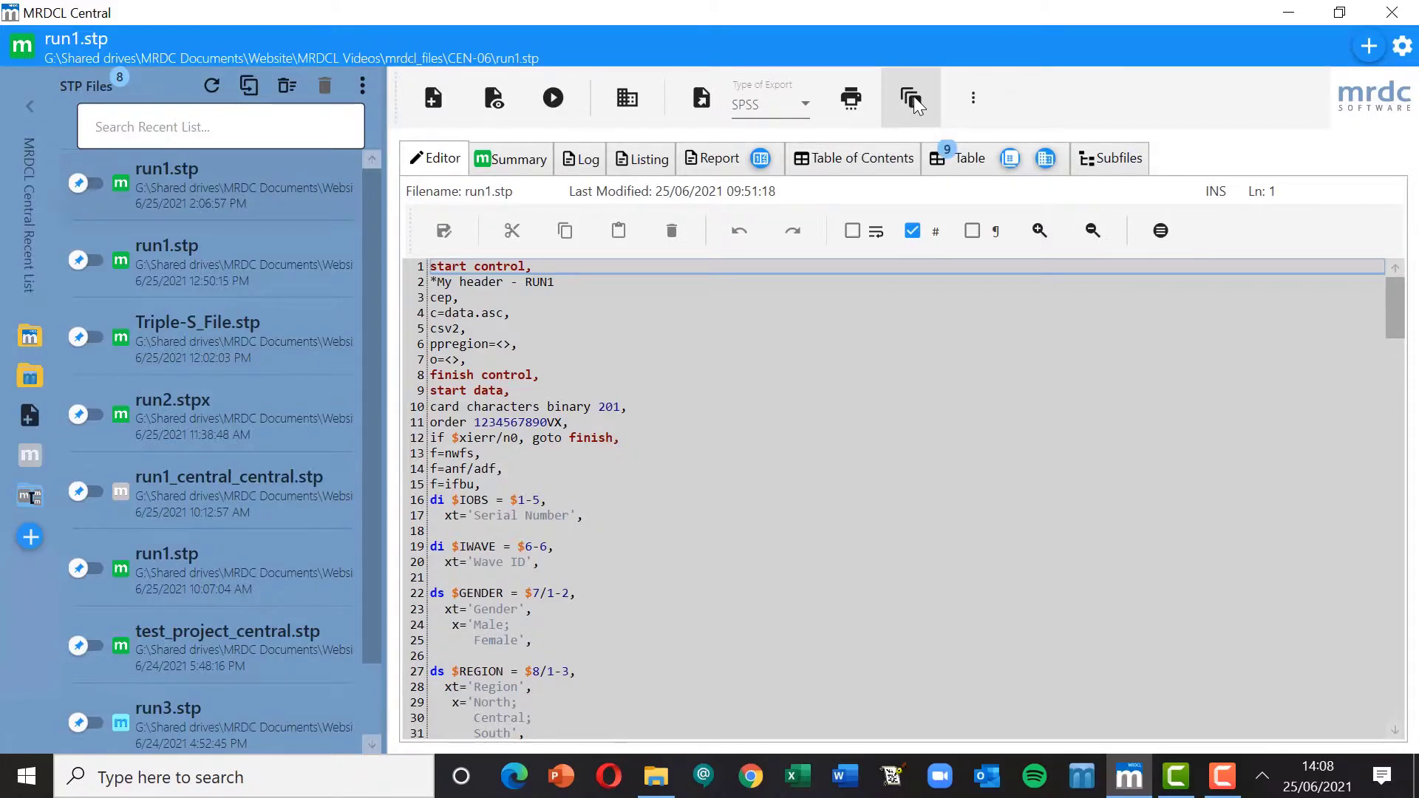
Show the Batch Run view listing run1.stp with region1, region2 and region4 child runs
left_click(911, 98)
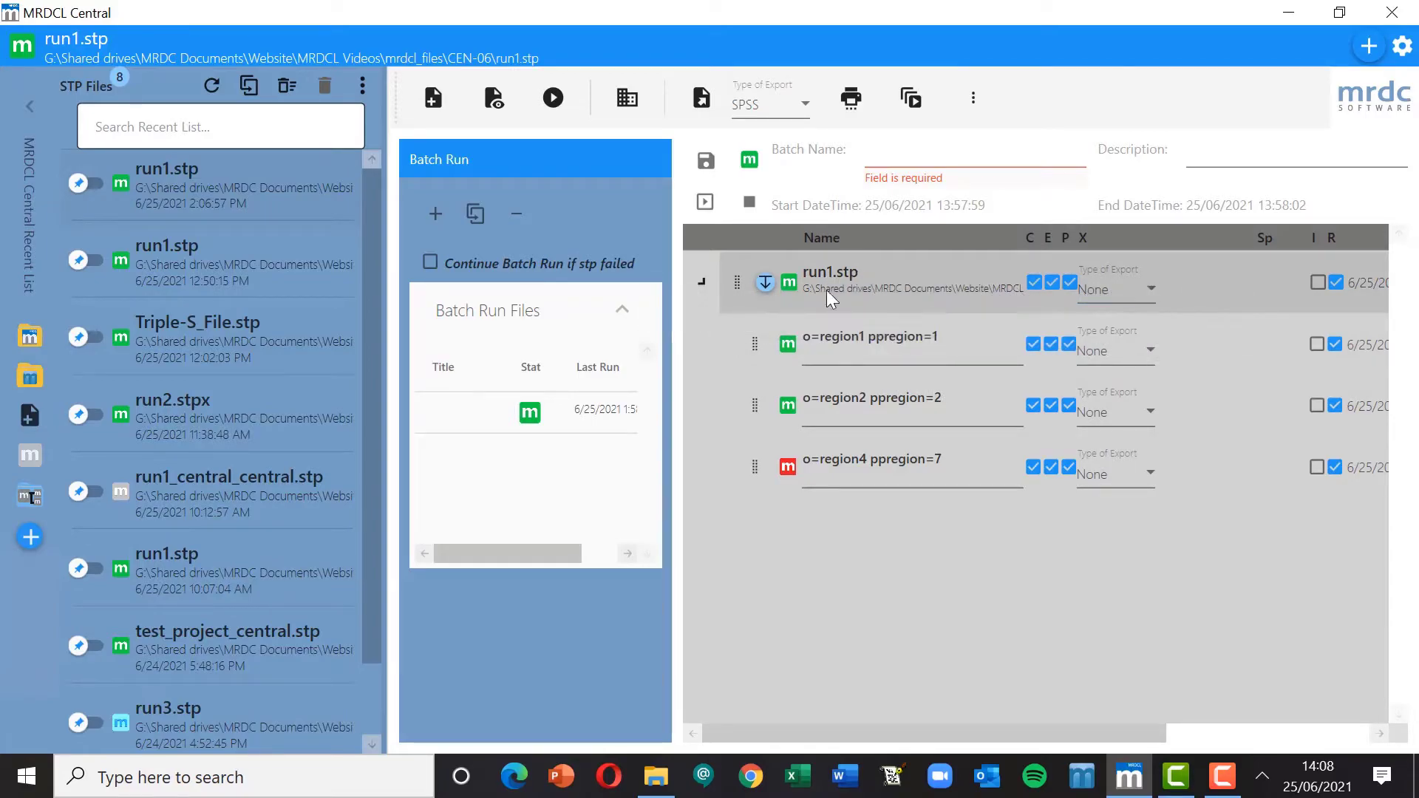
mouse_move(813, 359)
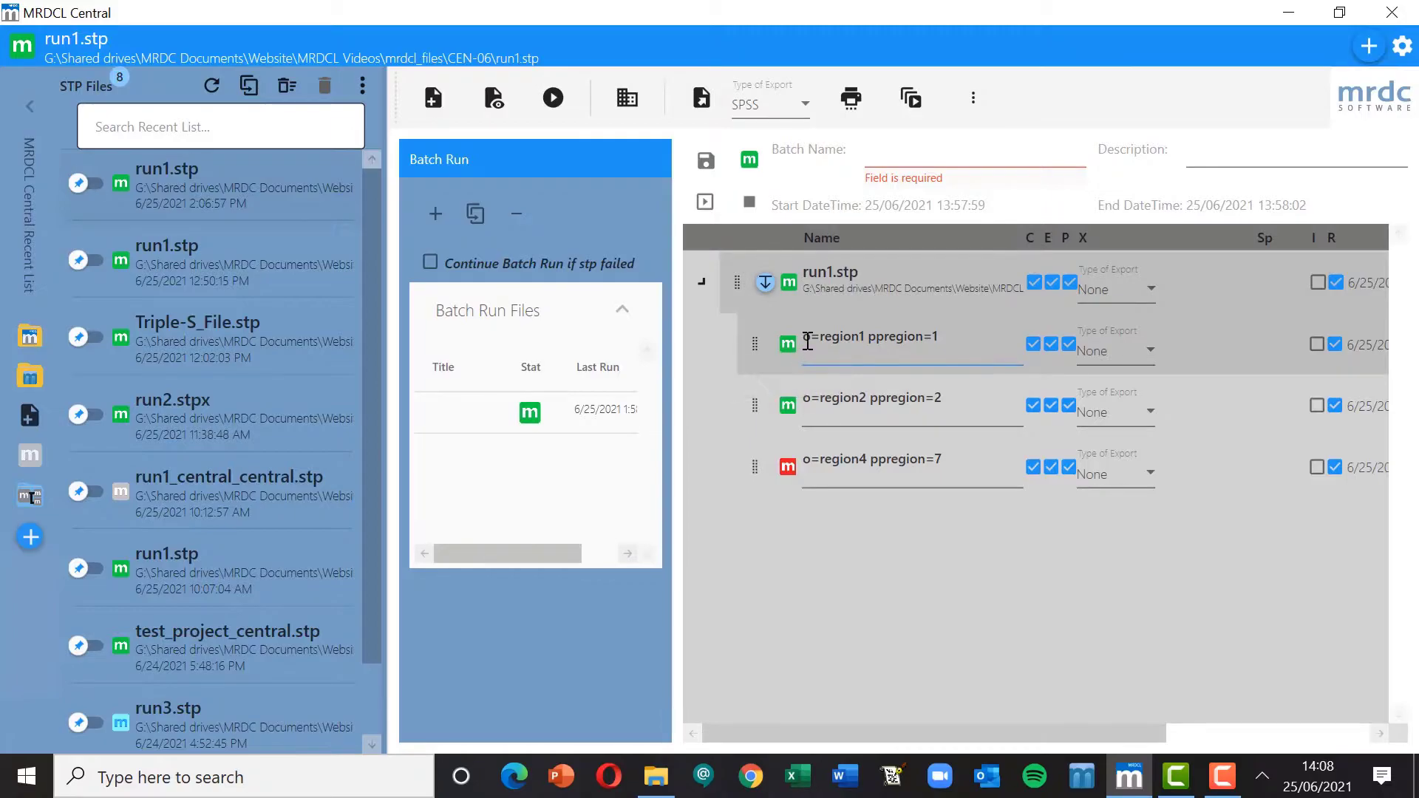
mouse_move(878, 360)
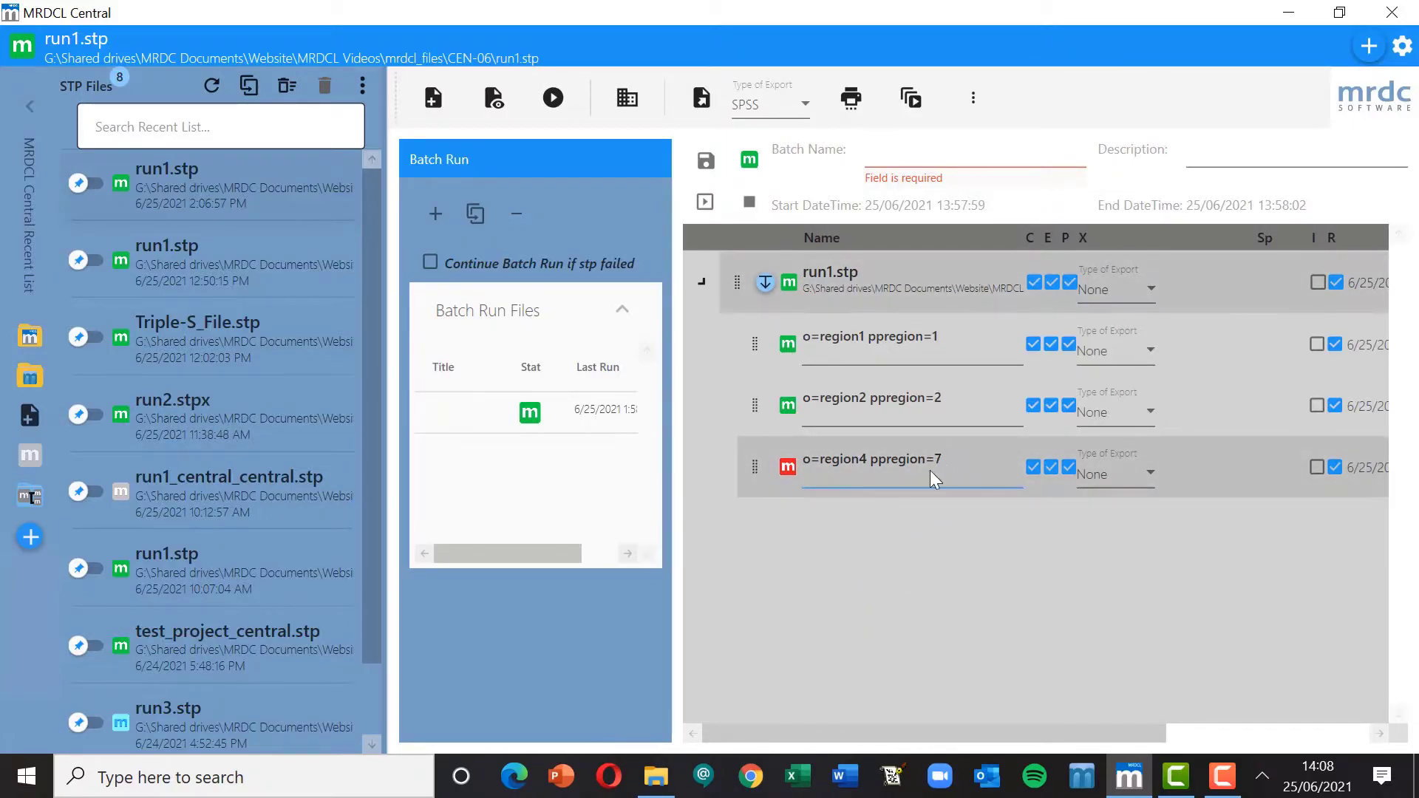
mouse_move(864, 458)
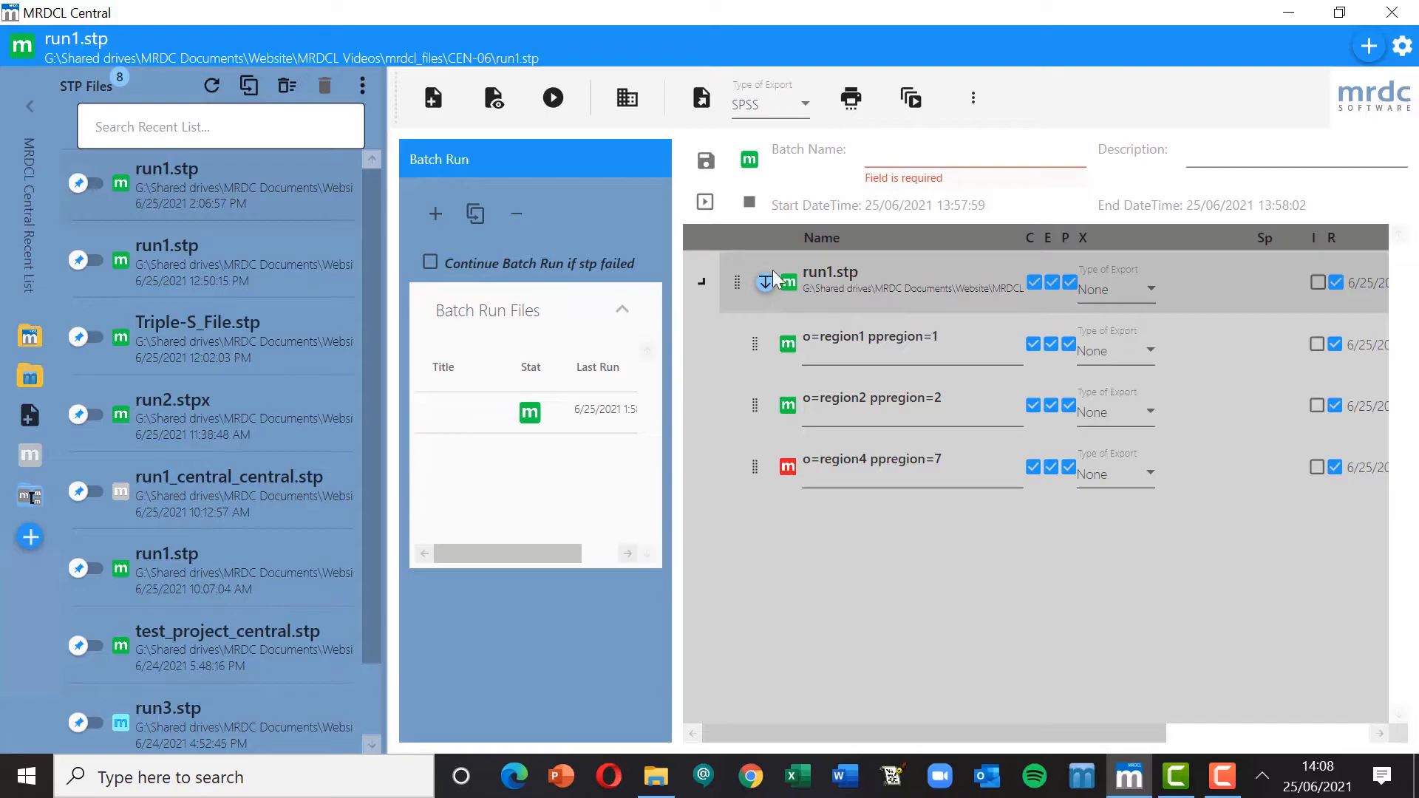
Rerun the run1.stp batch and check each child run's start and end times
left_click(704, 201)
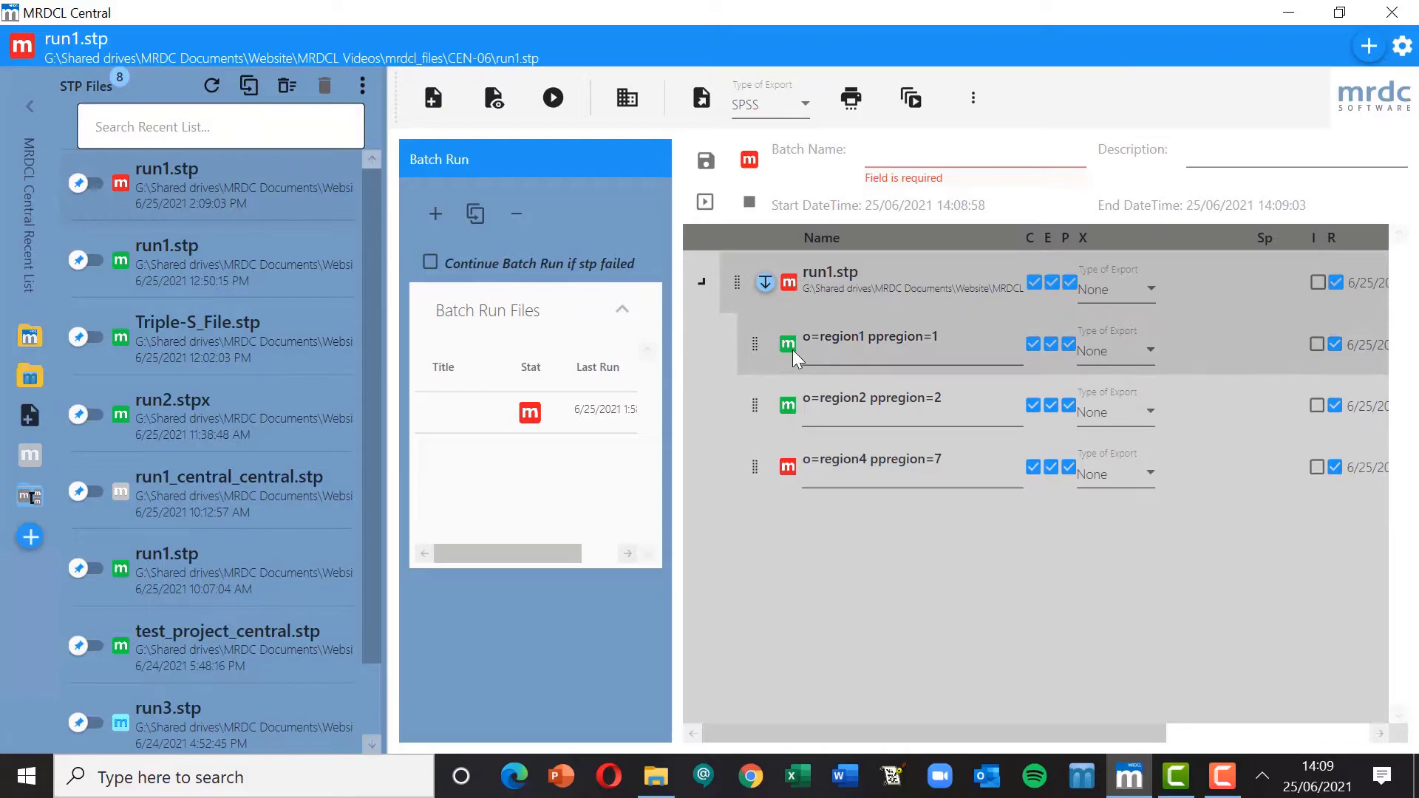
mouse_move(796, 401)
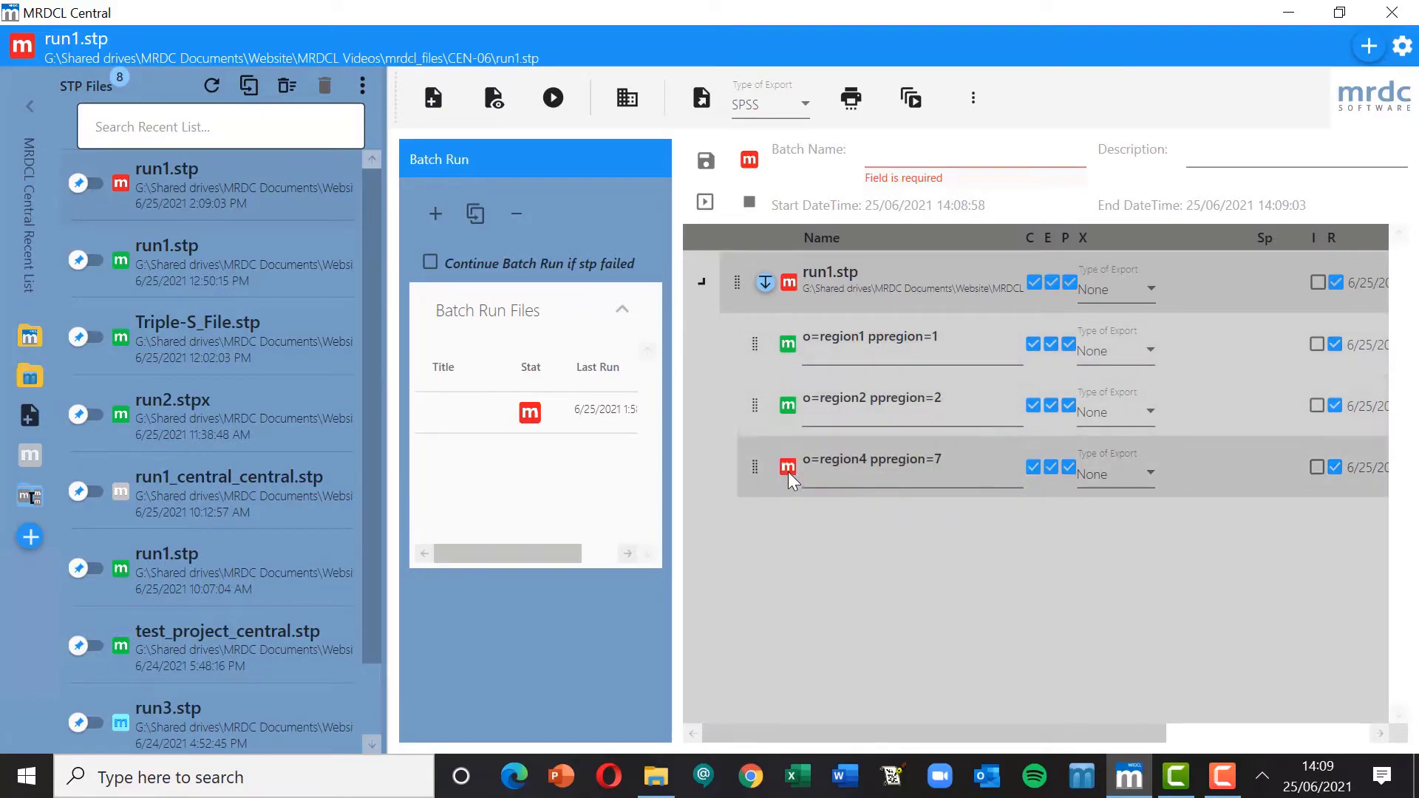
mouse_move(790, 479)
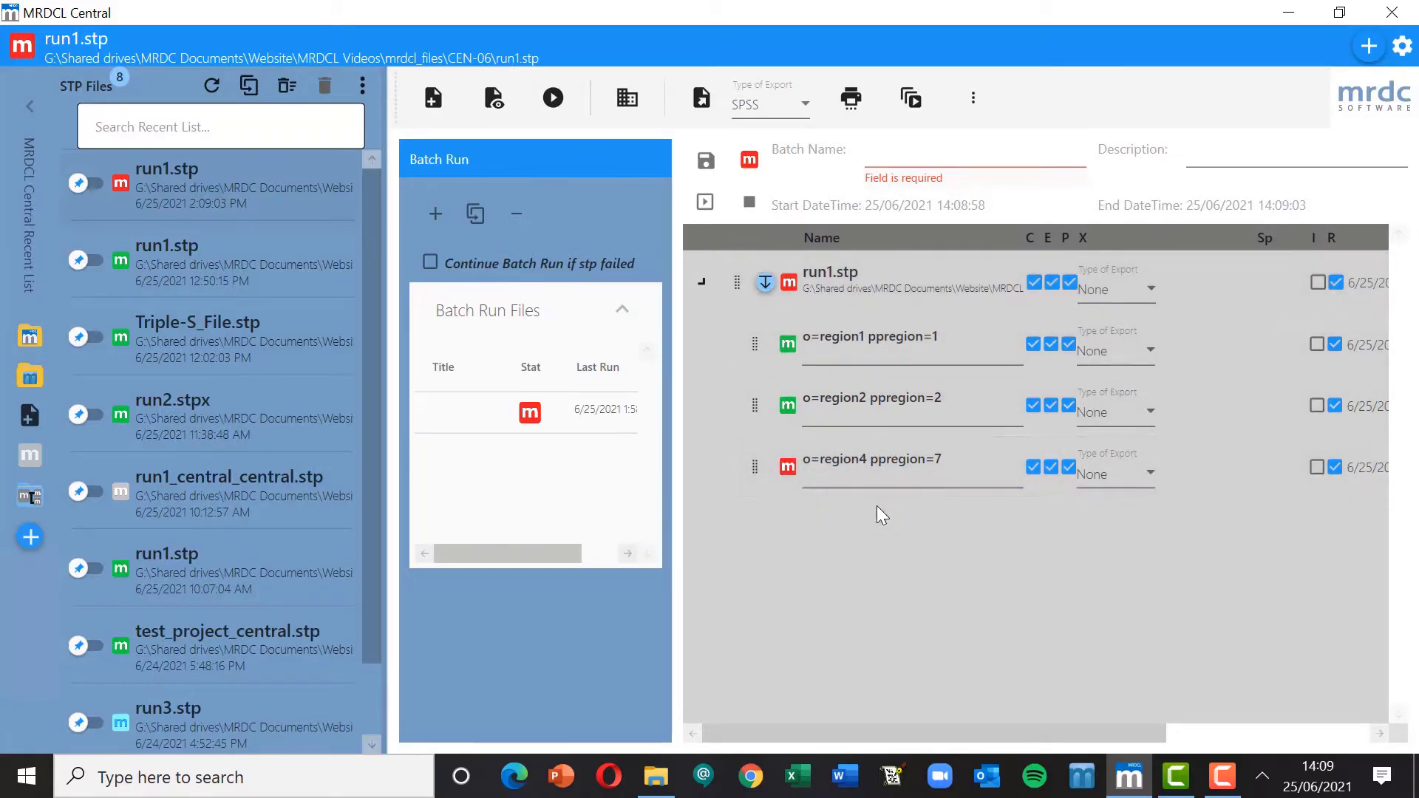
mouse_move(922, 519)
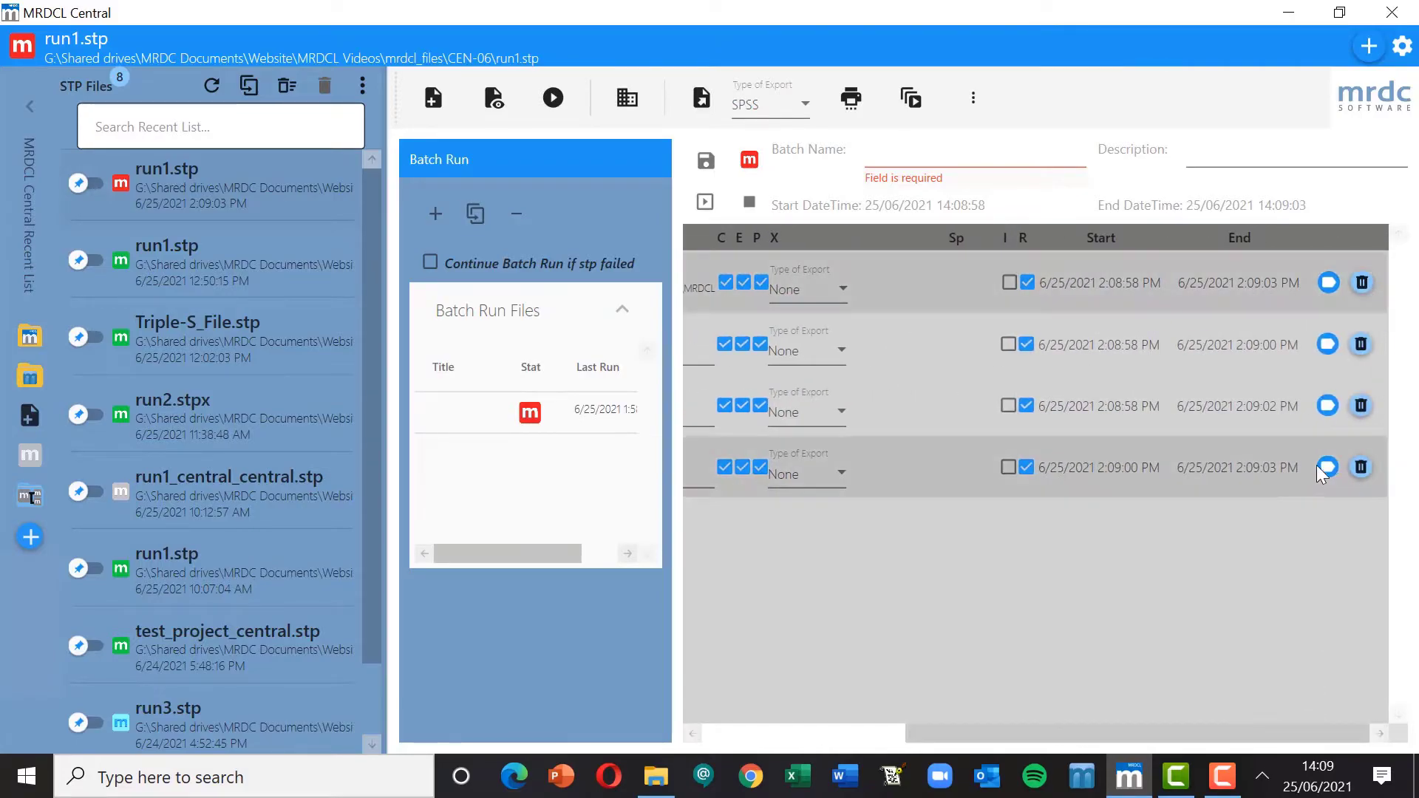
mouse_move(1328, 467)
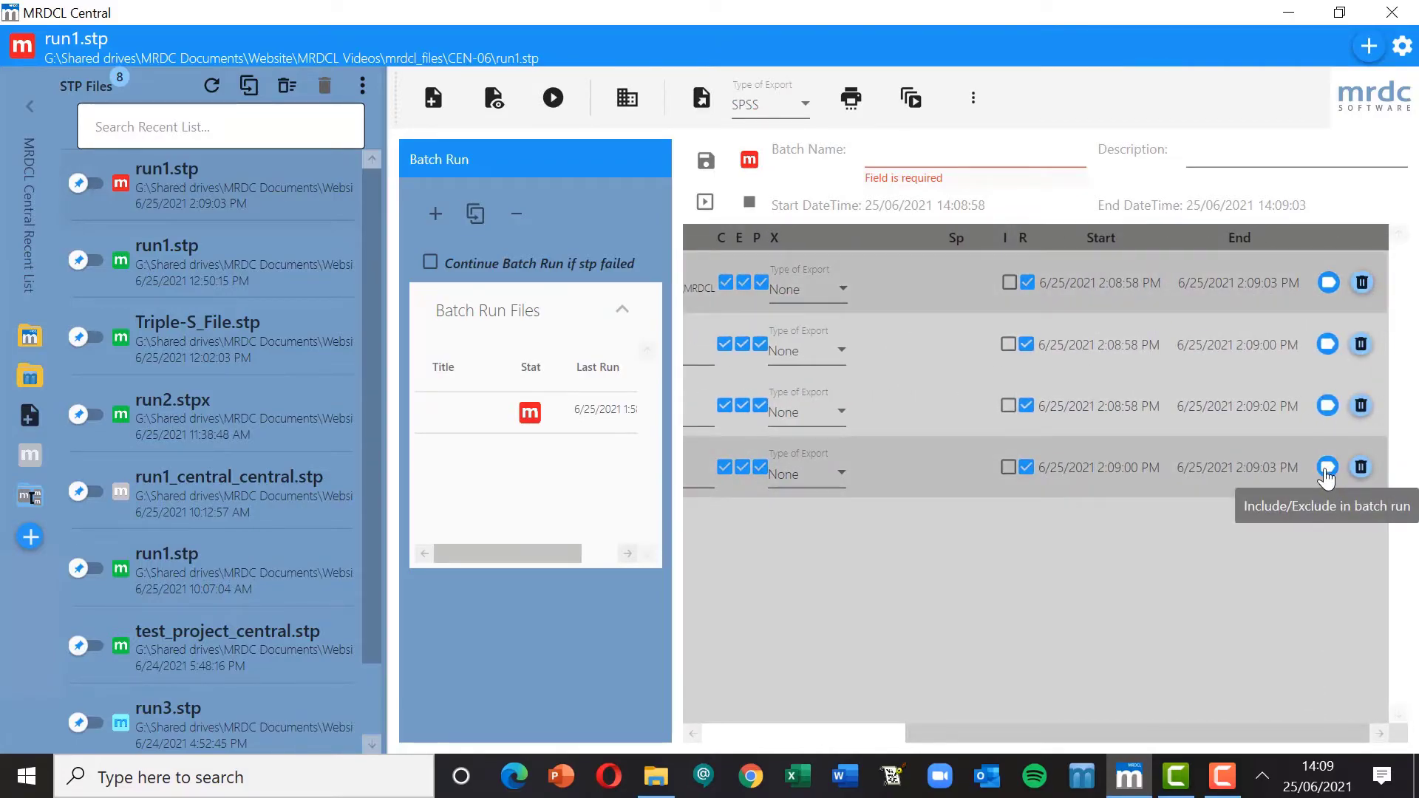
left_click(1327, 467)
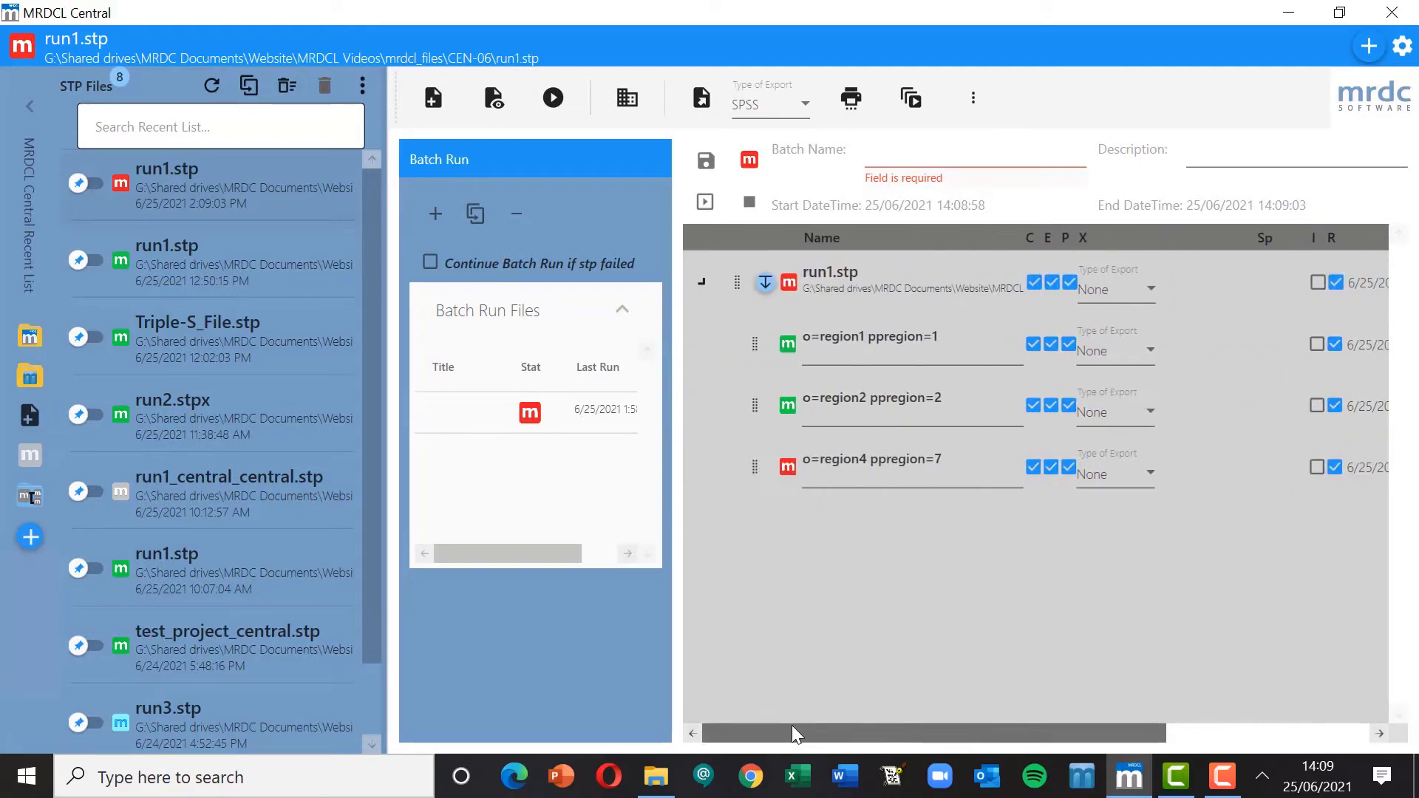
mouse_move(838, 420)
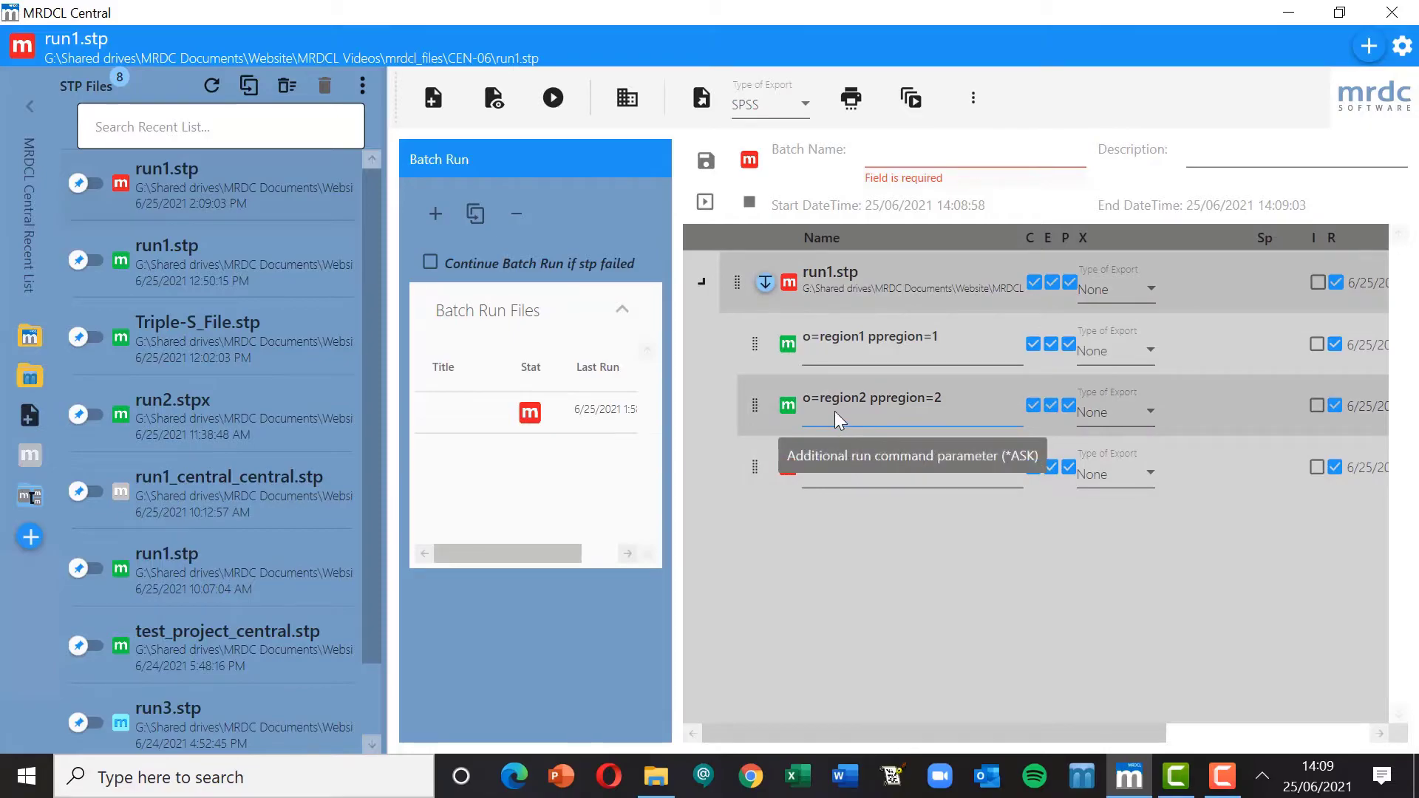
mouse_move(854, 419)
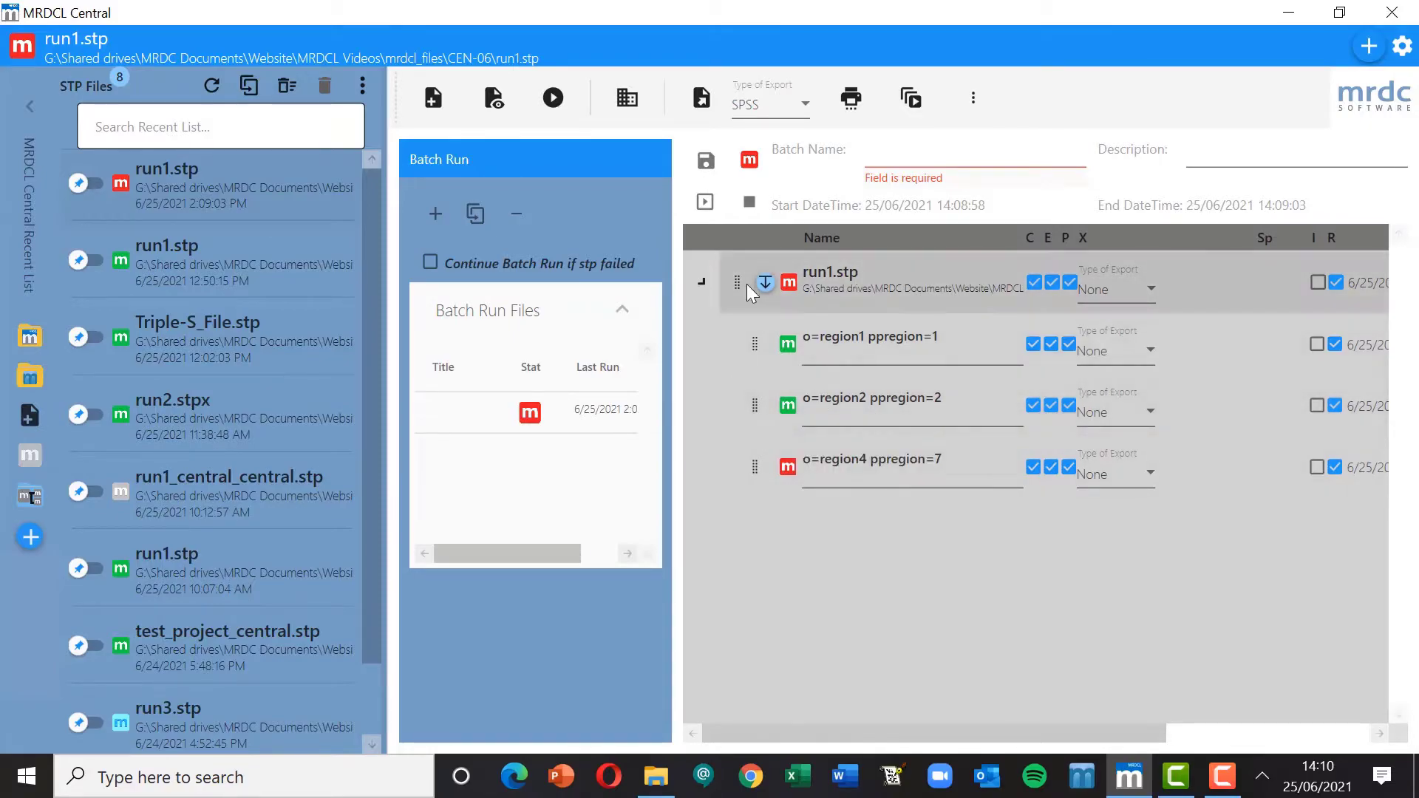
mouse_move(766, 283)
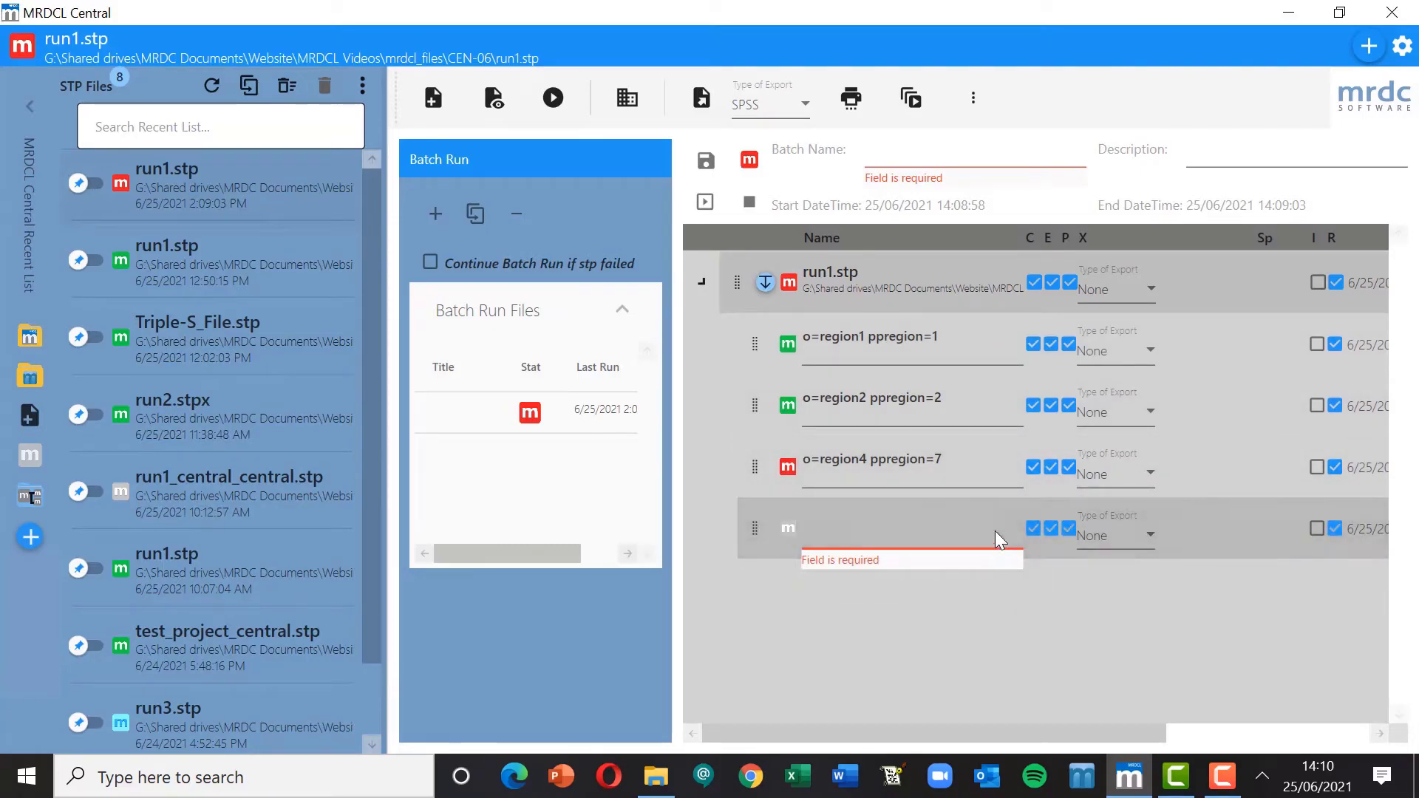
Enter the new child run's parameters o=region3 ppregion=3
left_click(898, 526)
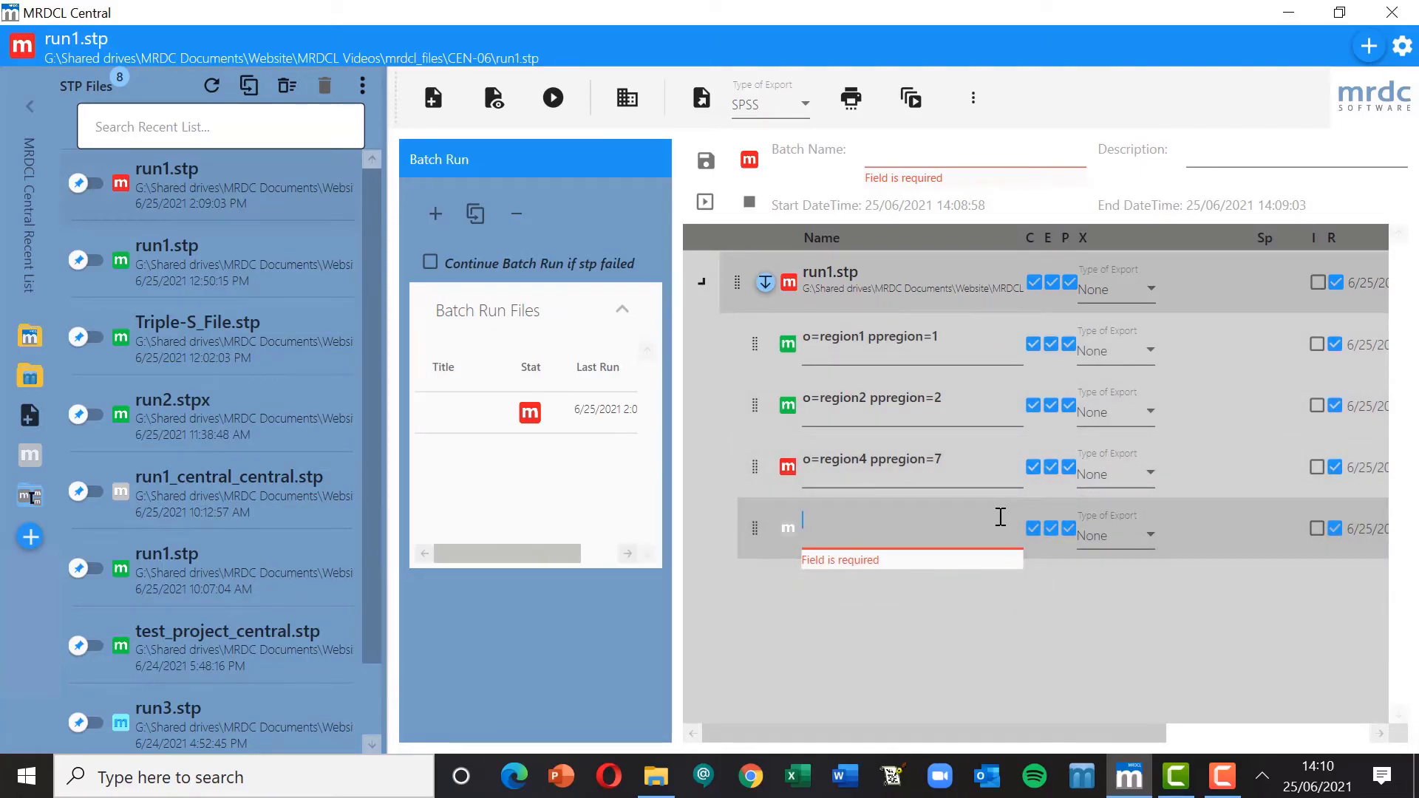
type("o=reg")
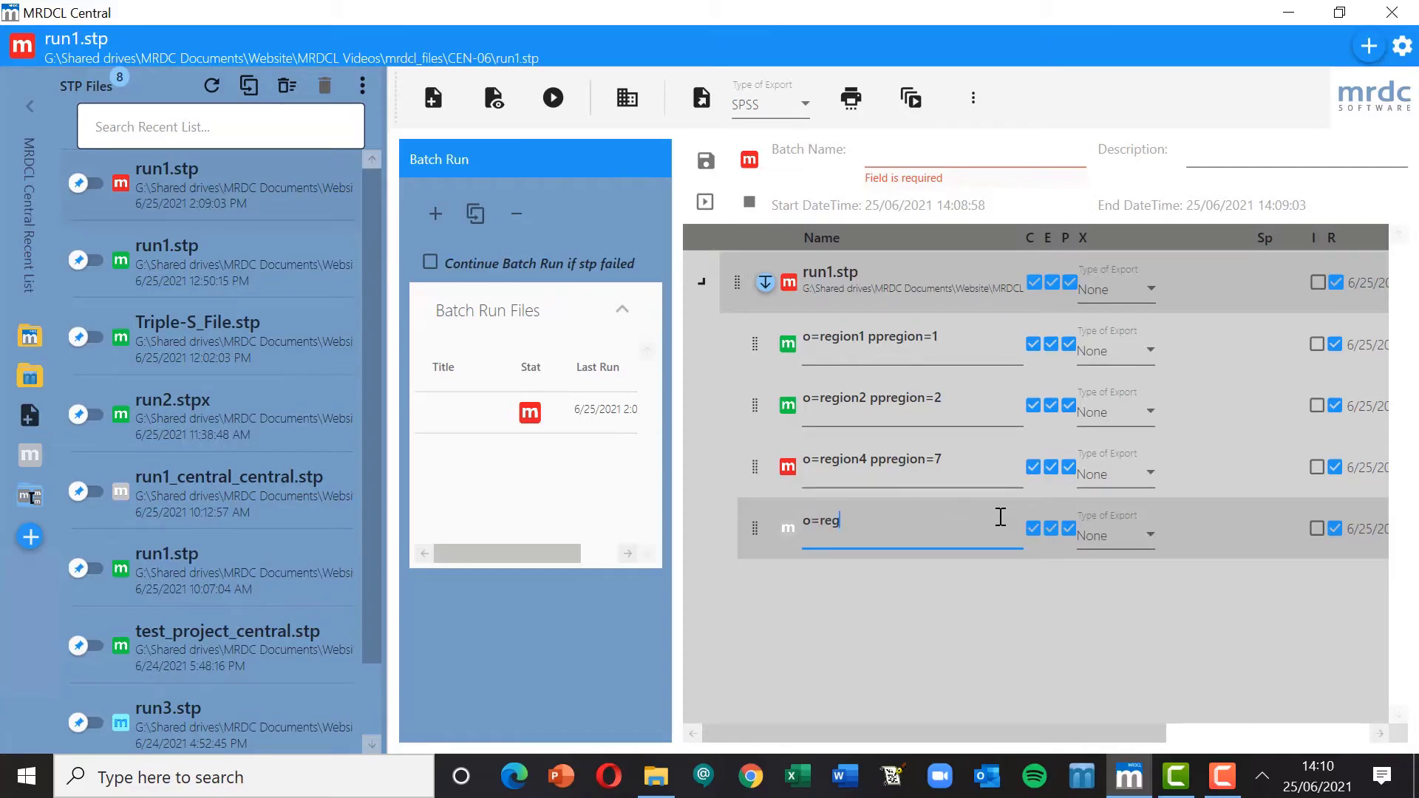
type("ion3")
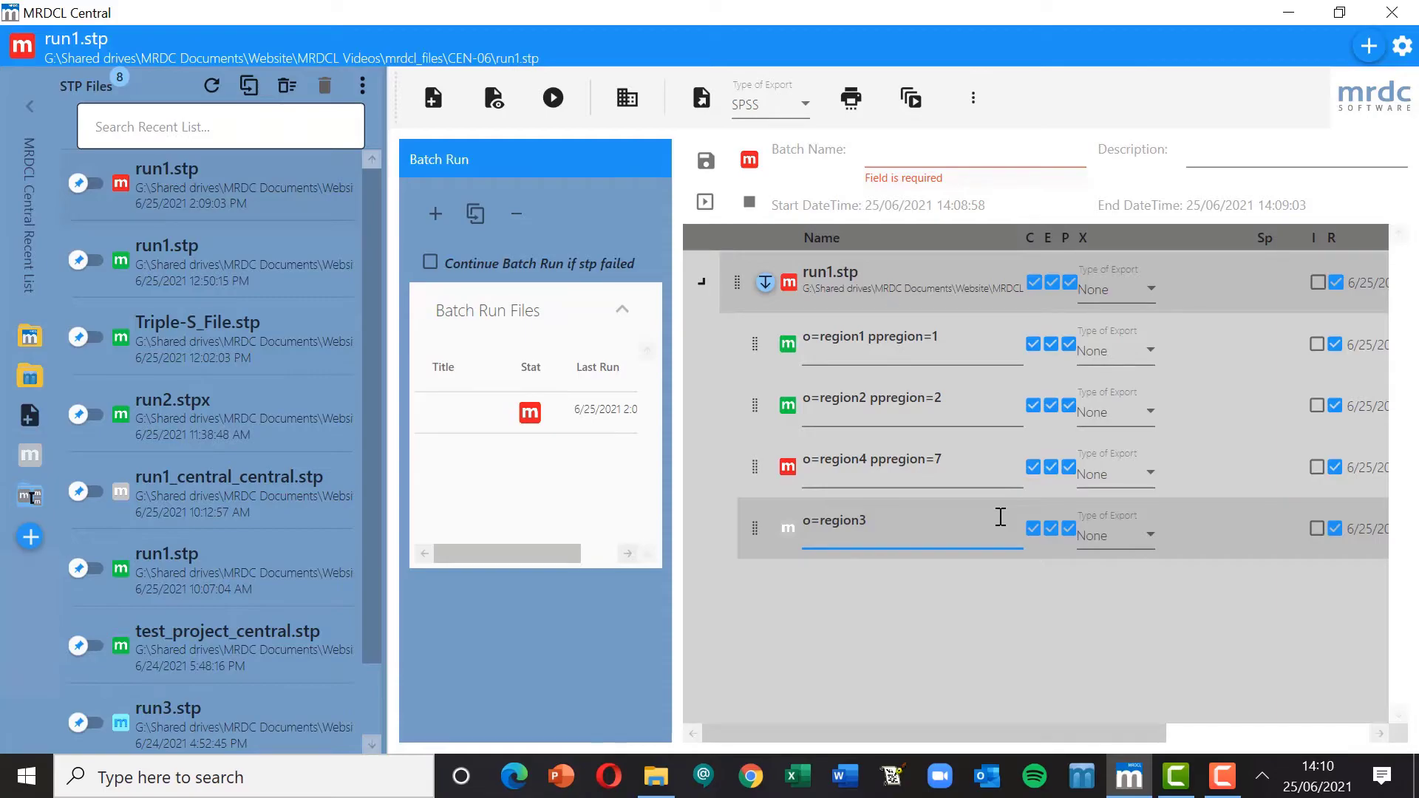
type("ppregion=3")
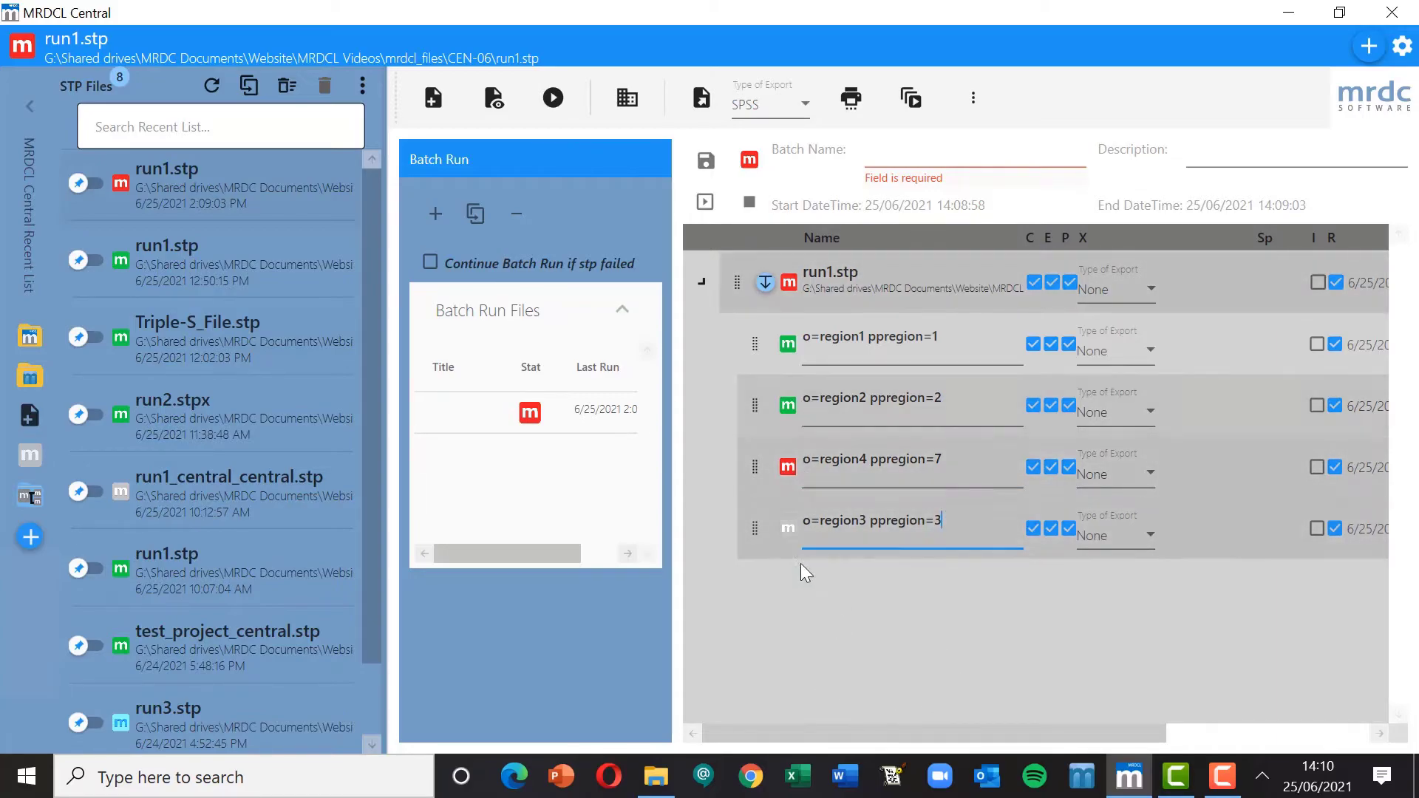
mouse_move(786, 674)
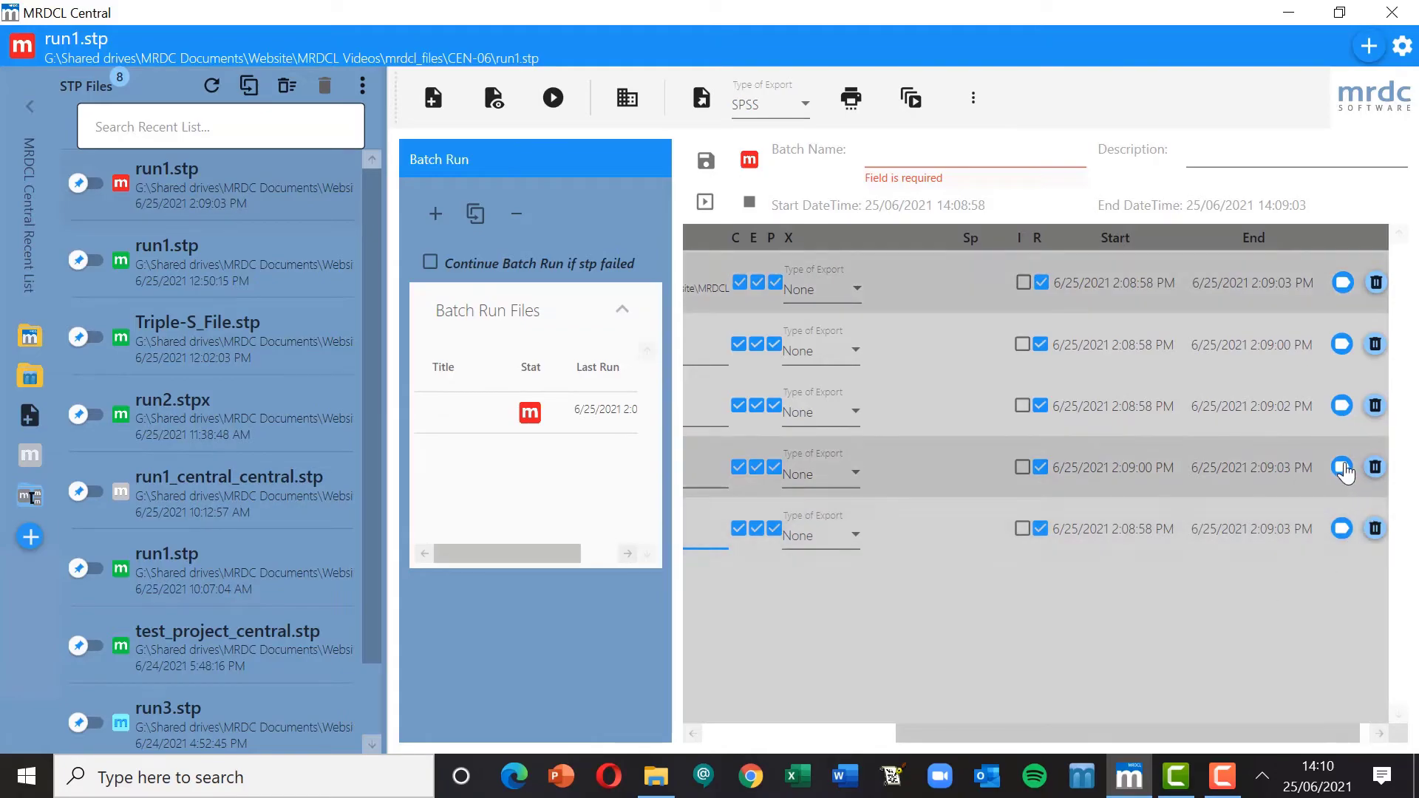
left_click(1342, 467)
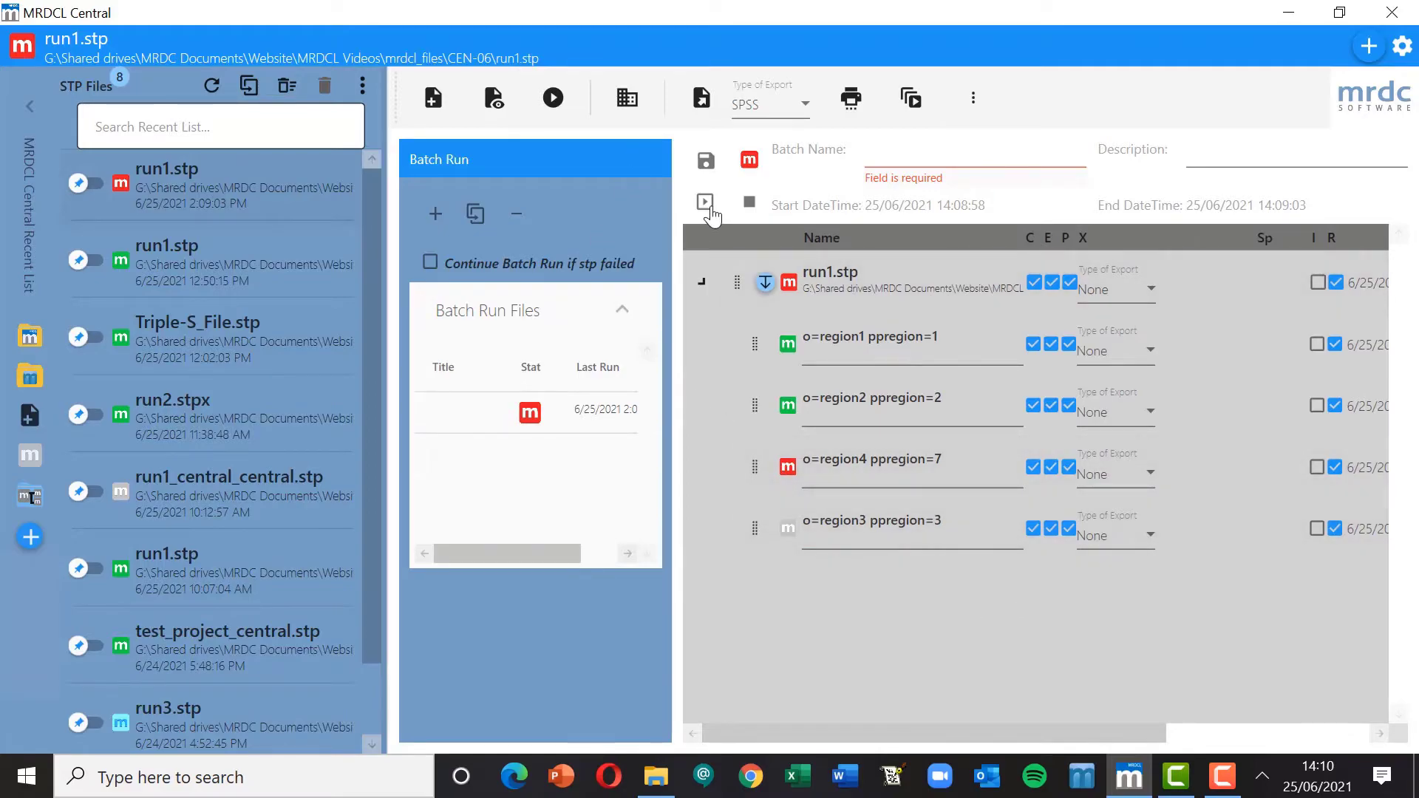
left_click(703, 201)
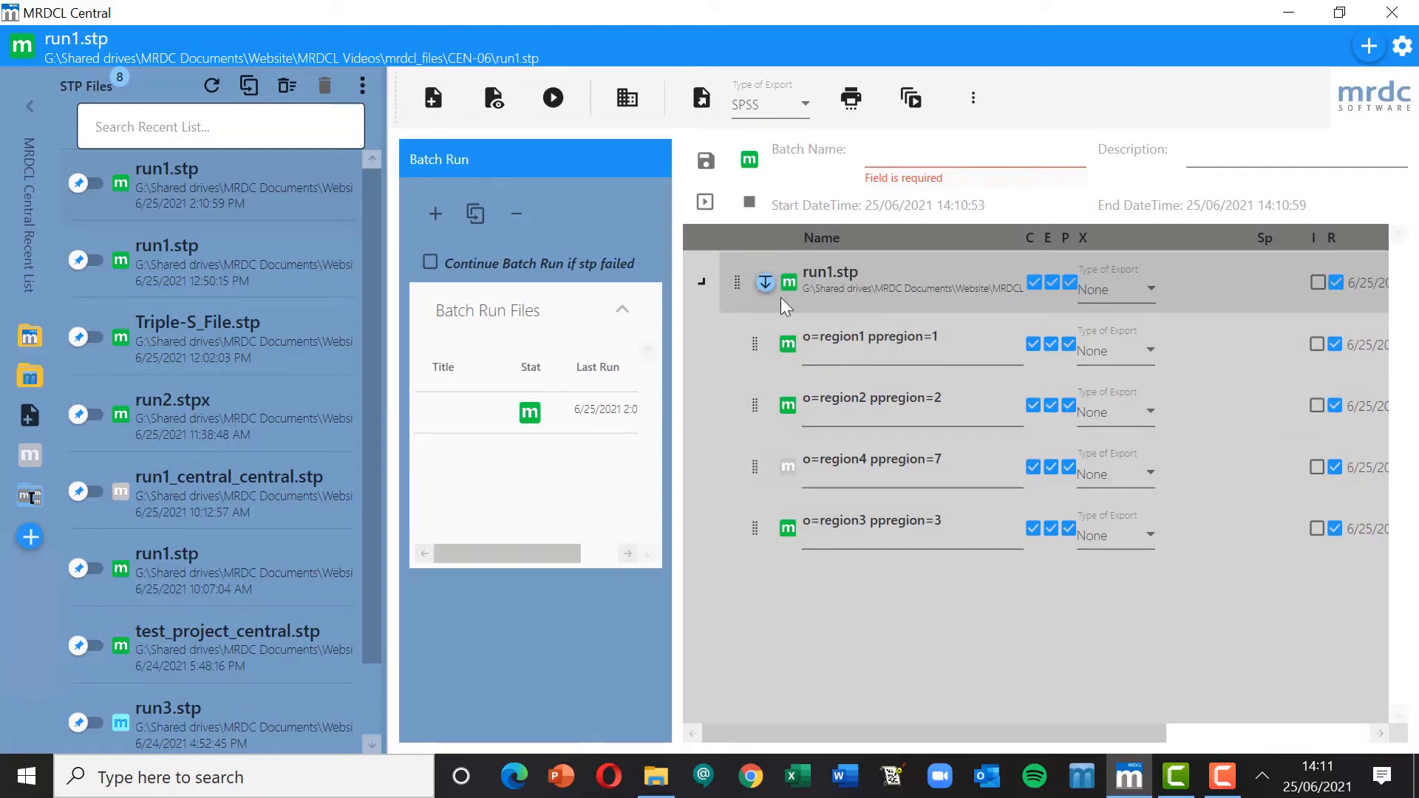
mouse_move(897, 538)
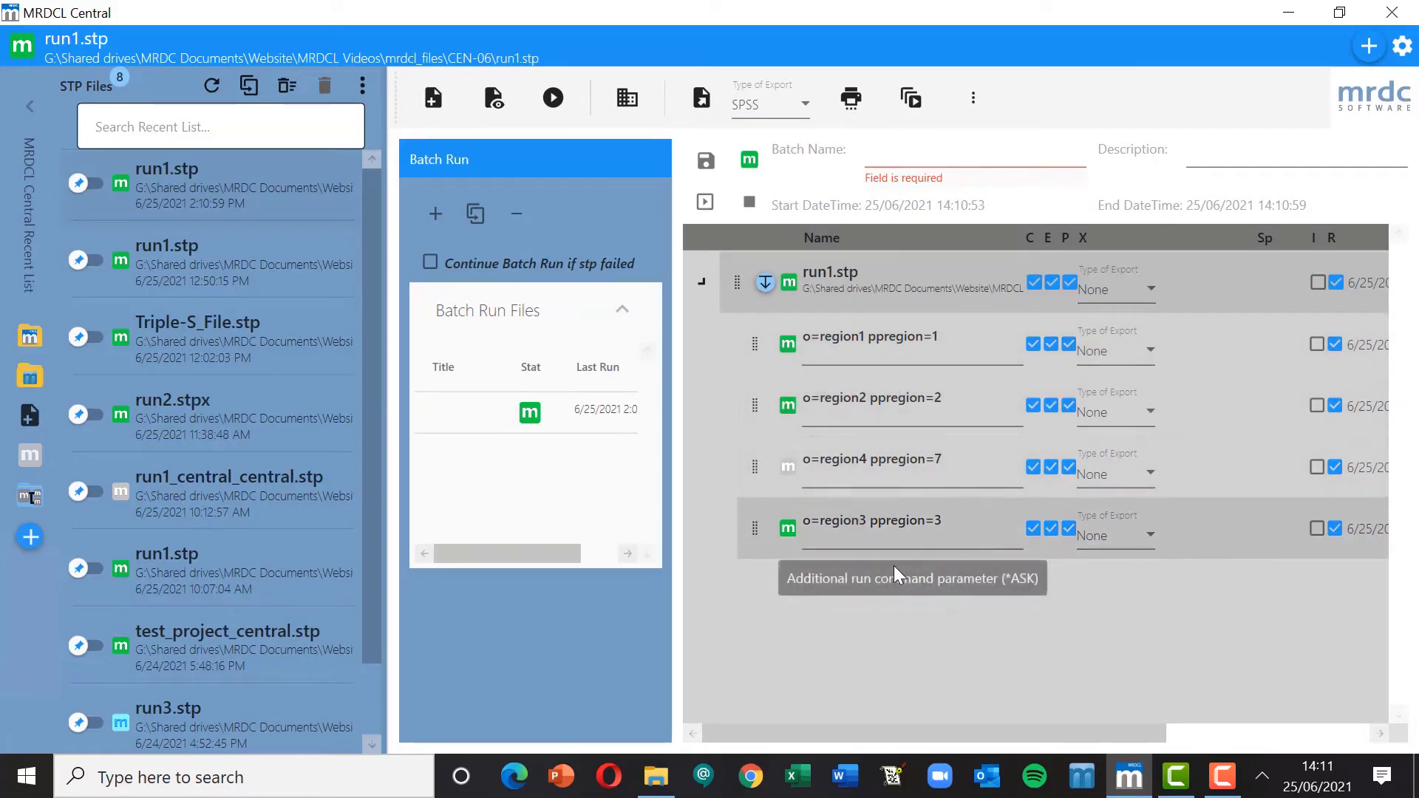
mouse_move(840, 772)
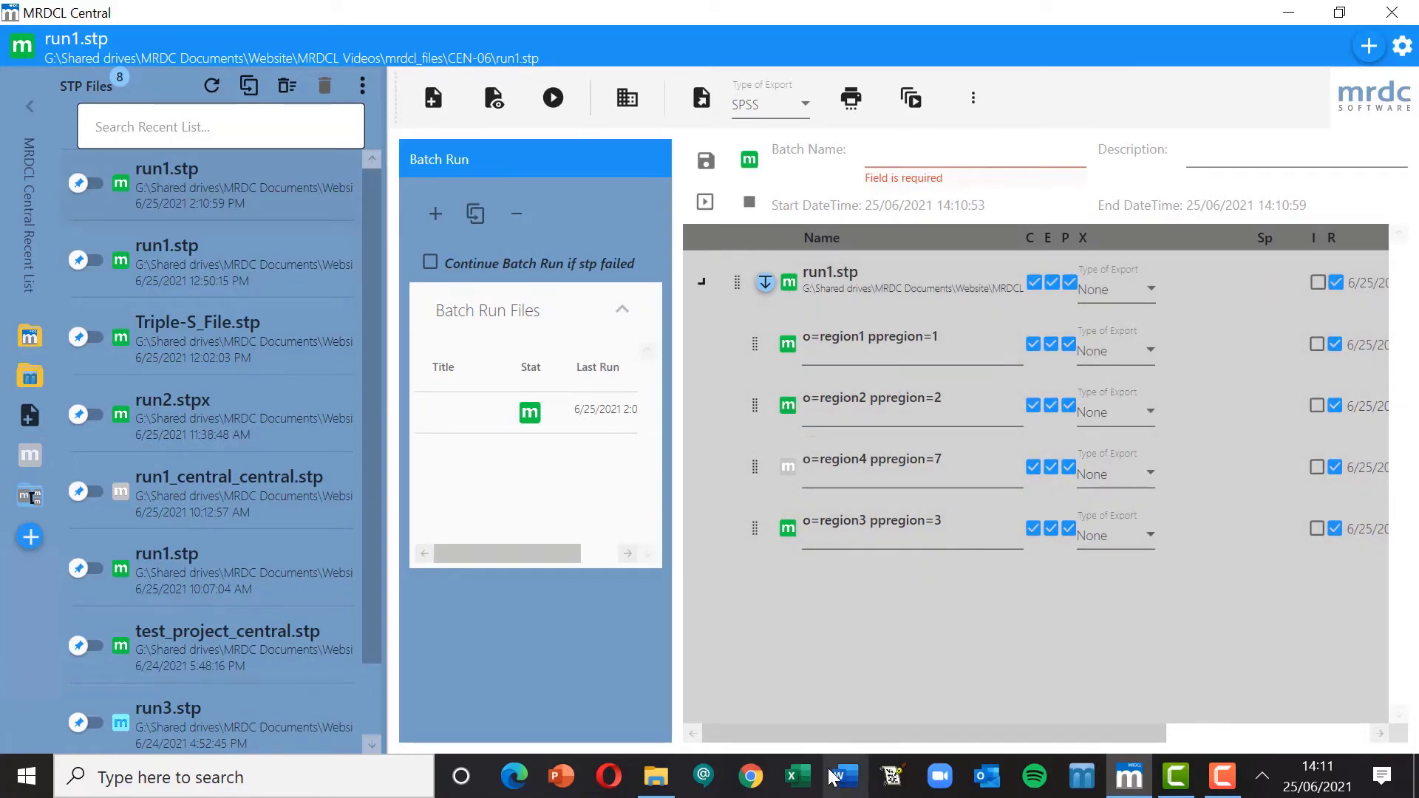
Inspect the CEN-06 output folder and view region3 Tables.txt, then close it
left_click(857, 397)
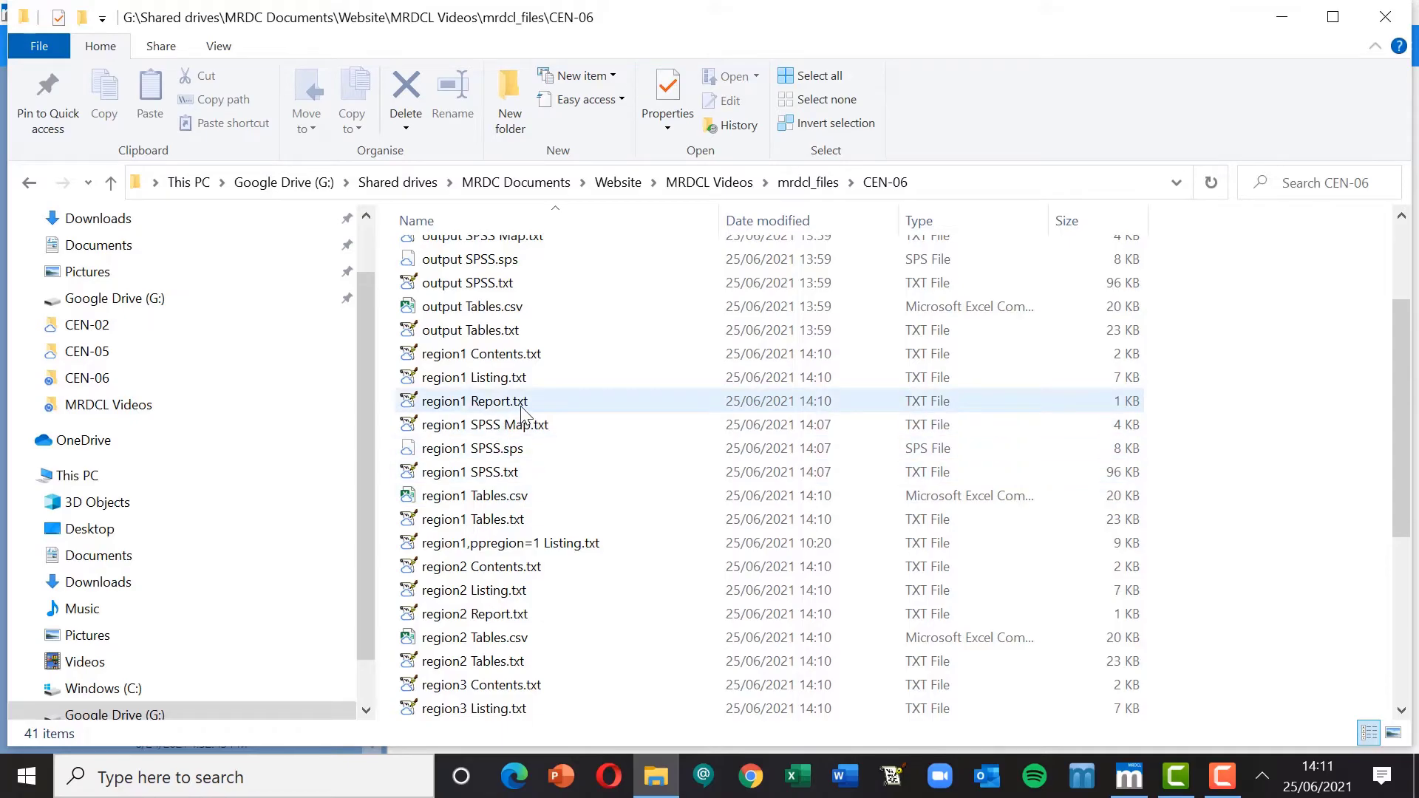
scroll("down", 3)
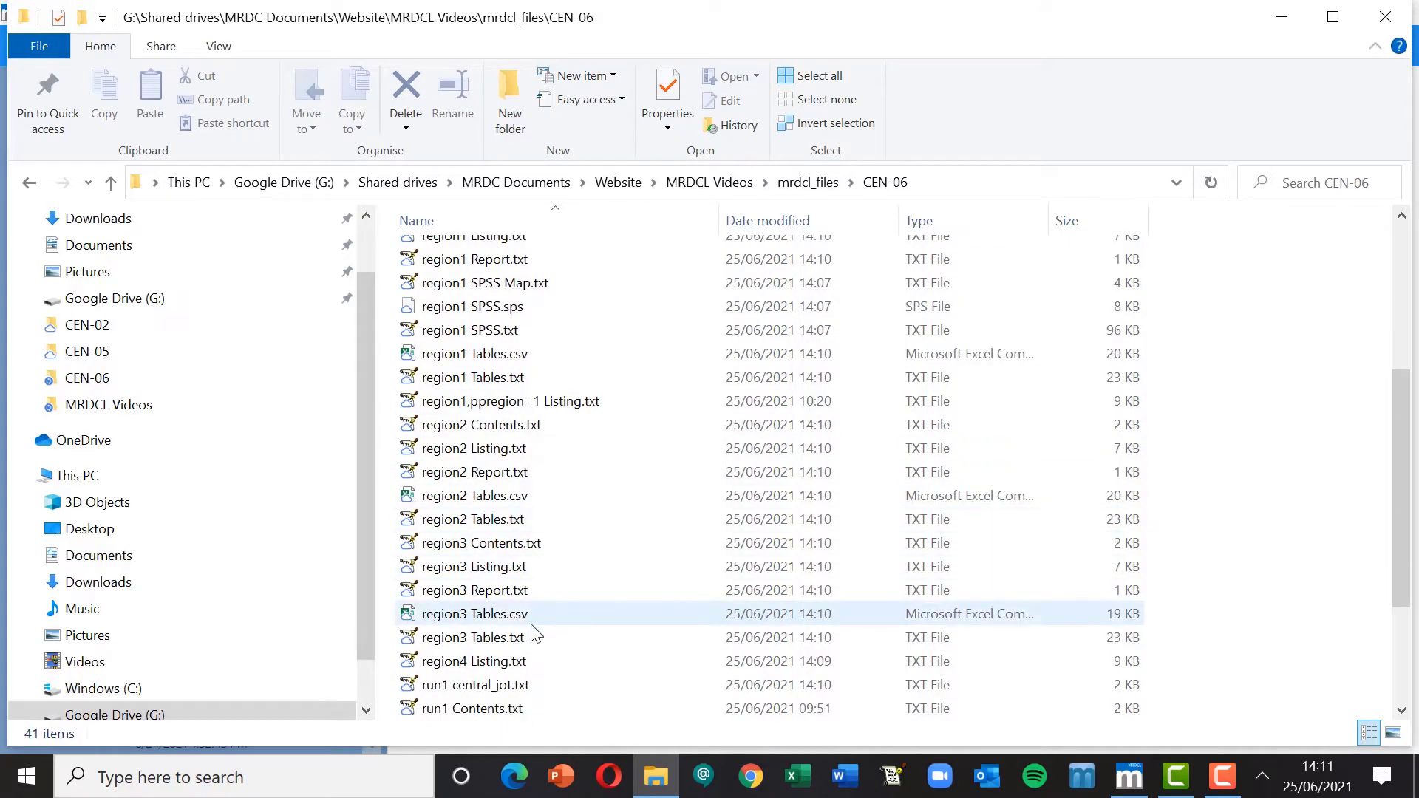
double_click(473, 638)
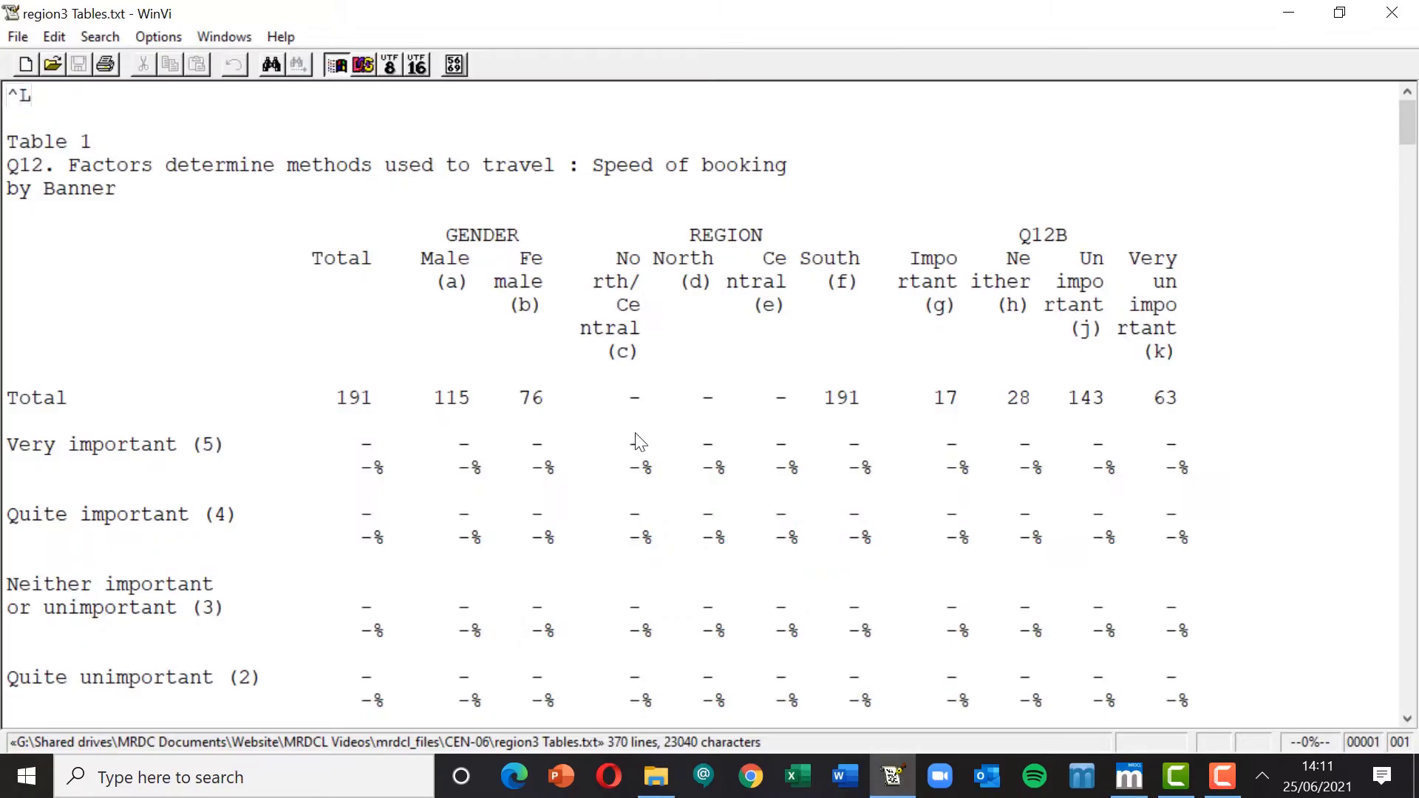
mouse_move(1398, 41)
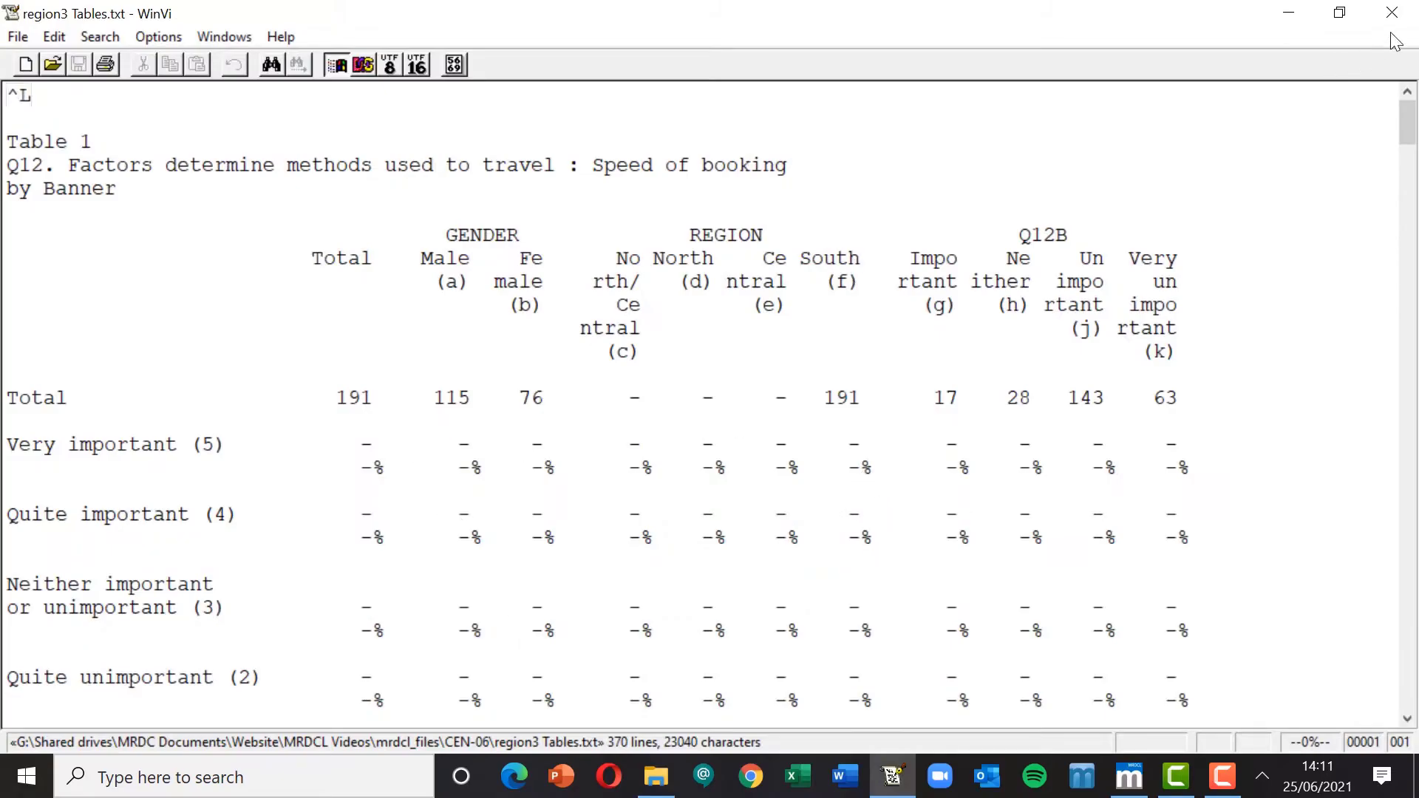
left_click(657, 797)
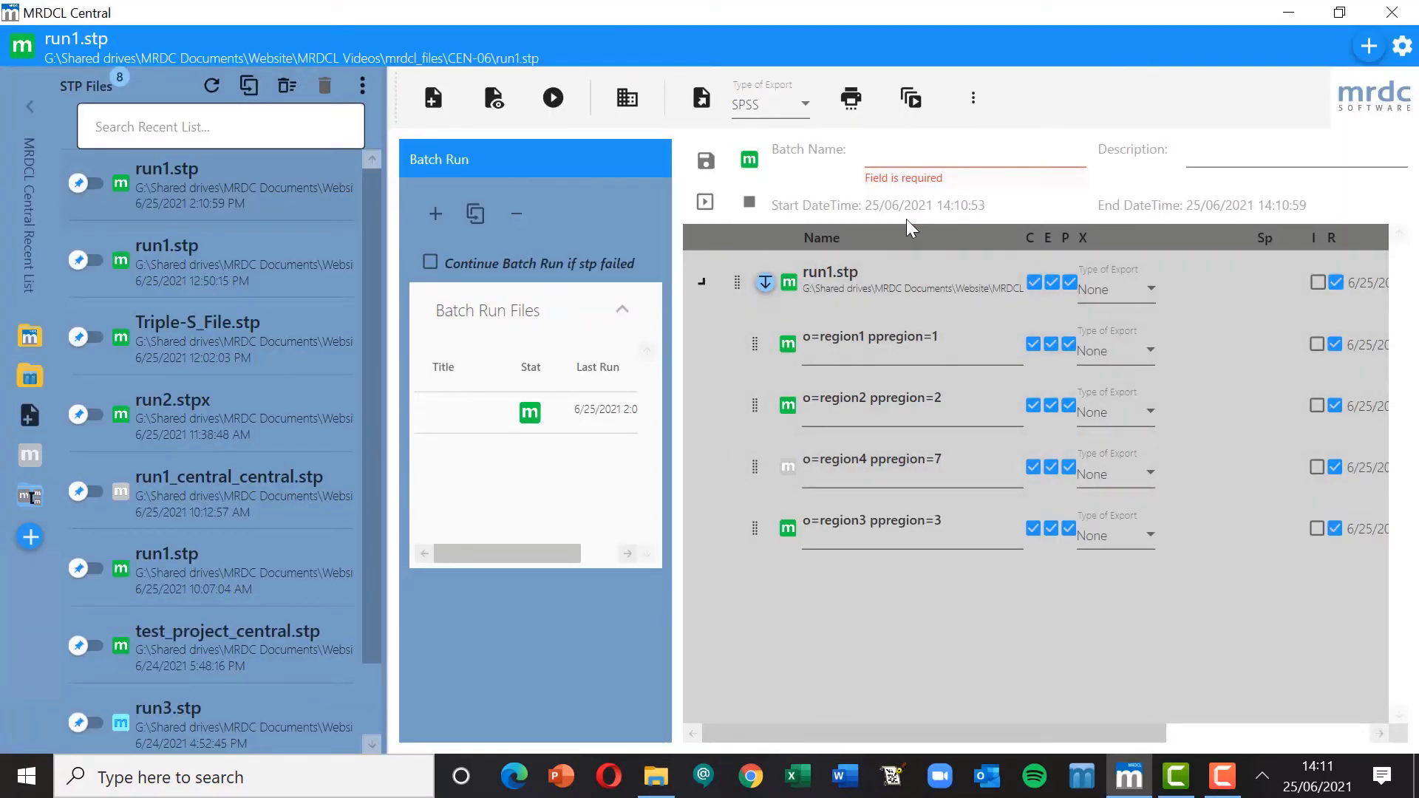
mouse_move(1128, 760)
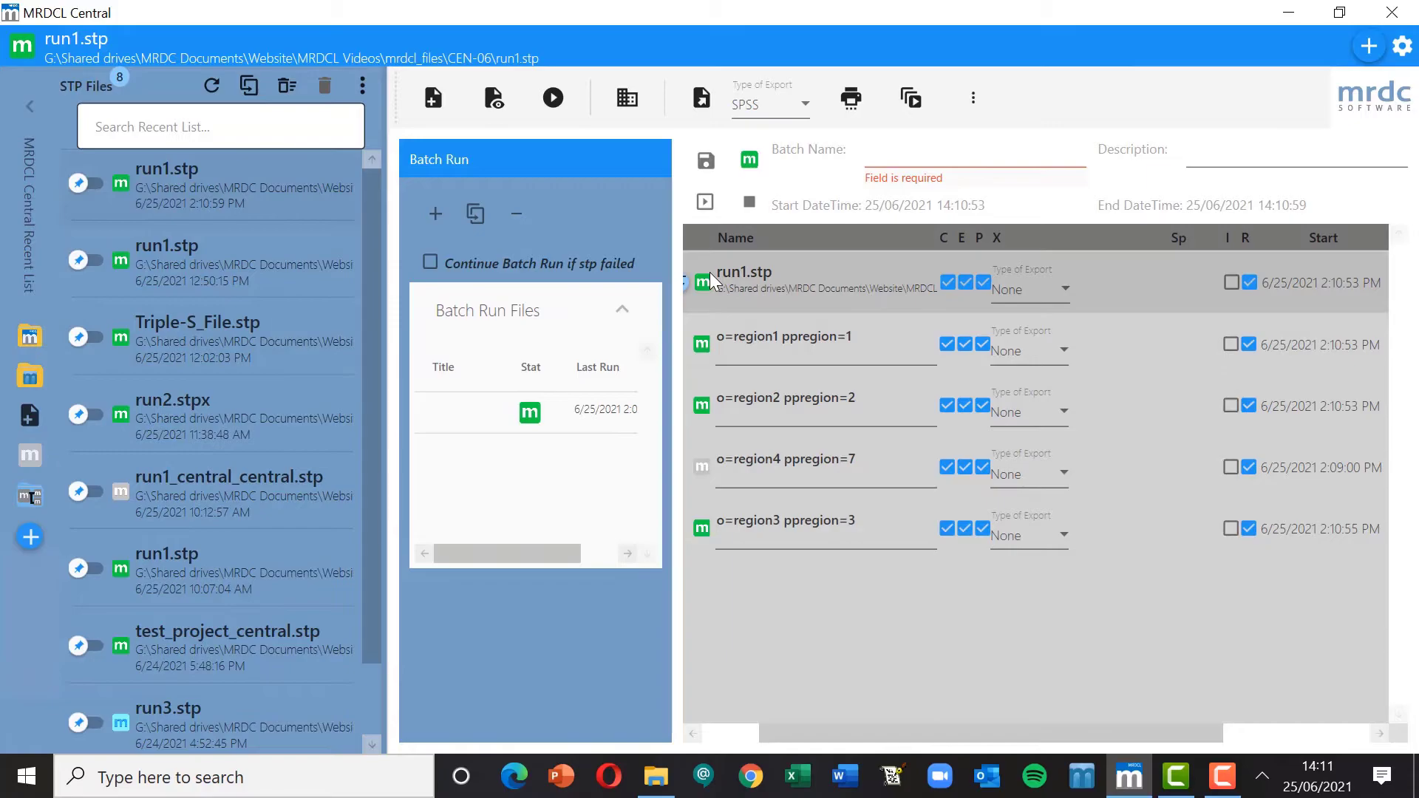
mouse_move(782, 319)
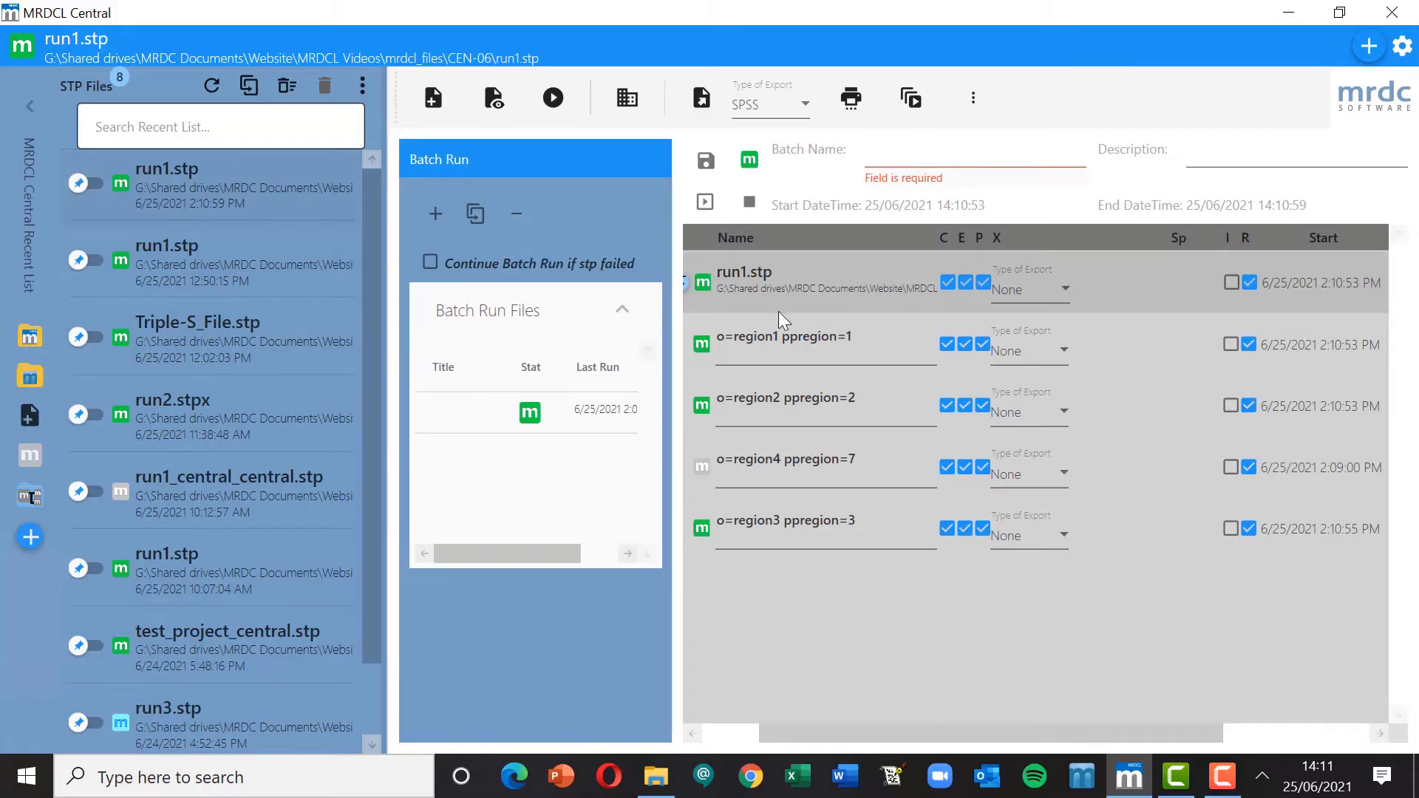
Enable 'Continue Batch Run if stp failed' and rerun the whole batch
left_click(787, 520)
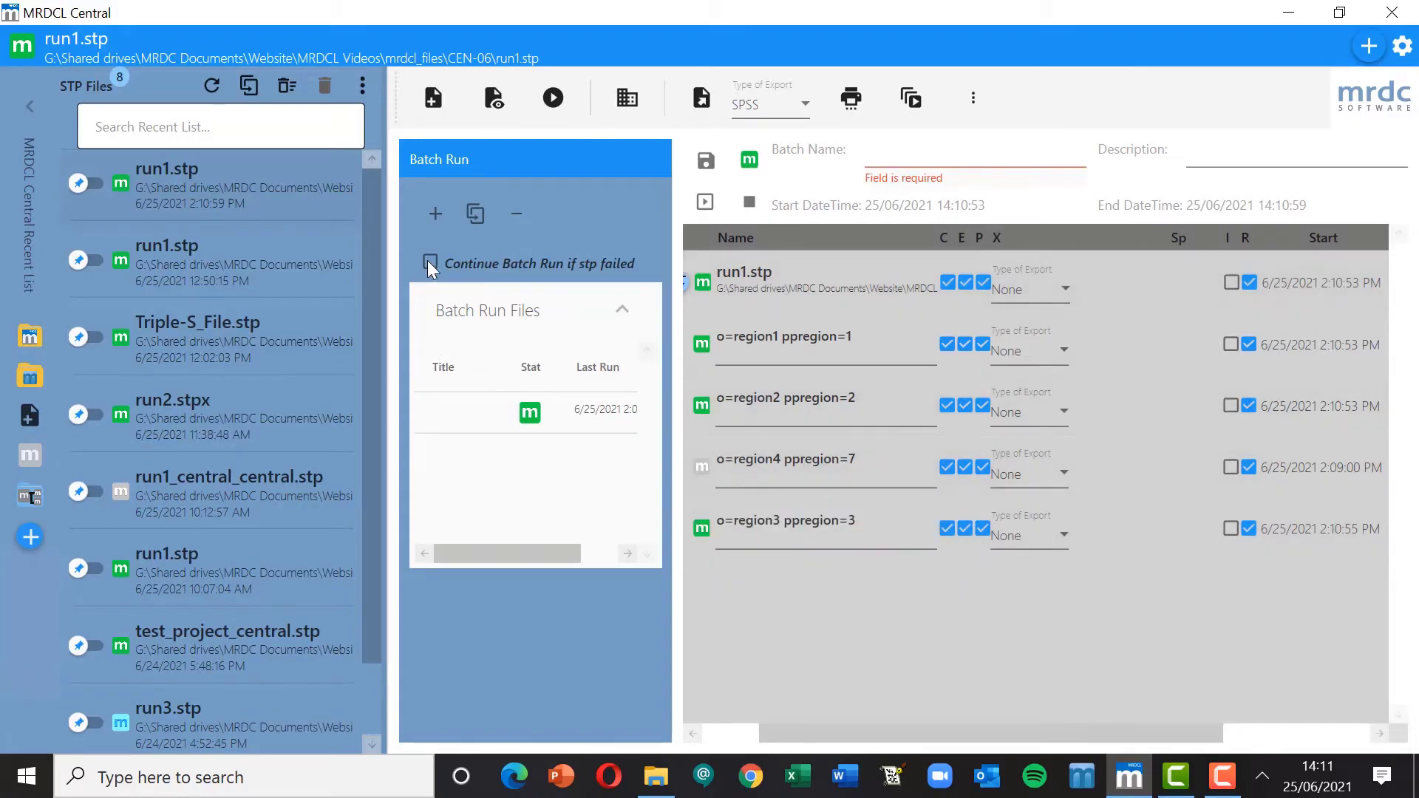
mouse_move(432, 269)
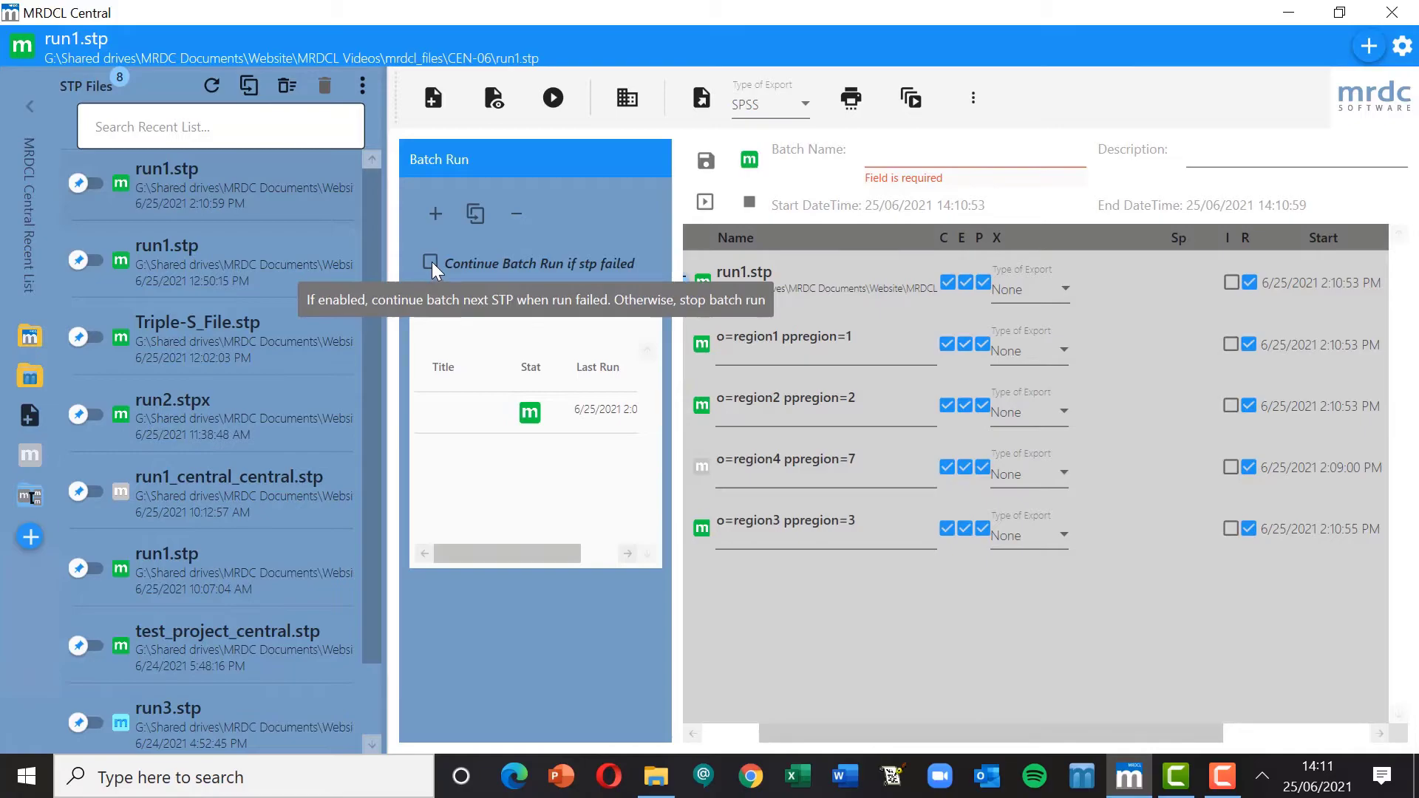
left_click(431, 263)
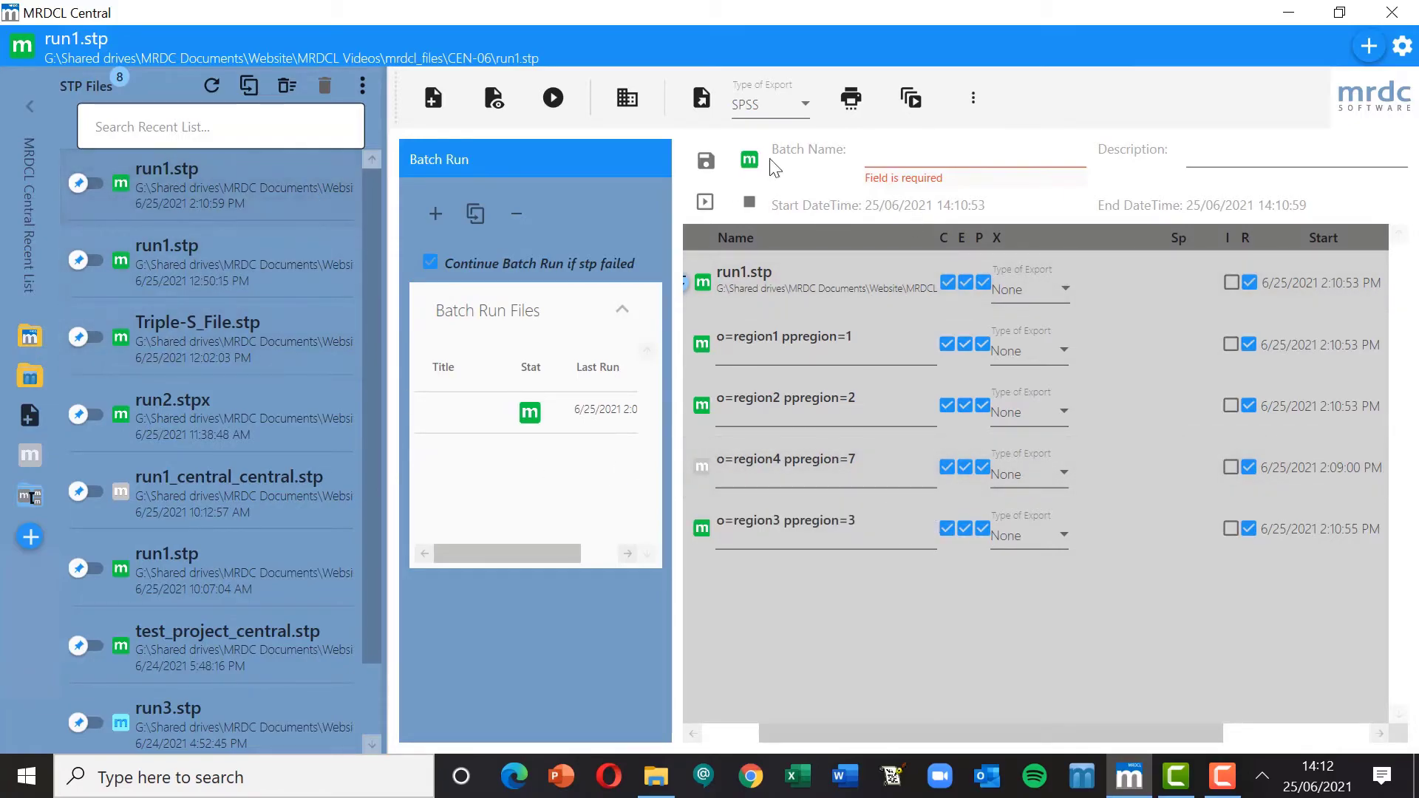
left_click(786, 459)
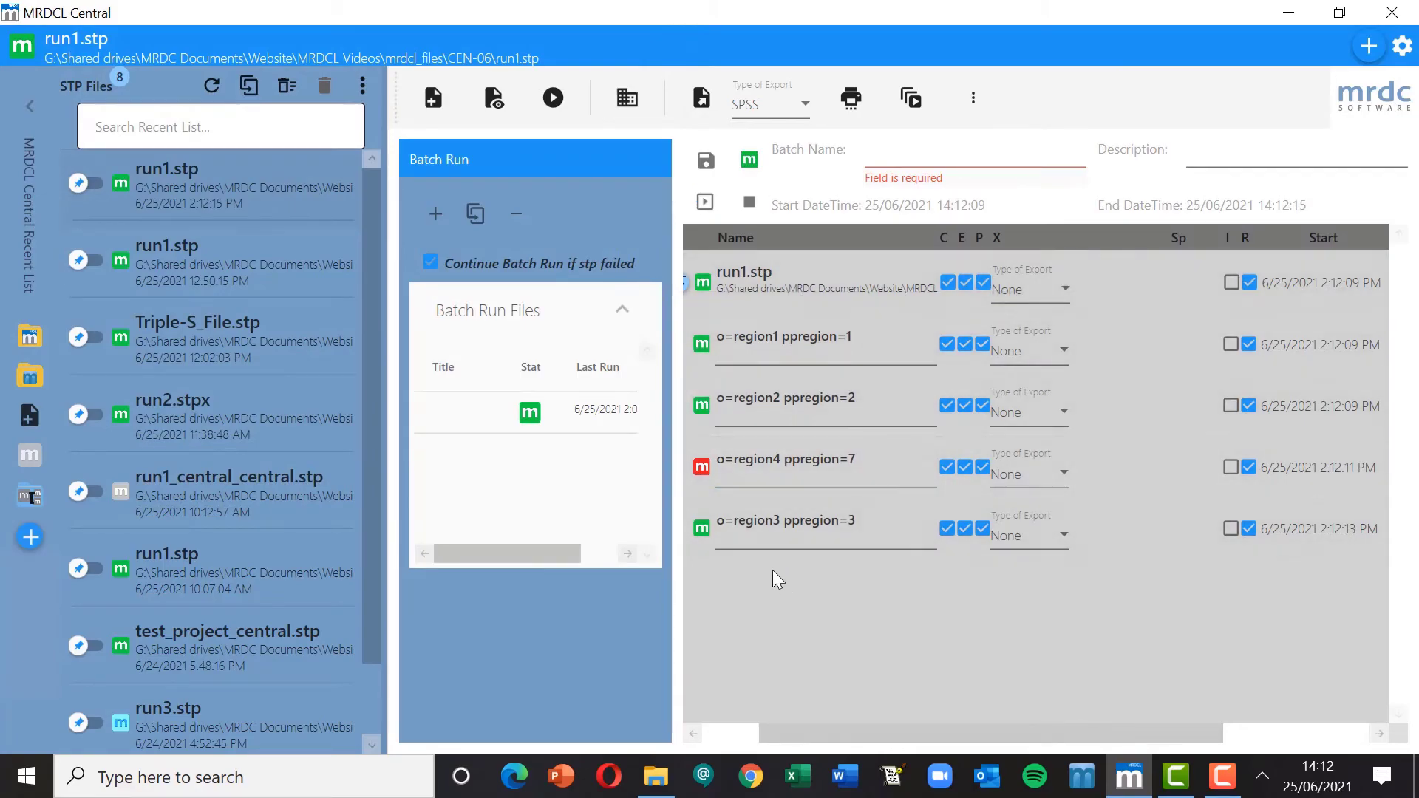
mouse_move(723, 476)
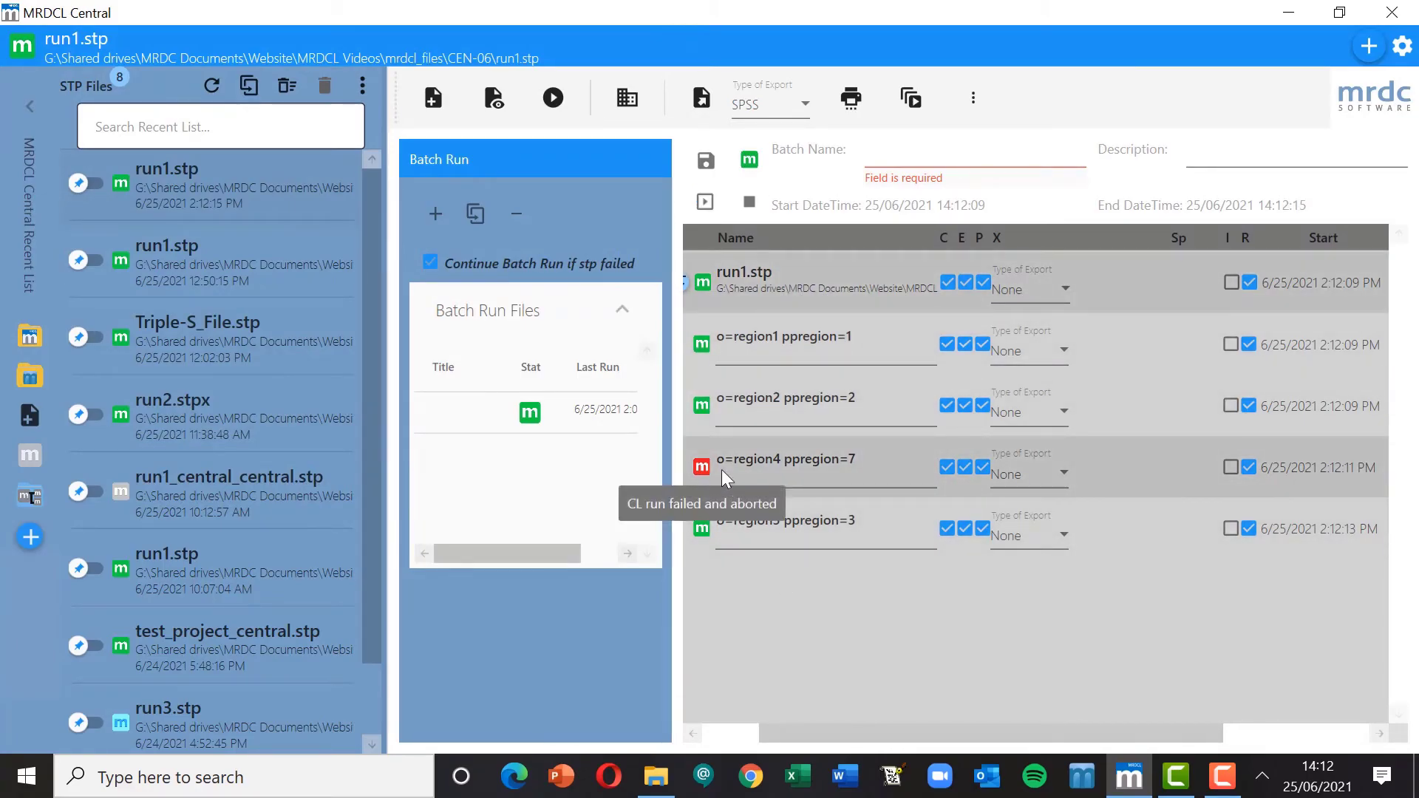
mouse_move(633, 438)
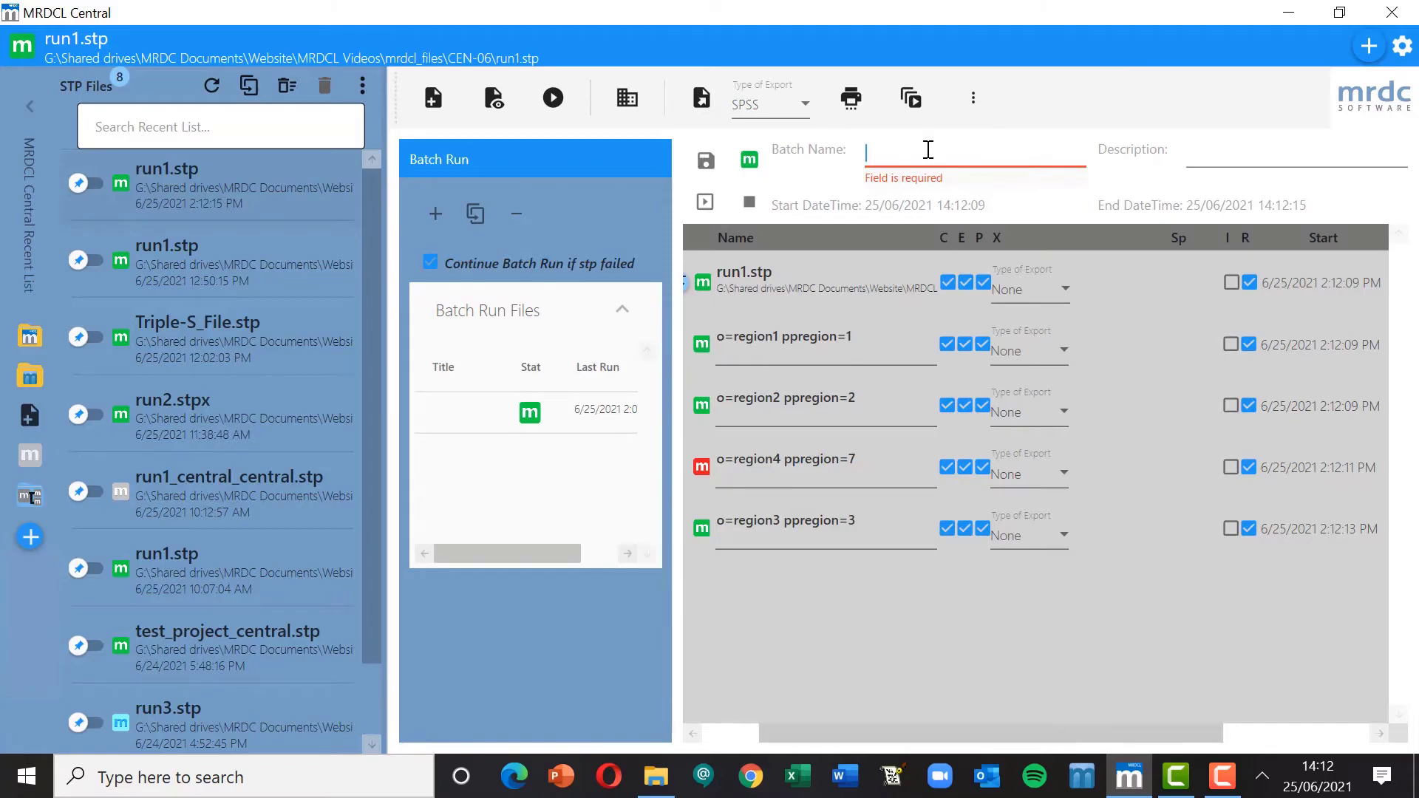
Save the batch as 'My run' with description 'The runs needed'
type("My run")
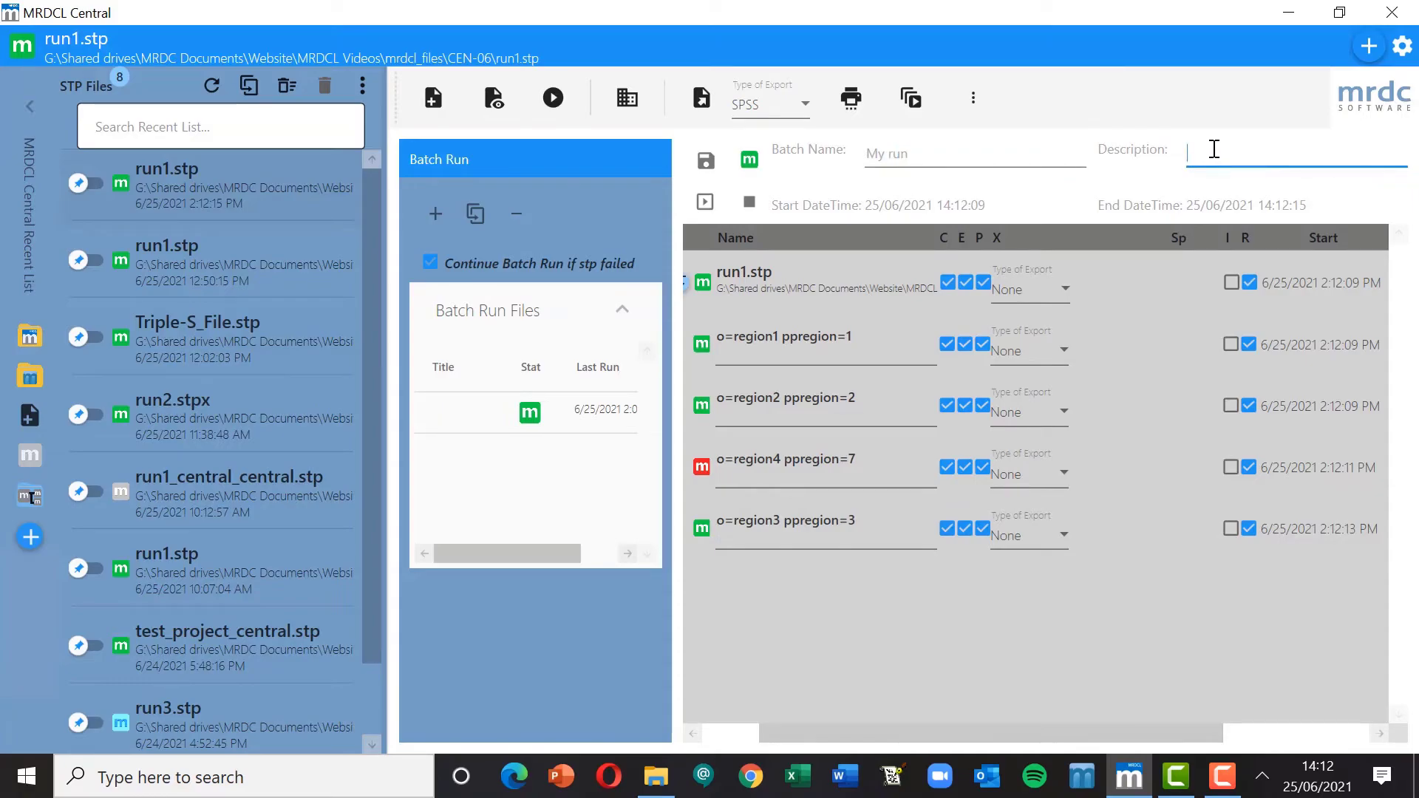
type("The runs needed")
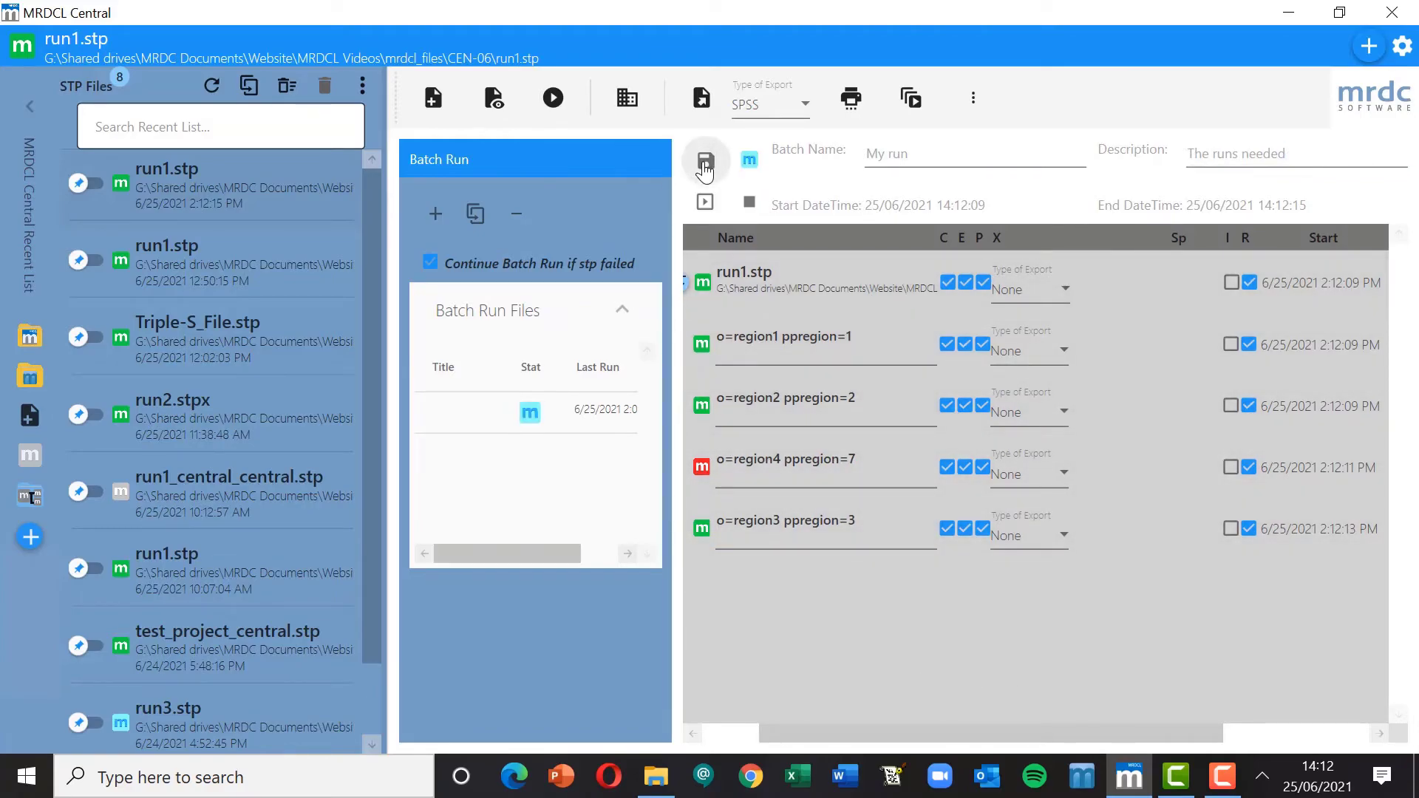
left_click(705, 160)
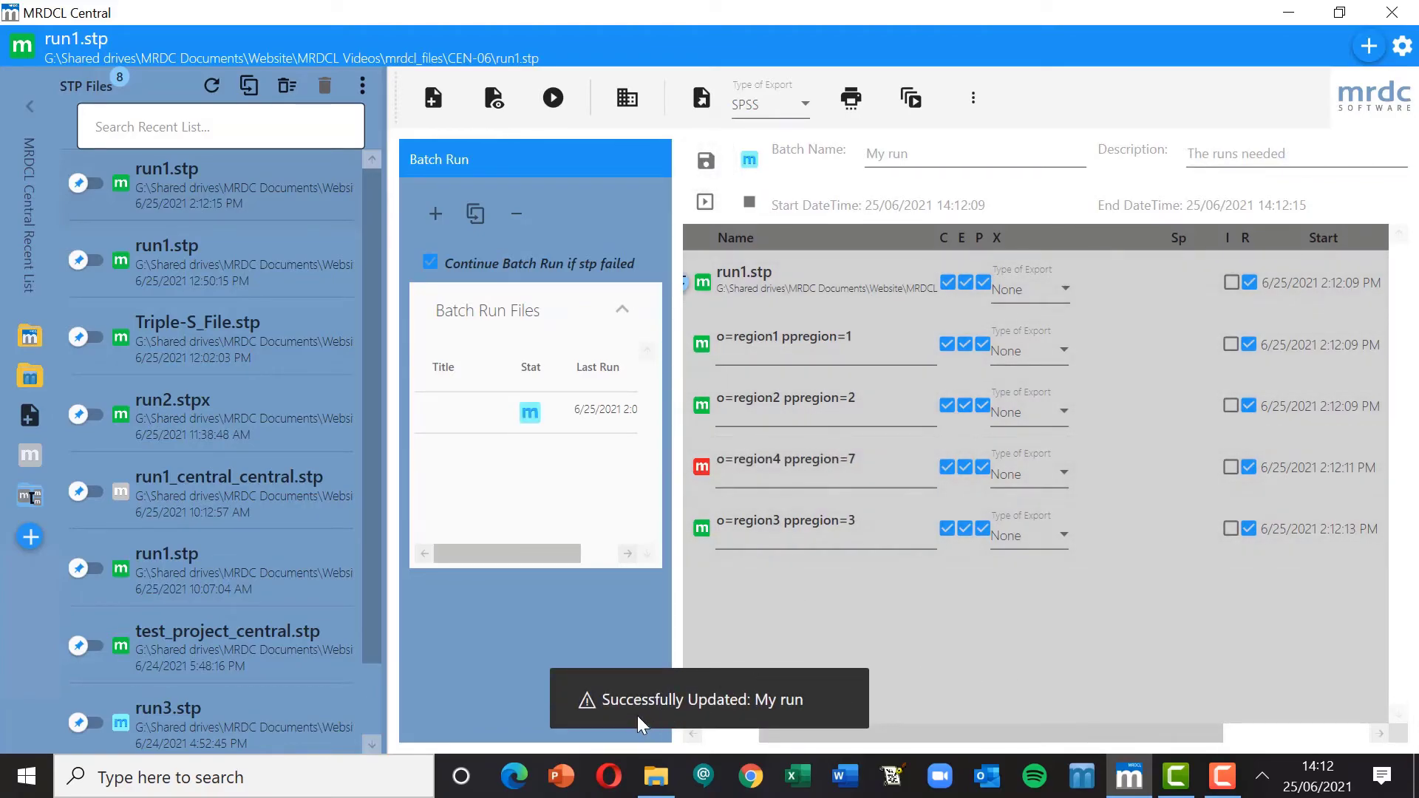
mouse_move(958, 615)
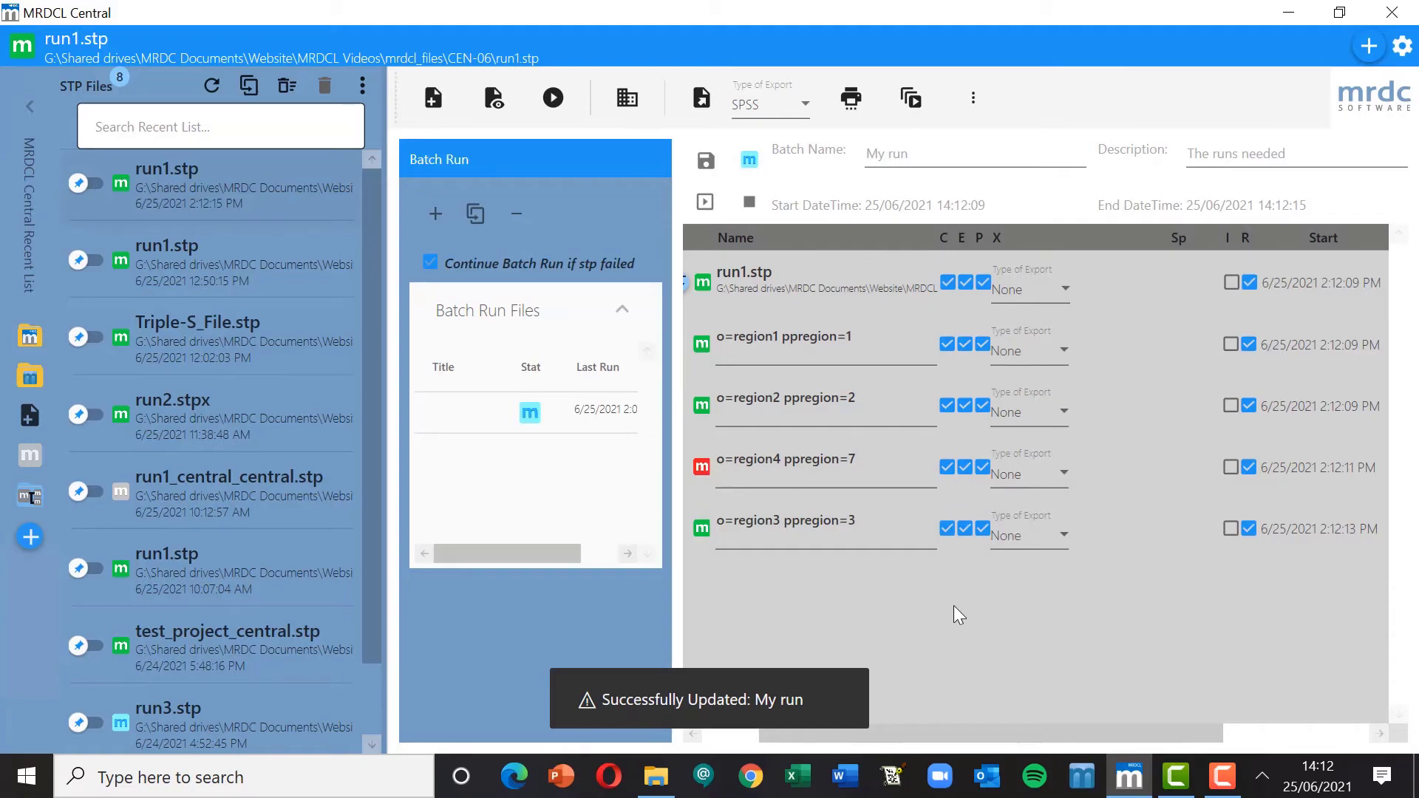
mouse_move(433, 214)
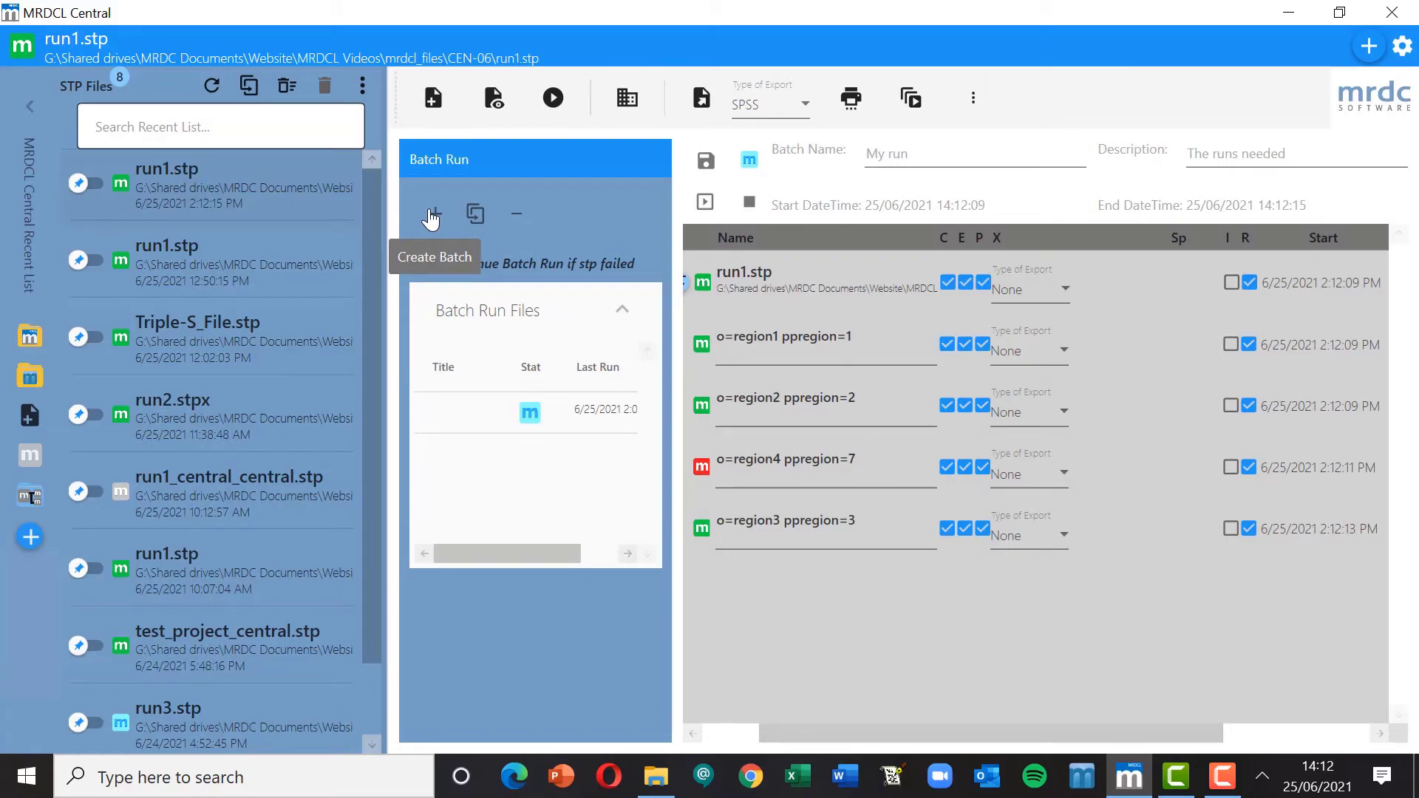
mouse_move(1032, 667)
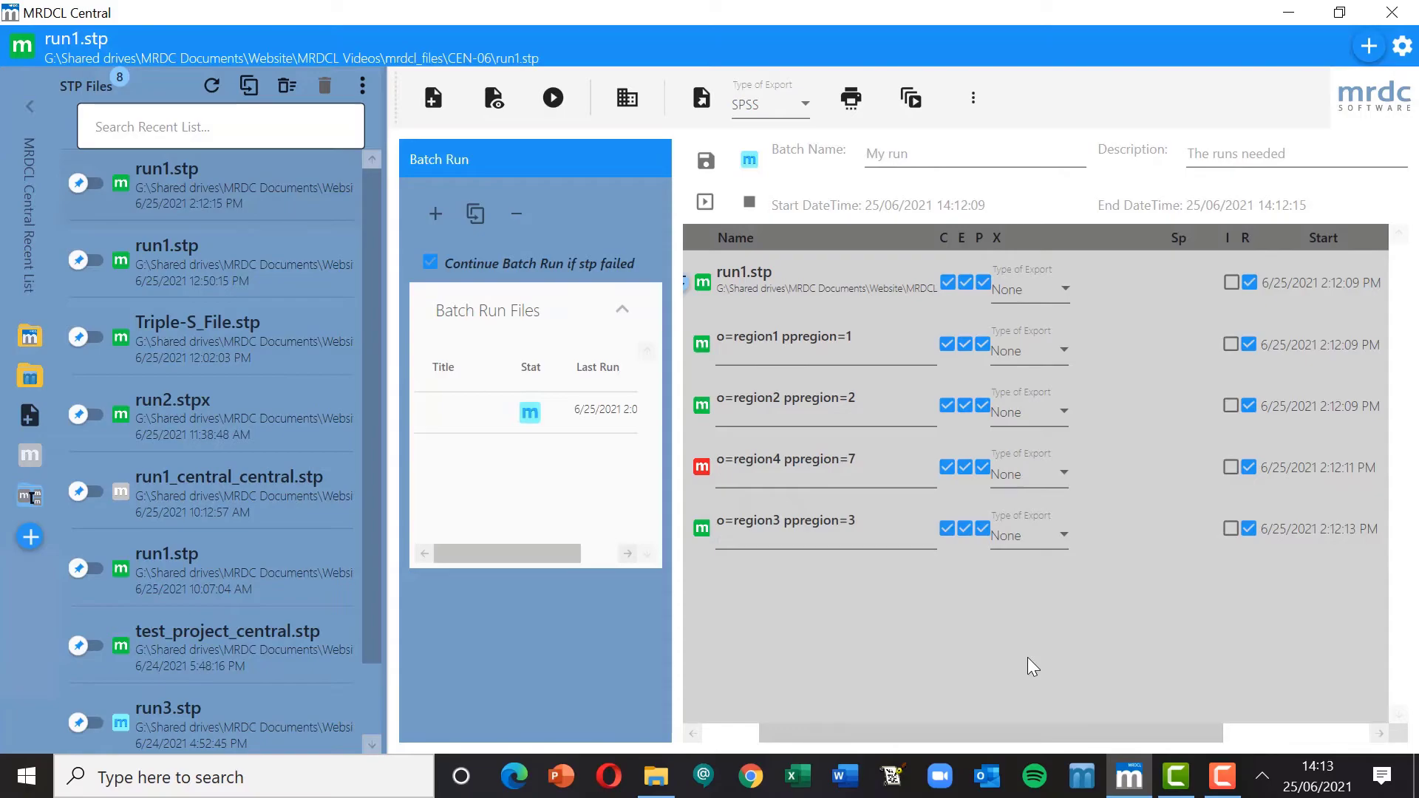
mouse_move(1097, 736)
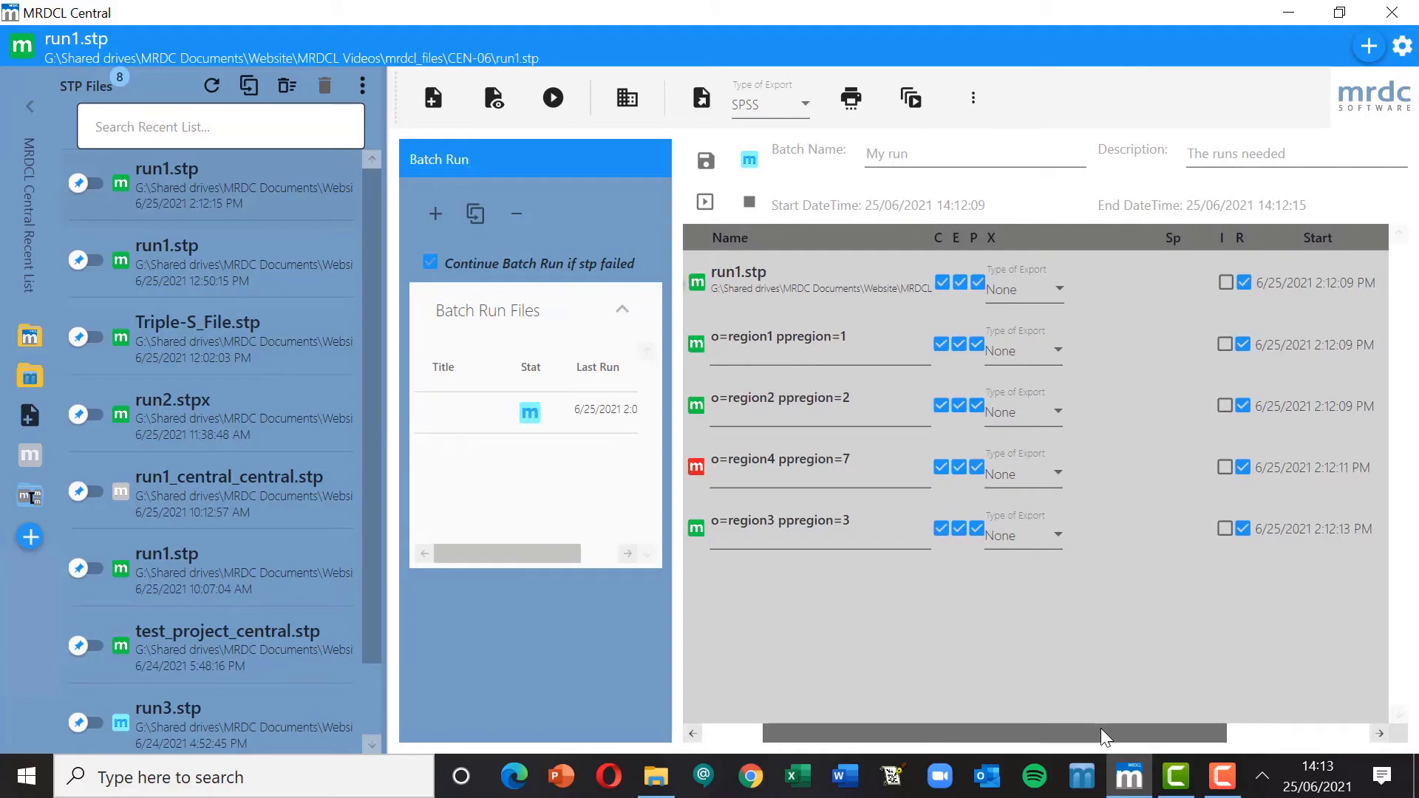
scroll("right", 3)
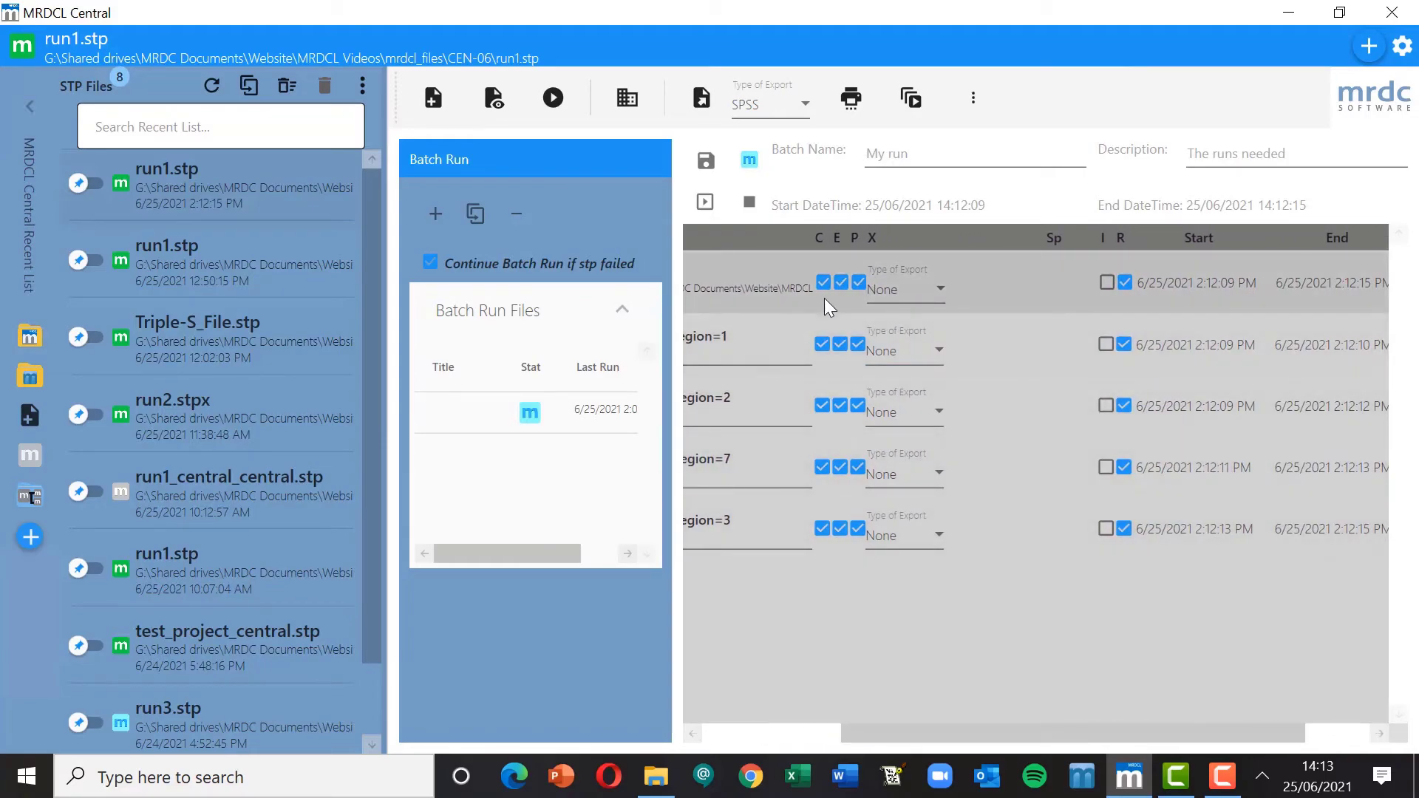
mouse_move(844, 387)
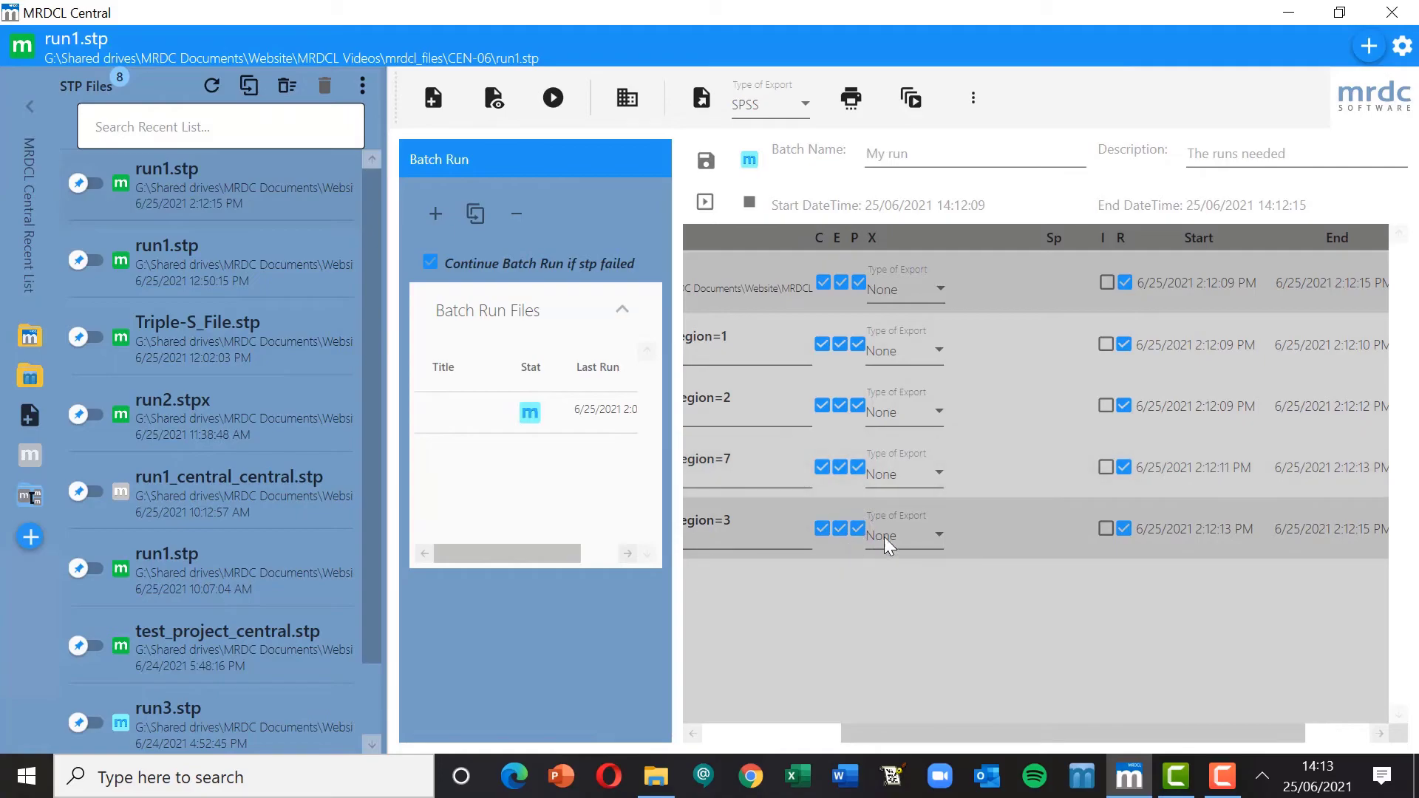
mouse_move(1106, 282)
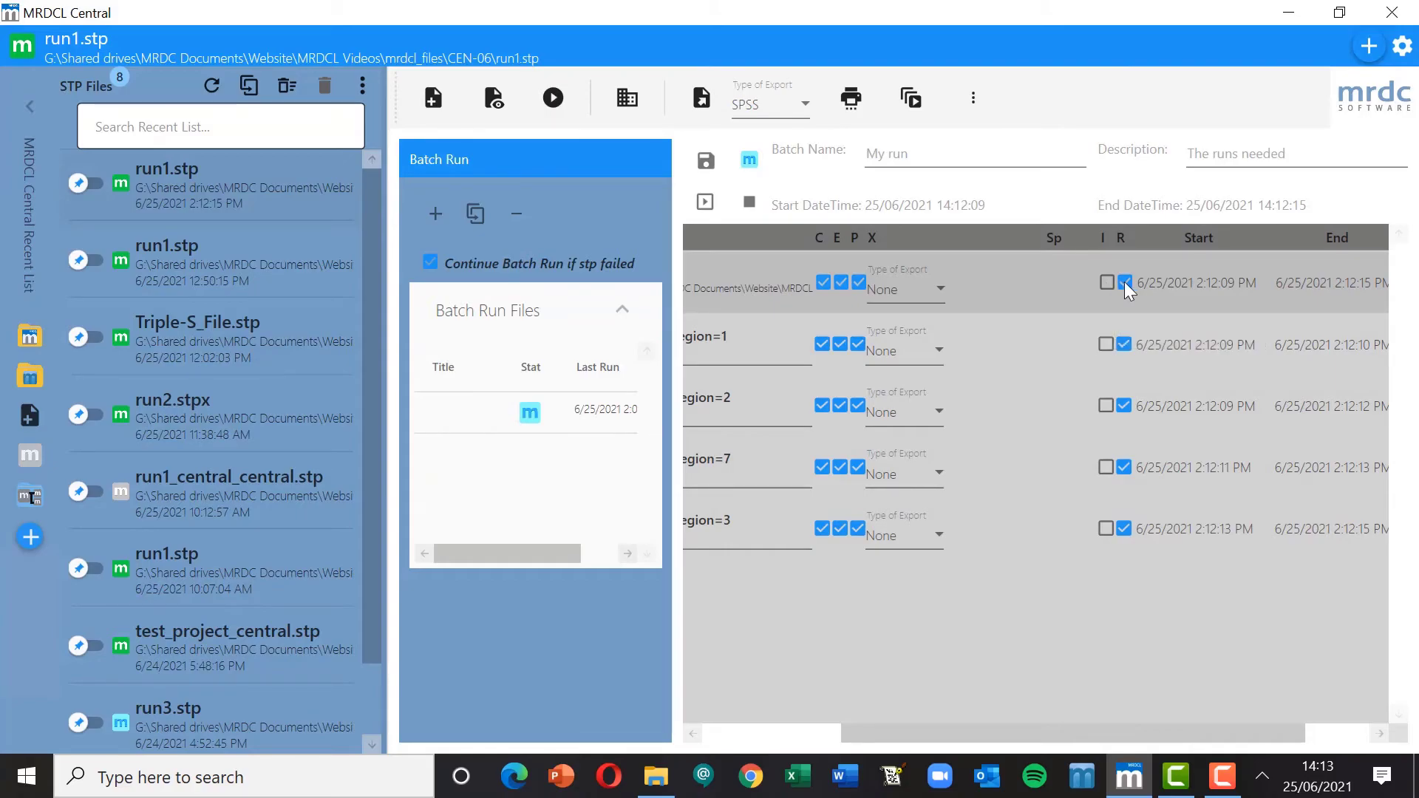
mouse_move(1127, 290)
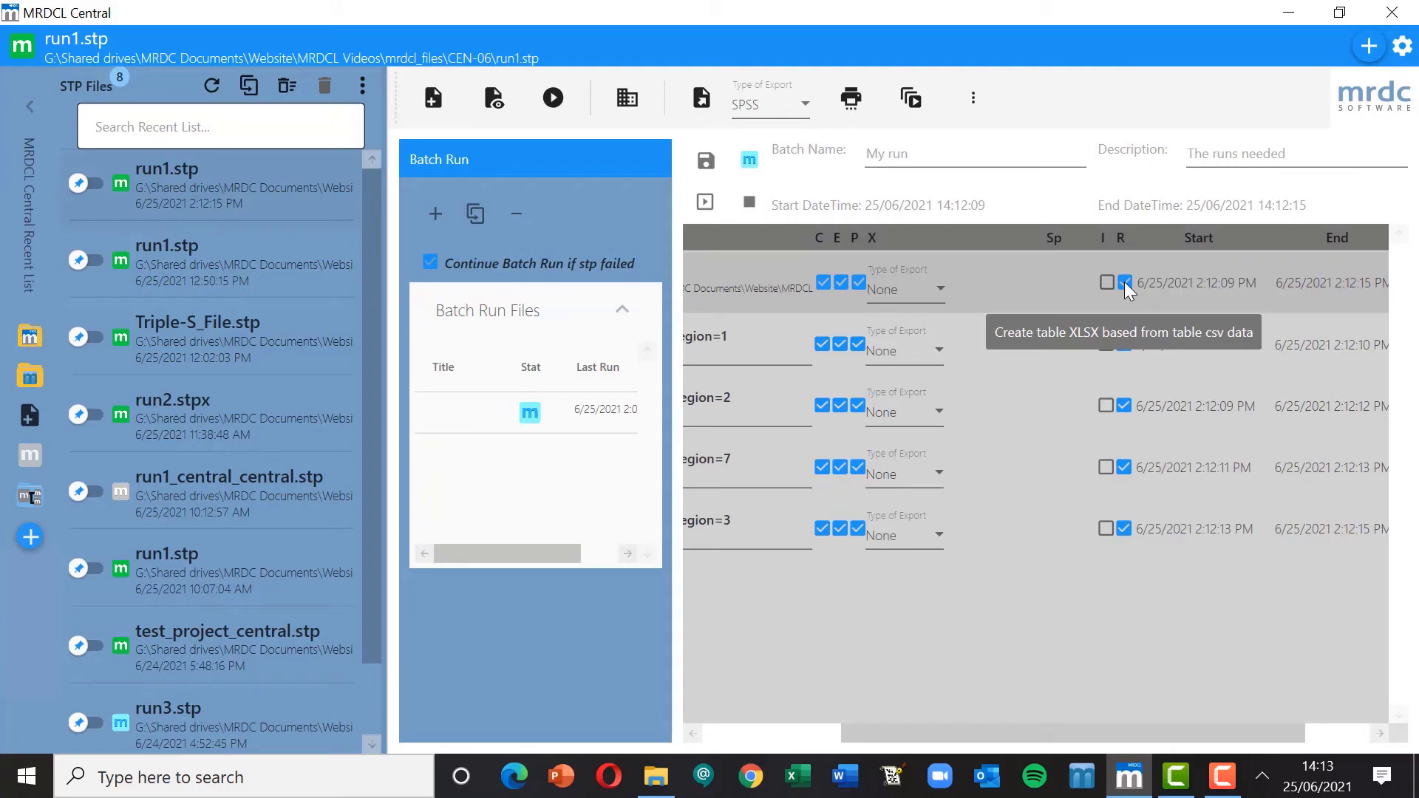